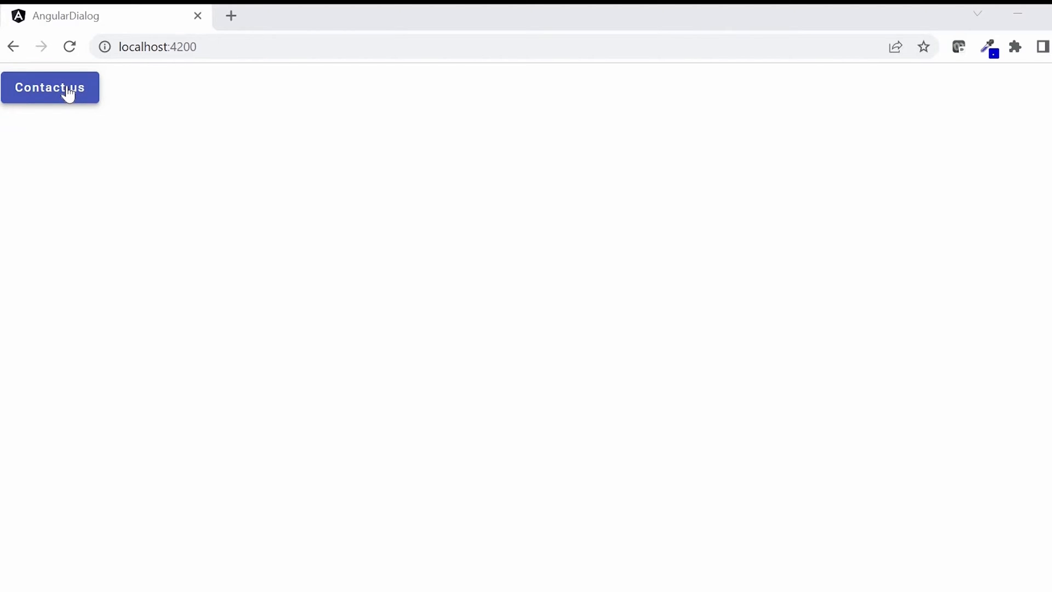
Preview the finished app by opening and closing the Contact Us dialog.
left_click(49, 87)
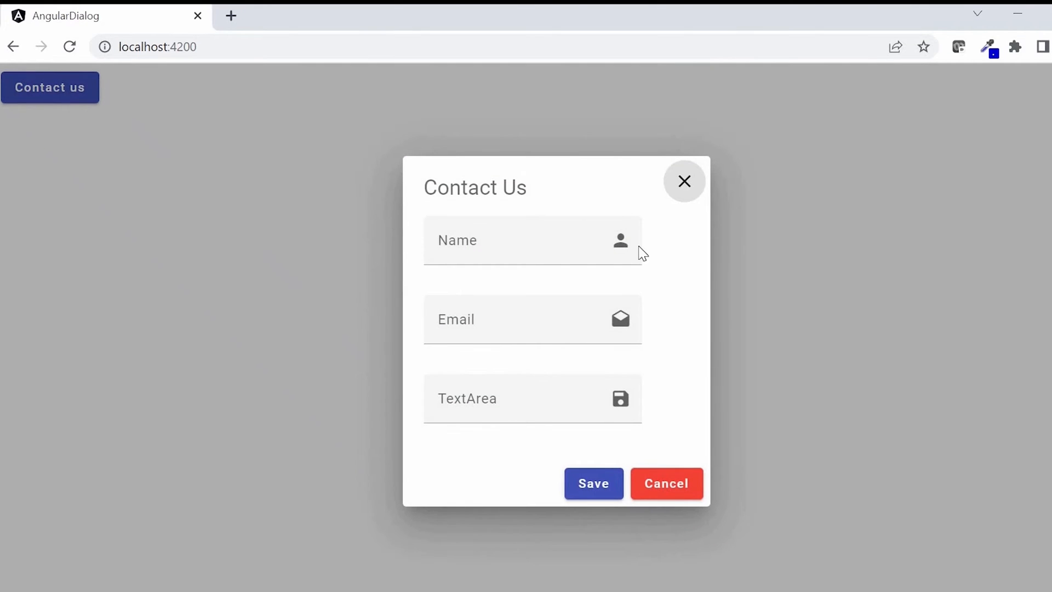
mouse_move(530, 190)
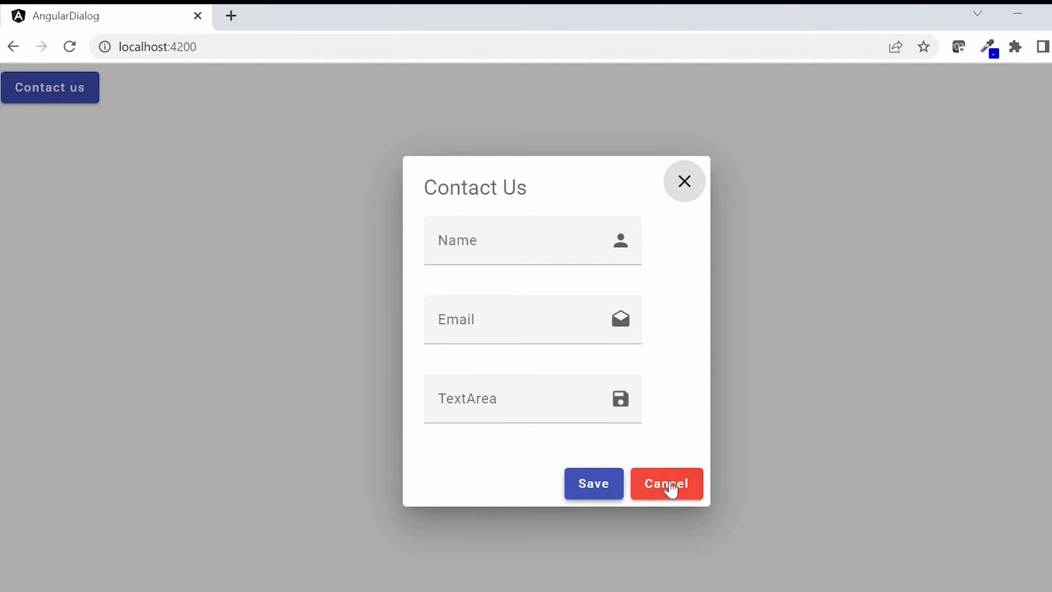
left_click(666, 483)
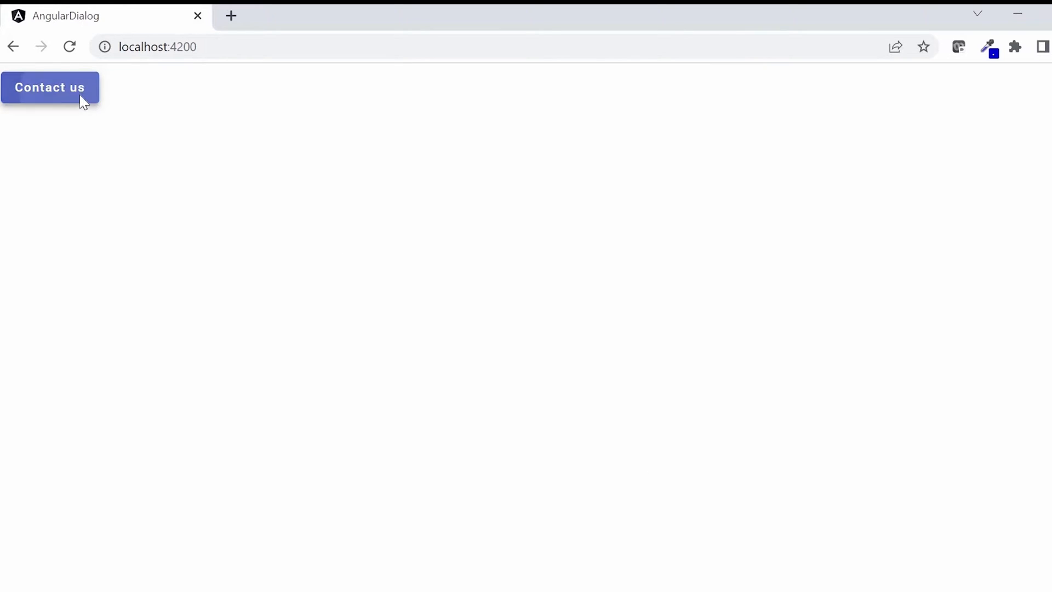
left_click(50, 87)
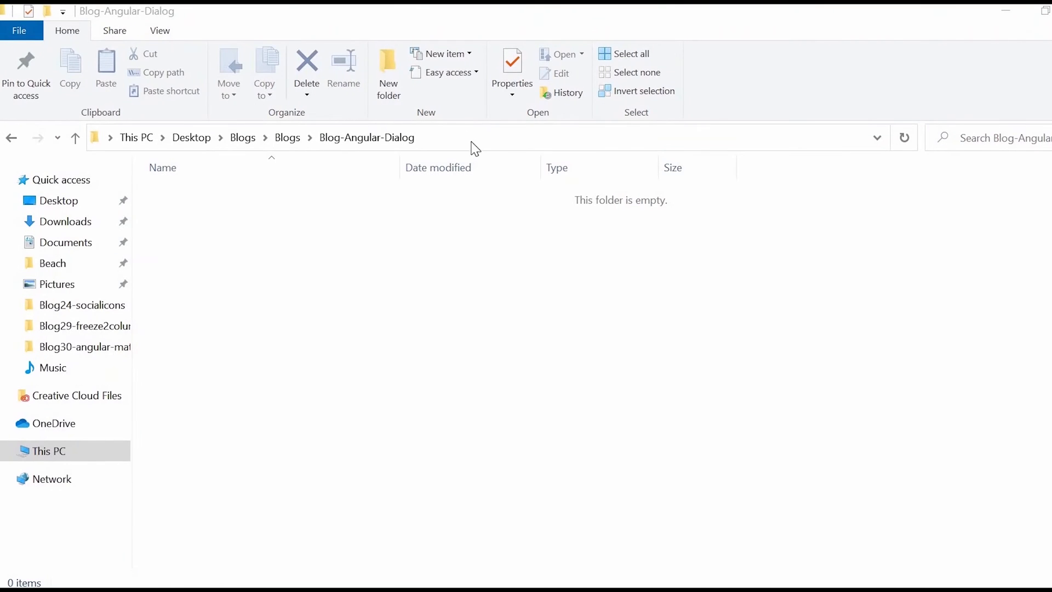
From the Blog-Angular-Dialog folder, run ng new angular-dialog in Node.js and accept routing.
left_click(470, 137)
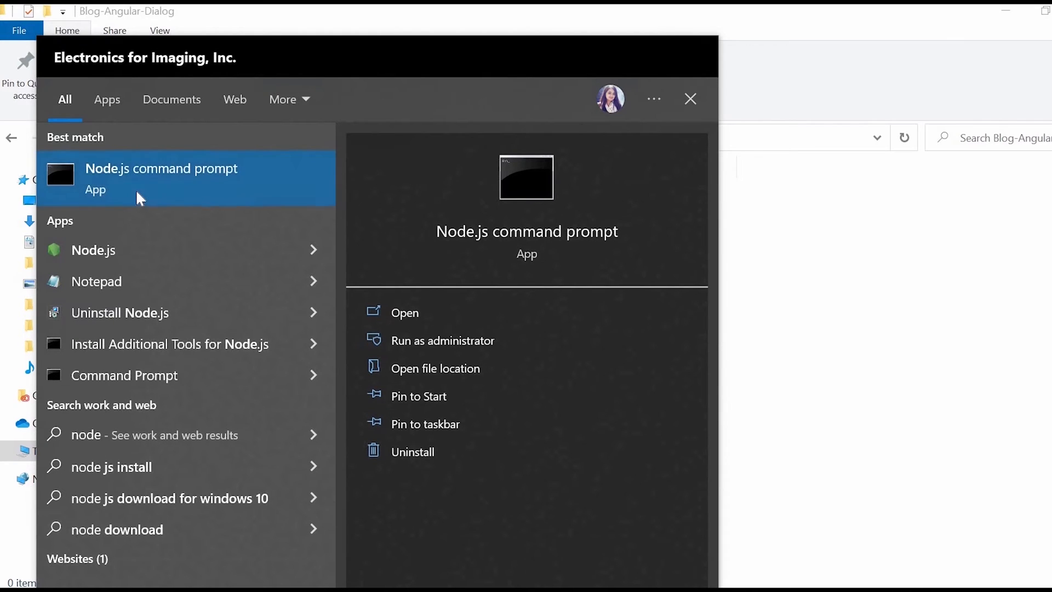
left_click(161, 168)
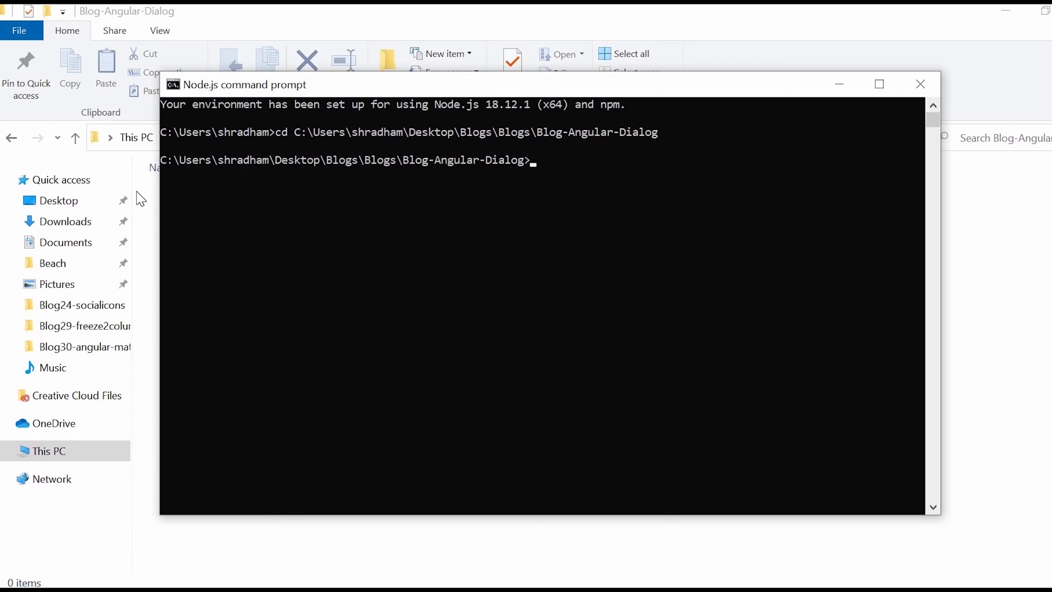
type("ng new")
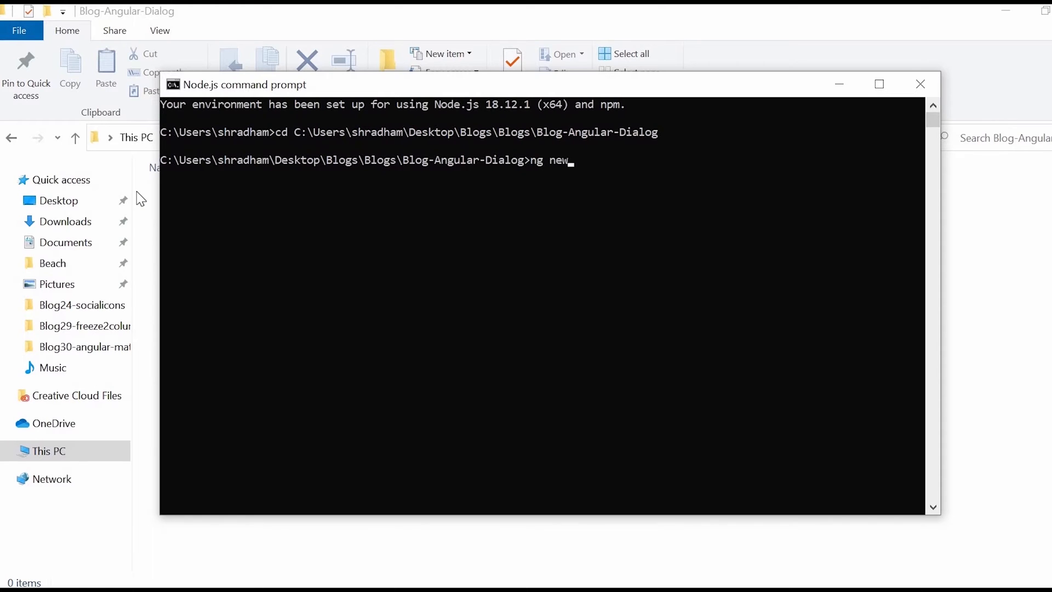
type("angular")
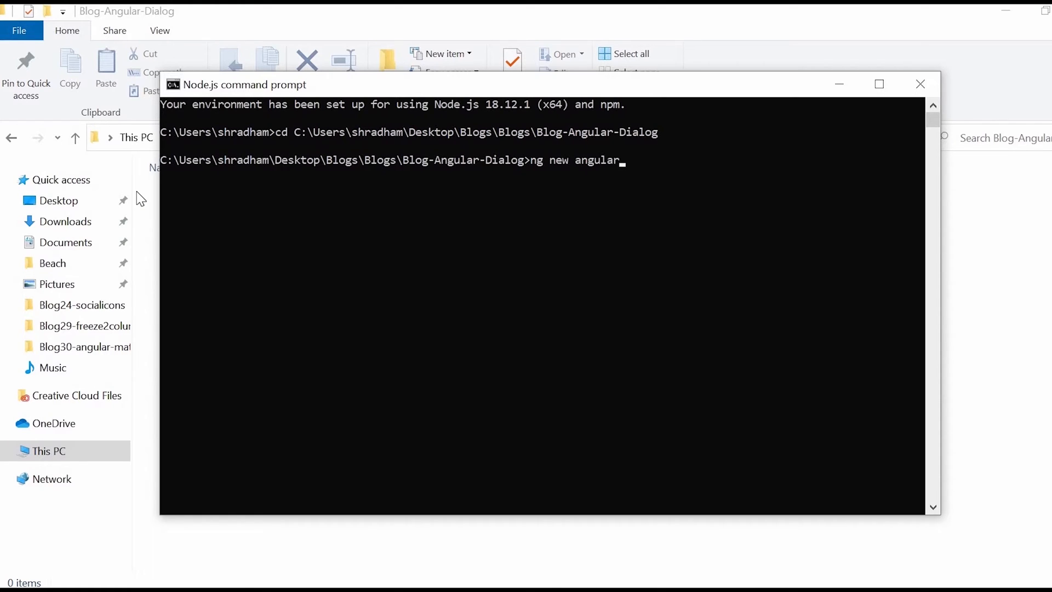
type("-dialog")
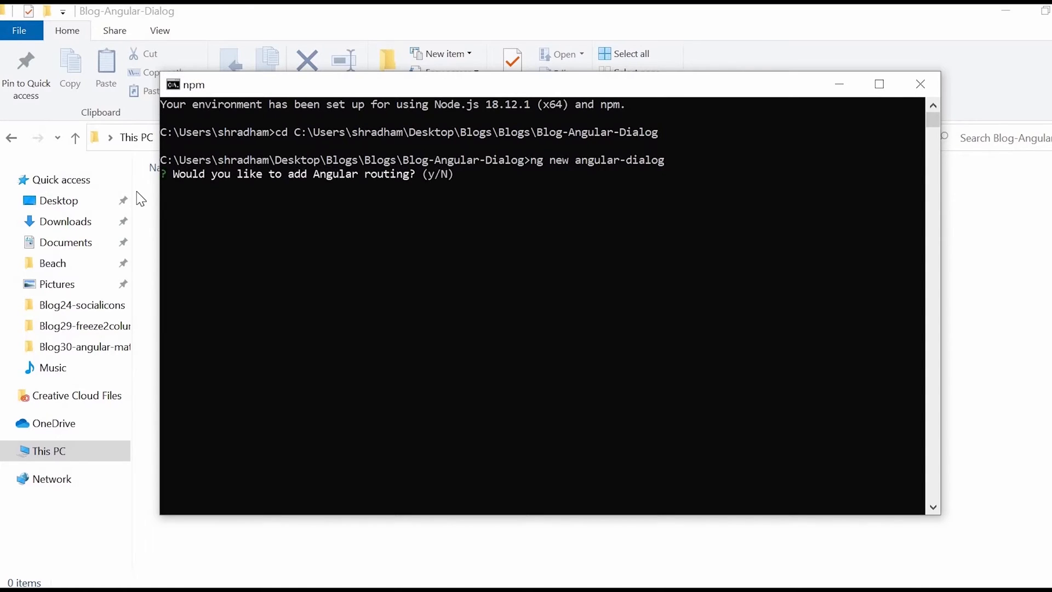
type("y")
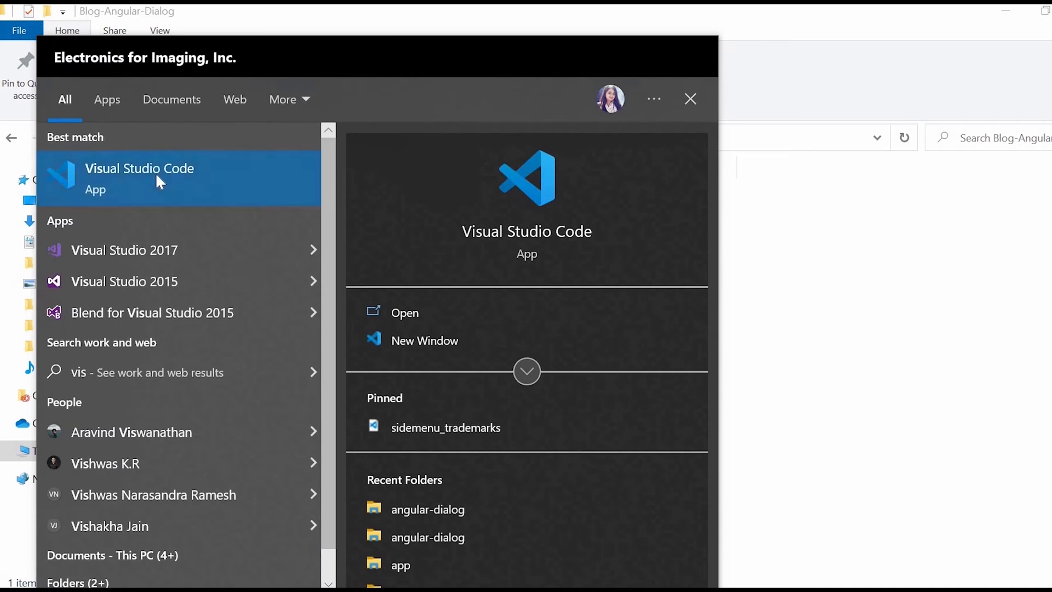
Launch Visual Studio Code and open the angular-dialog folder as the project.
left_click(158, 178)
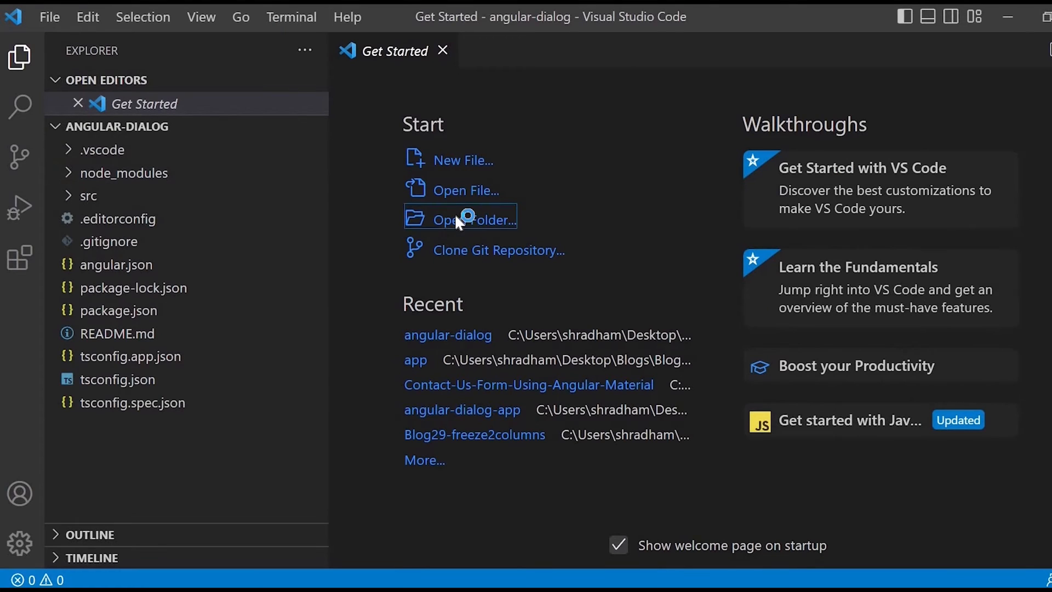
left_click(456, 218)
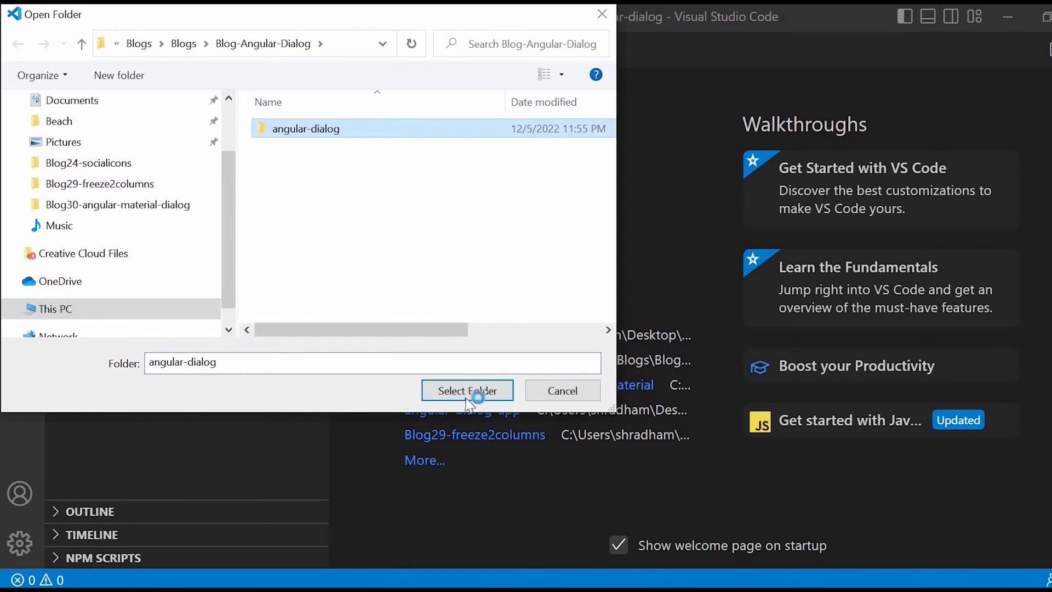
left_click(467, 391)
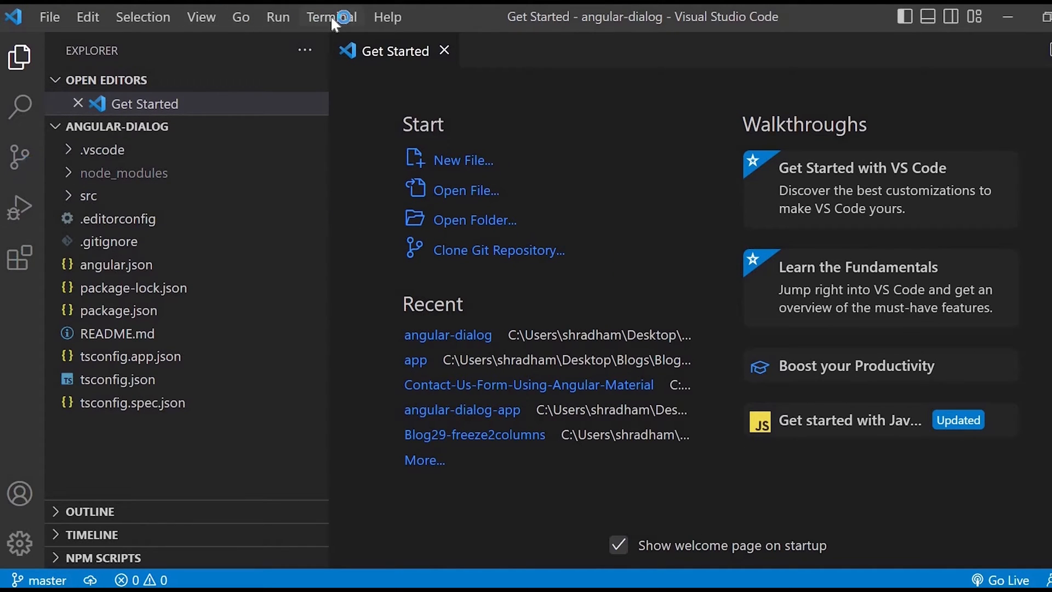
left_click(331, 17)
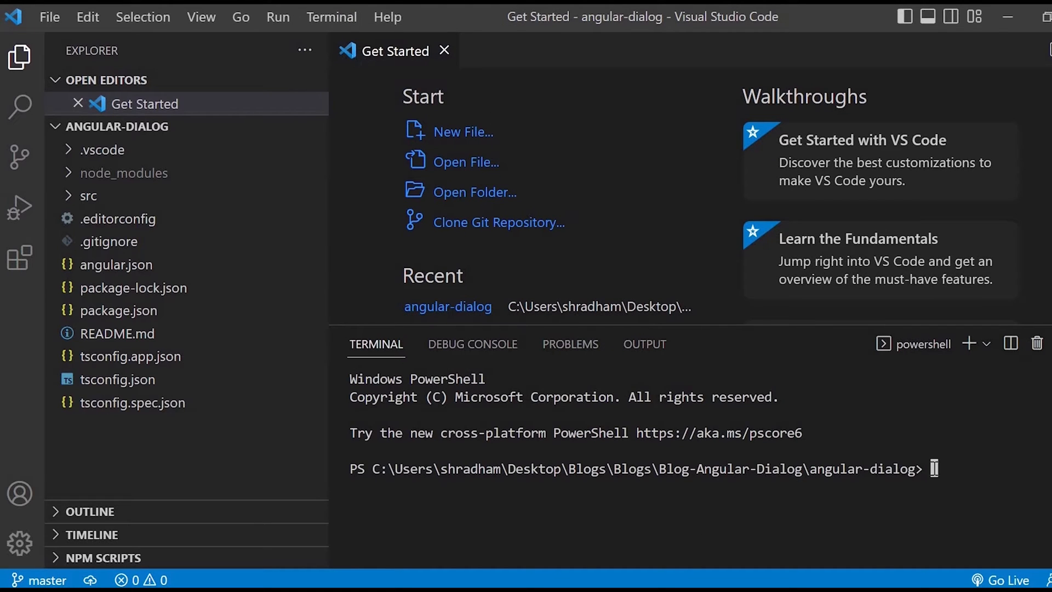
type("ng")
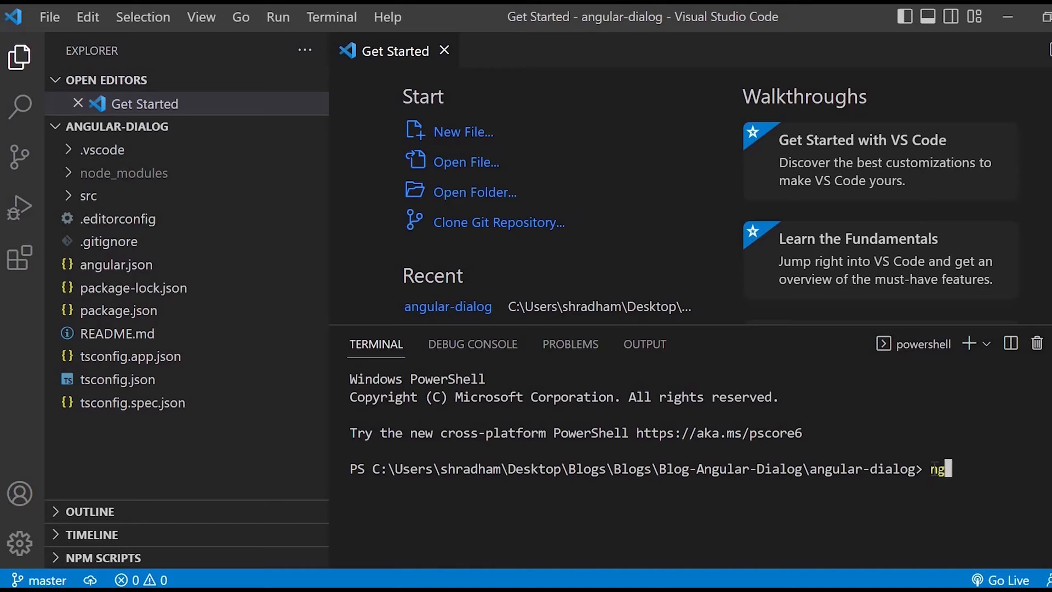
type("add @")
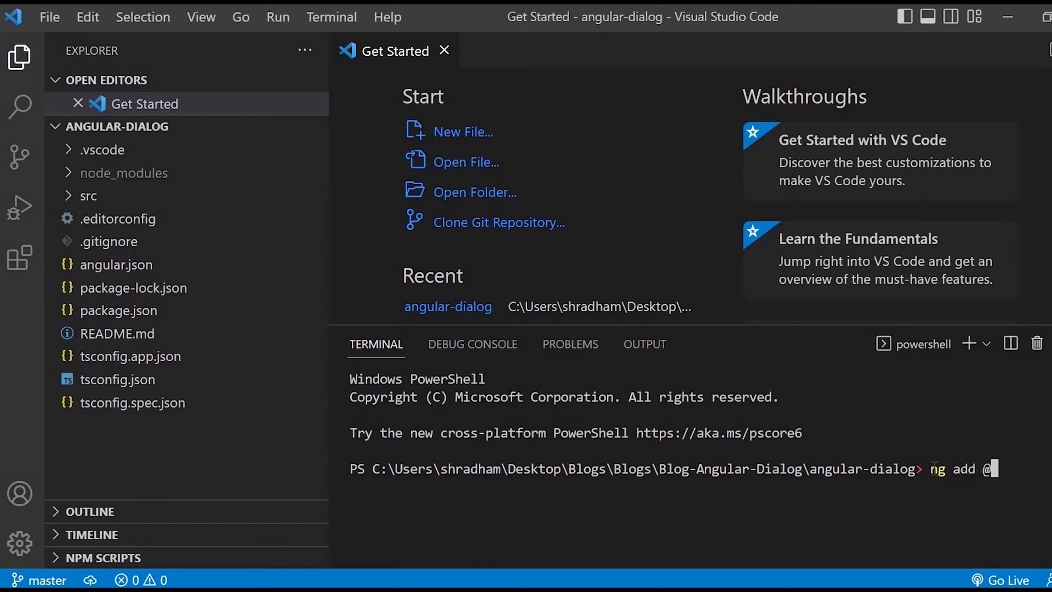
type("angular/")
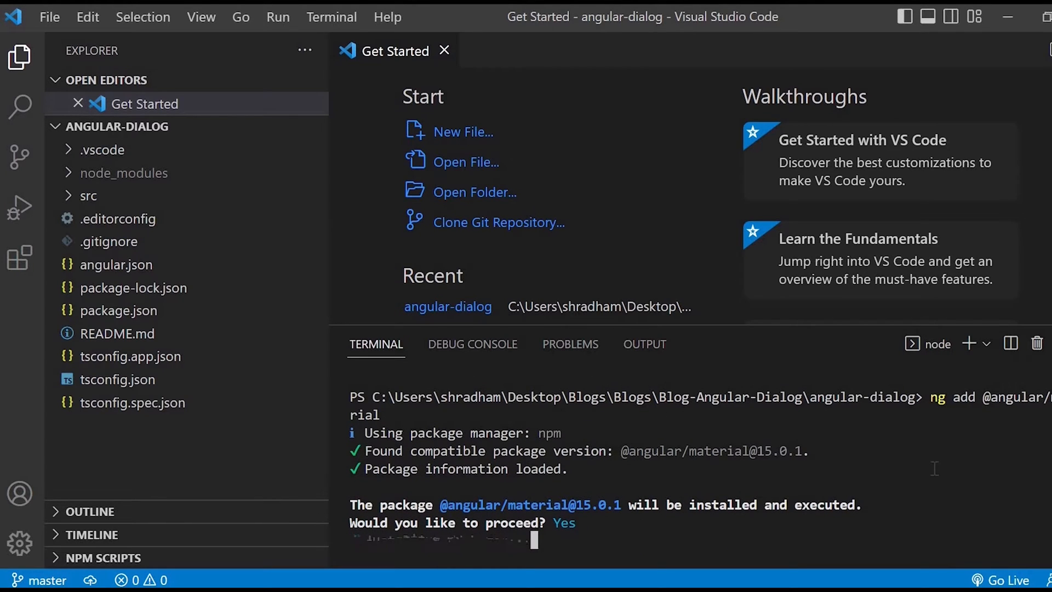
key("Enter")
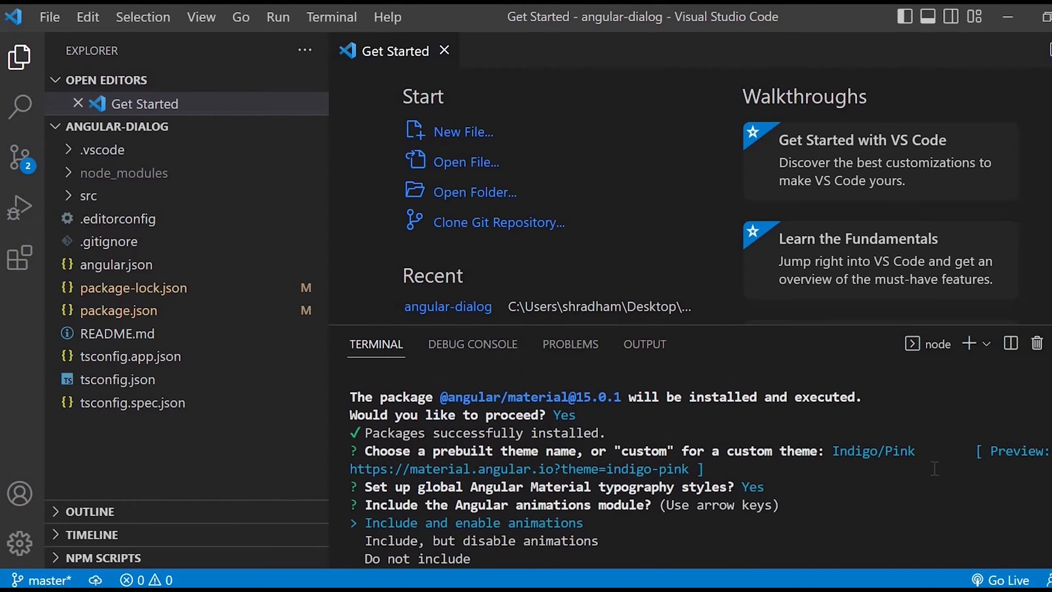
key("enter")
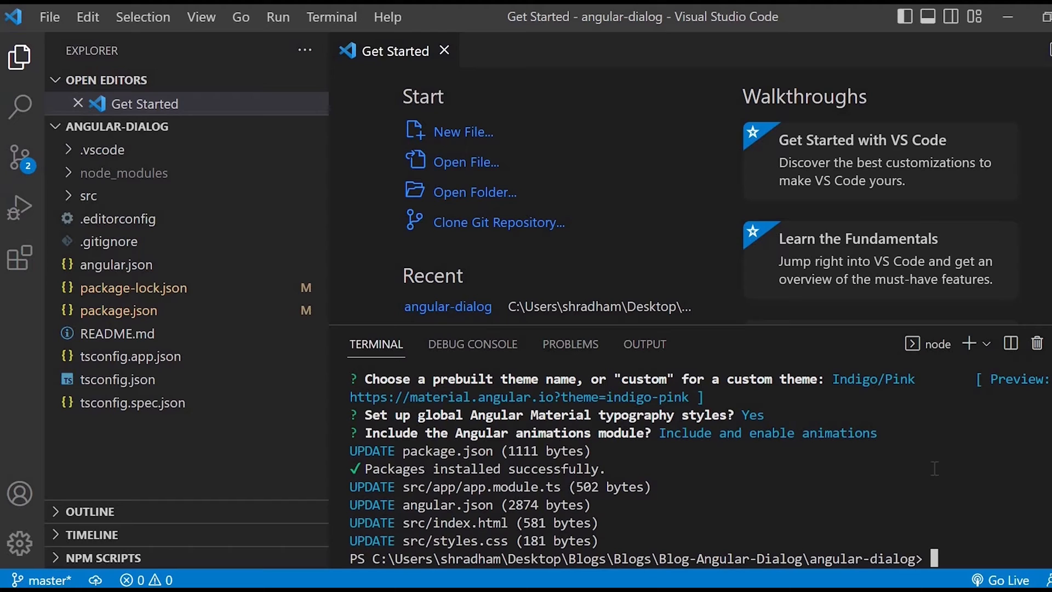
type("ng")
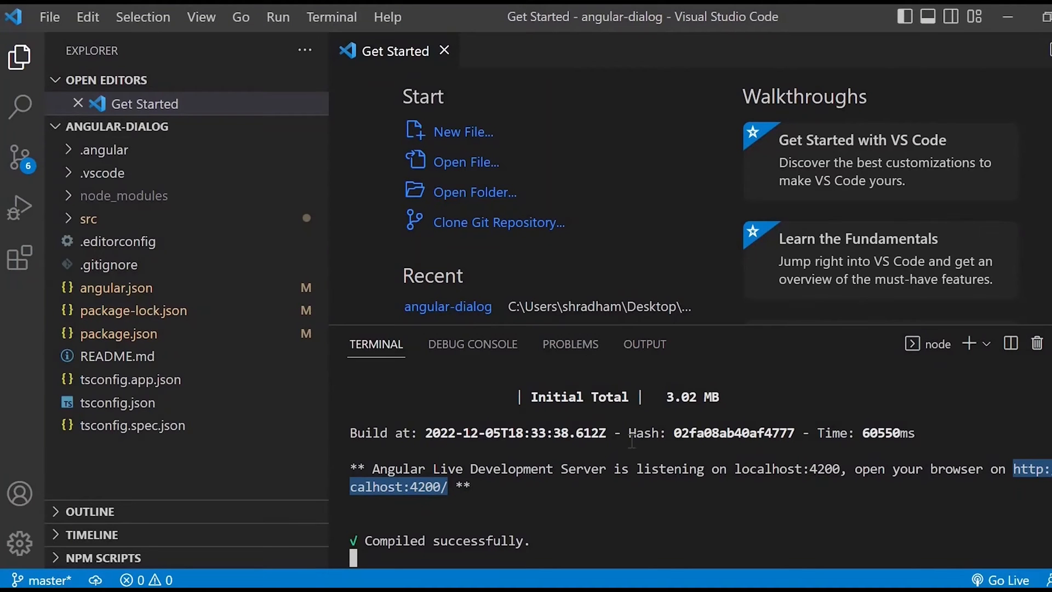
mouse_move(633, 449)
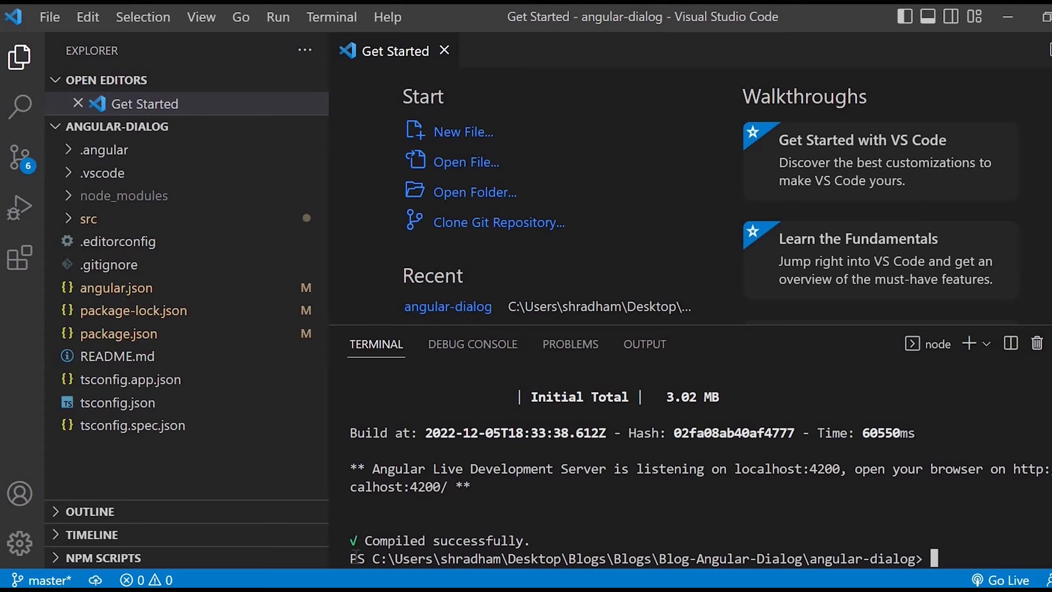
Run ng g c dialog-body in the terminal.
type("ng g c d")
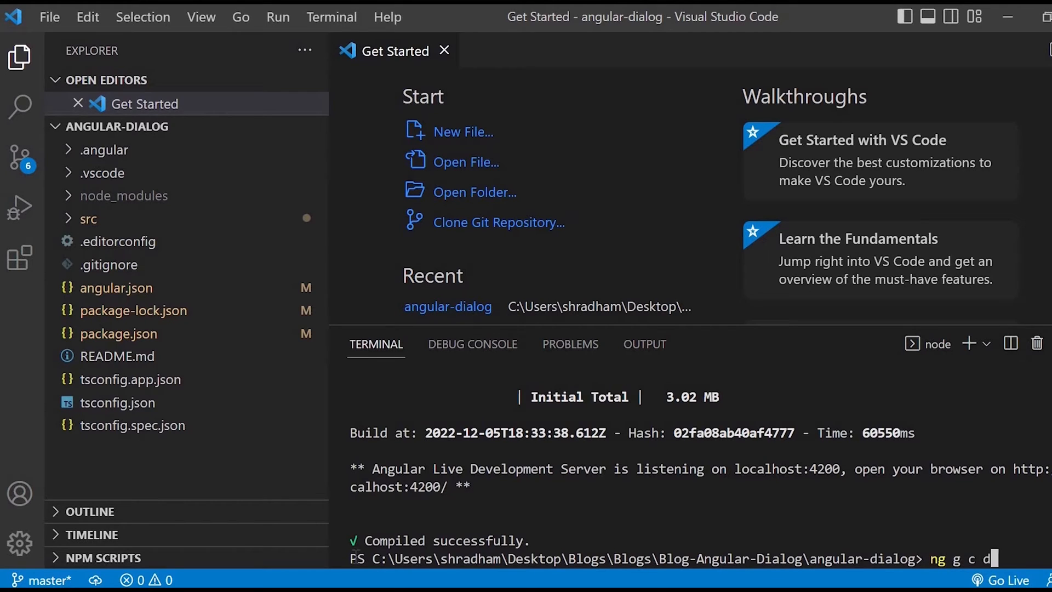
type("ialog-bo")
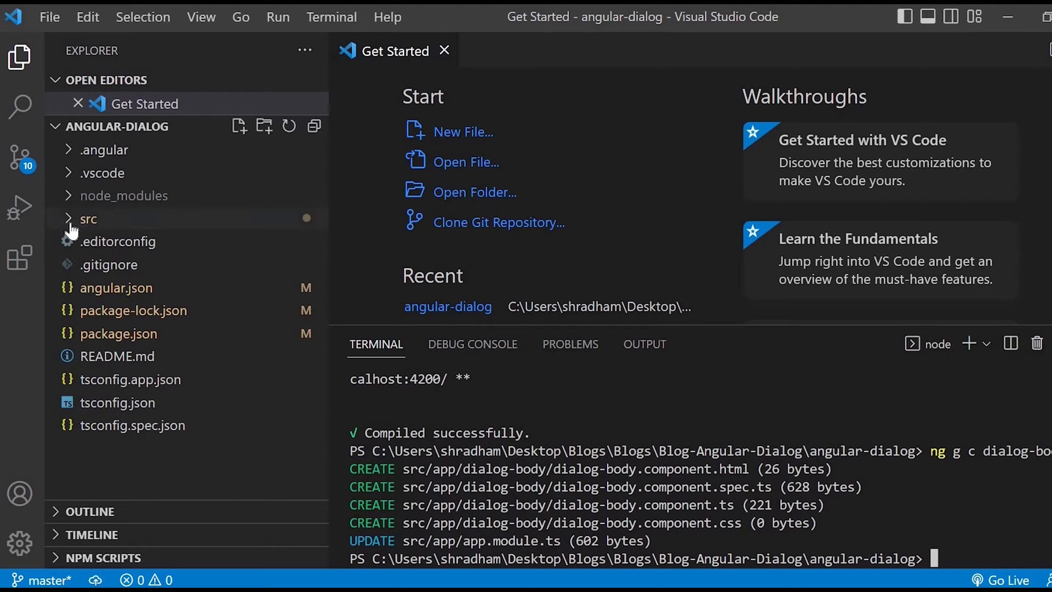
left_click(88, 218)
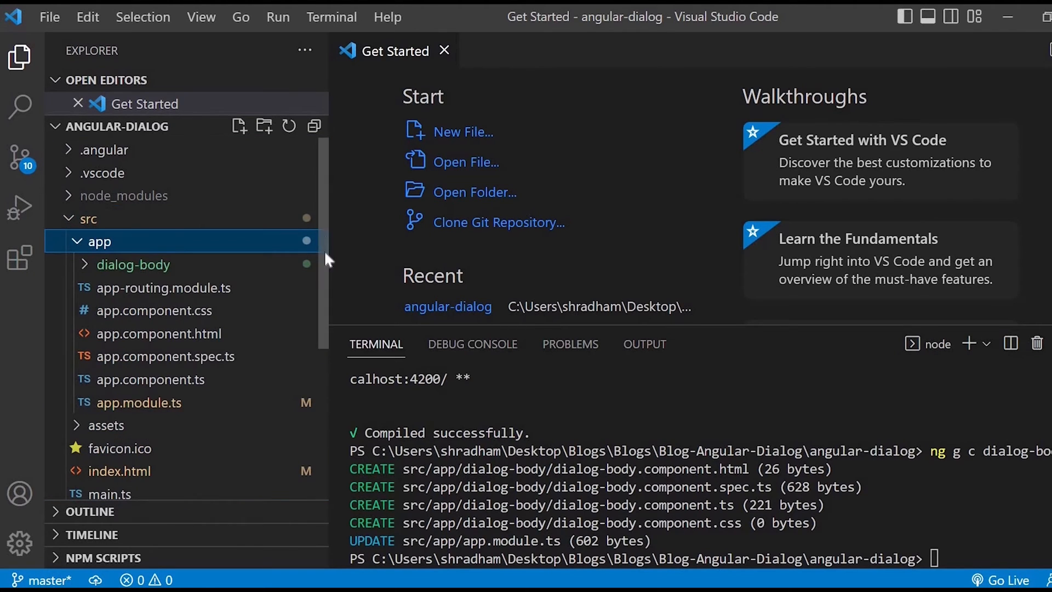
left_click(140, 402)
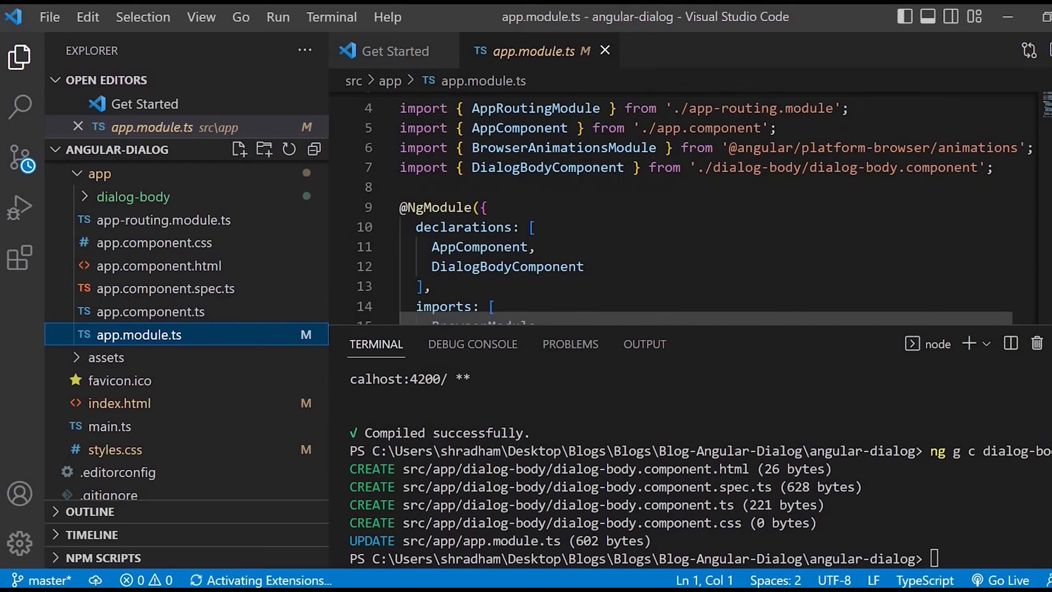
key("Enter")
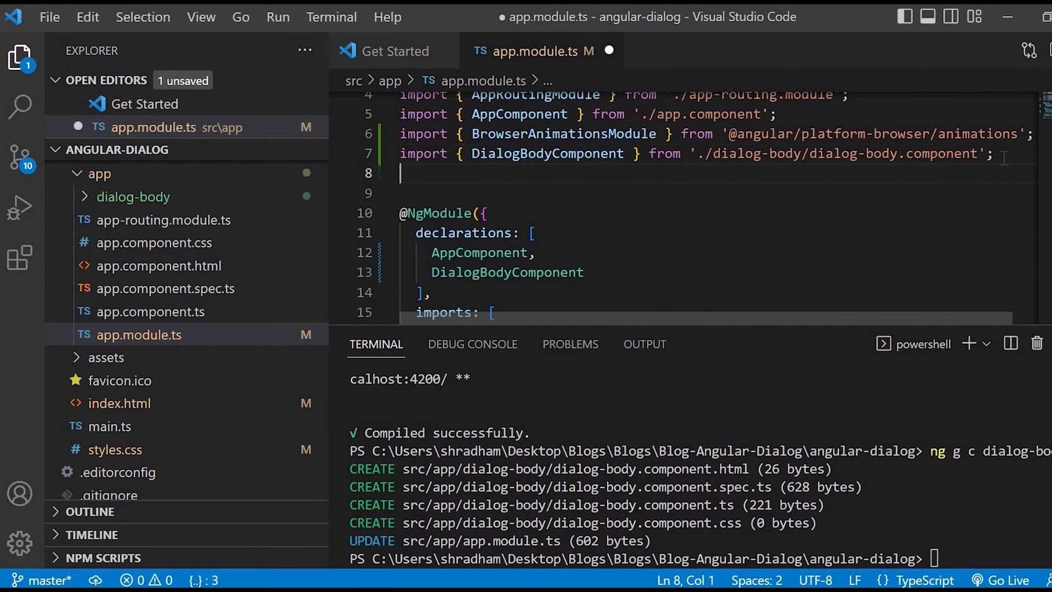
type("import")
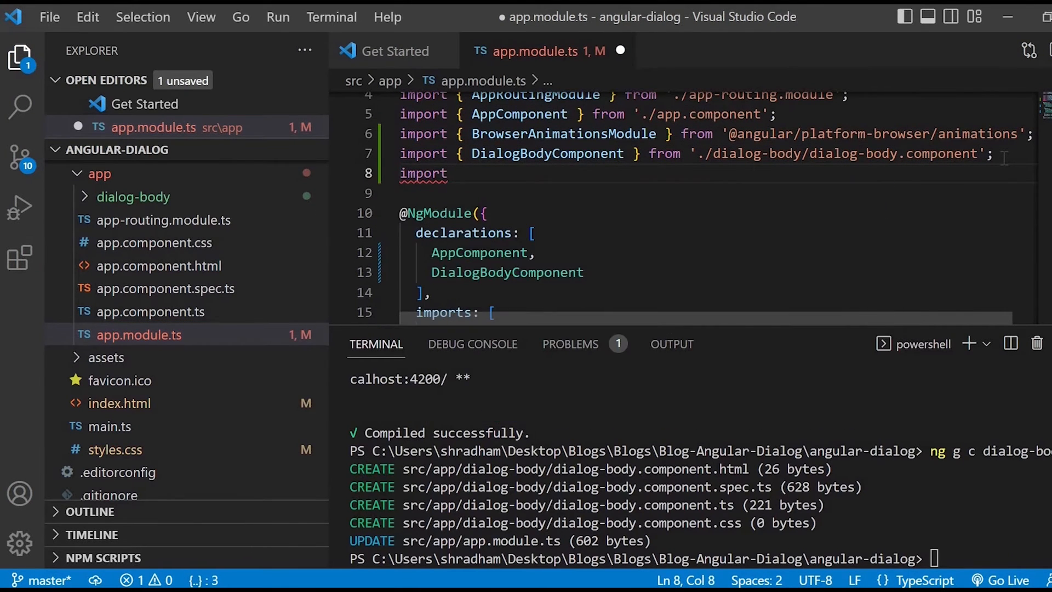
type("{MatButtonM")
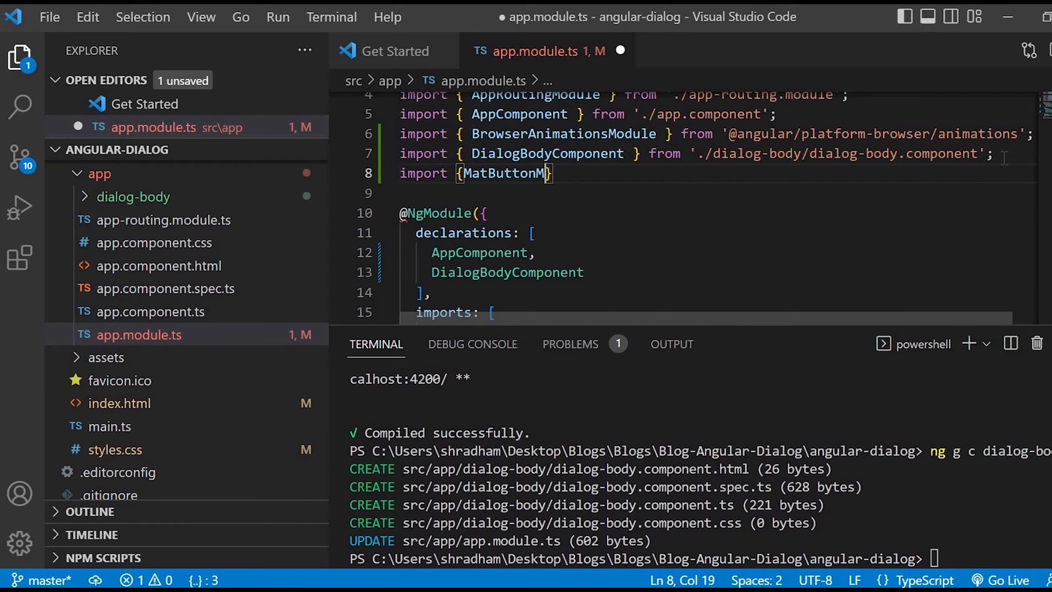
type("odule} from '")
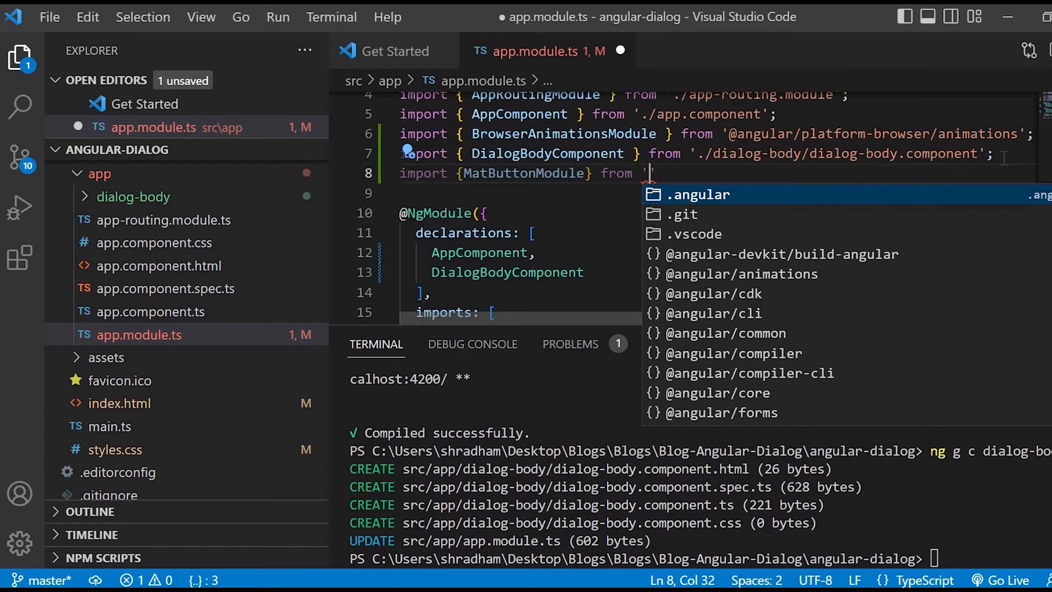
type("@angular/material/button';")
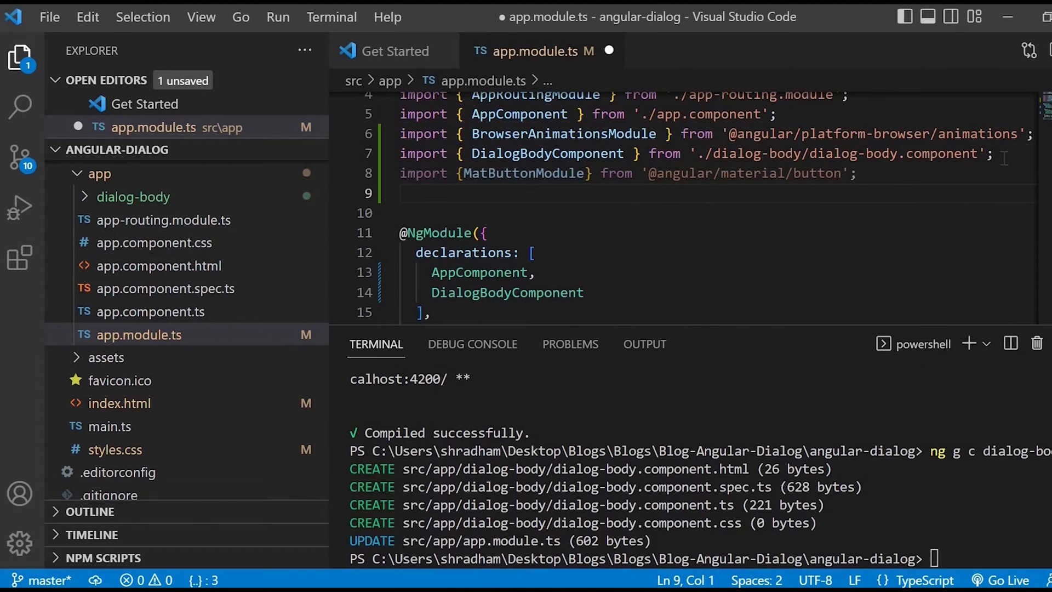
type("import {}")
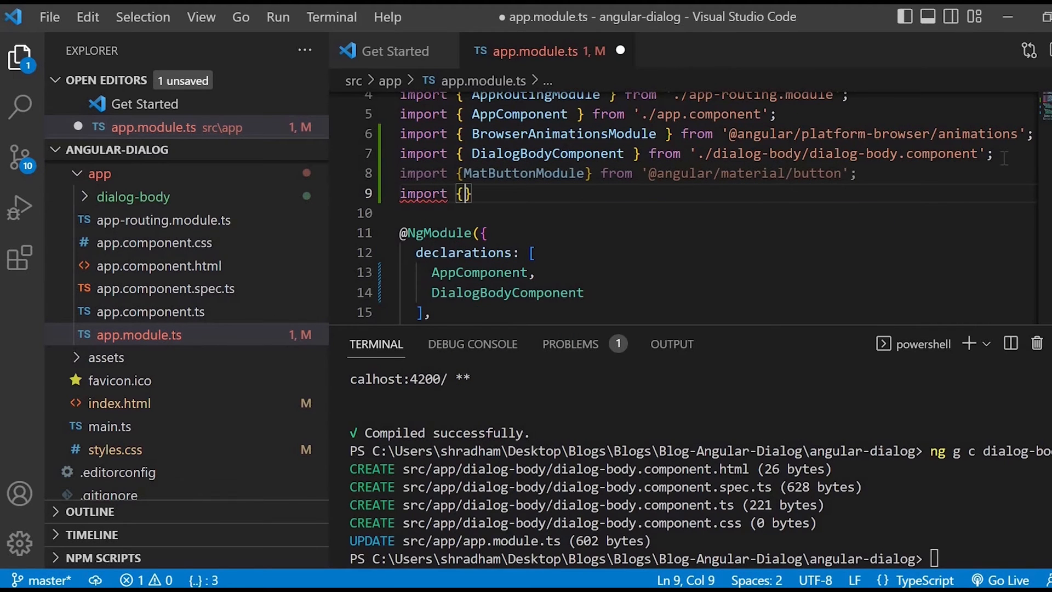
type("MatIconModule")
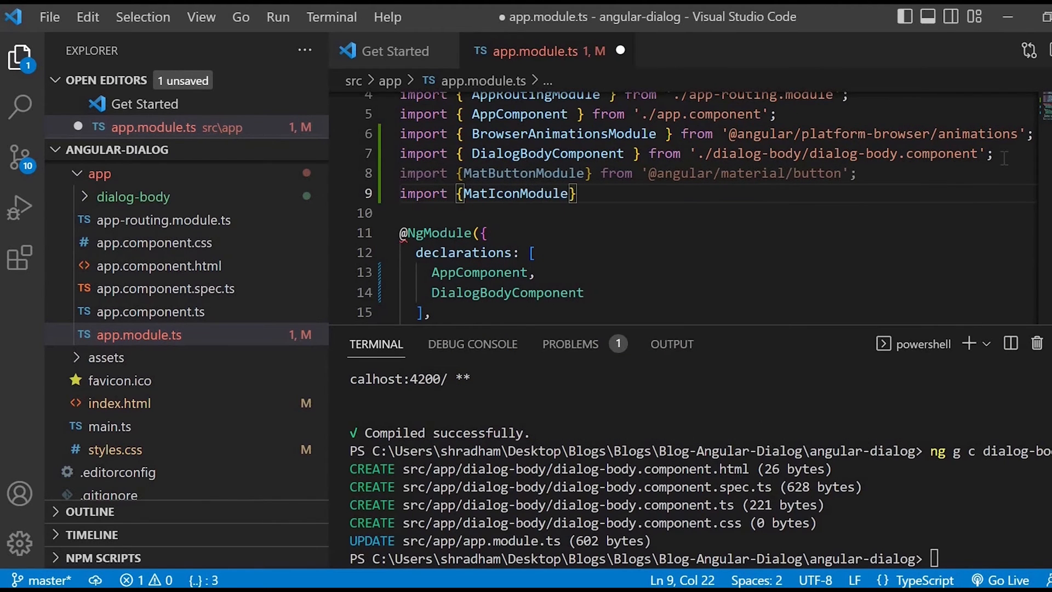
type("from ''")
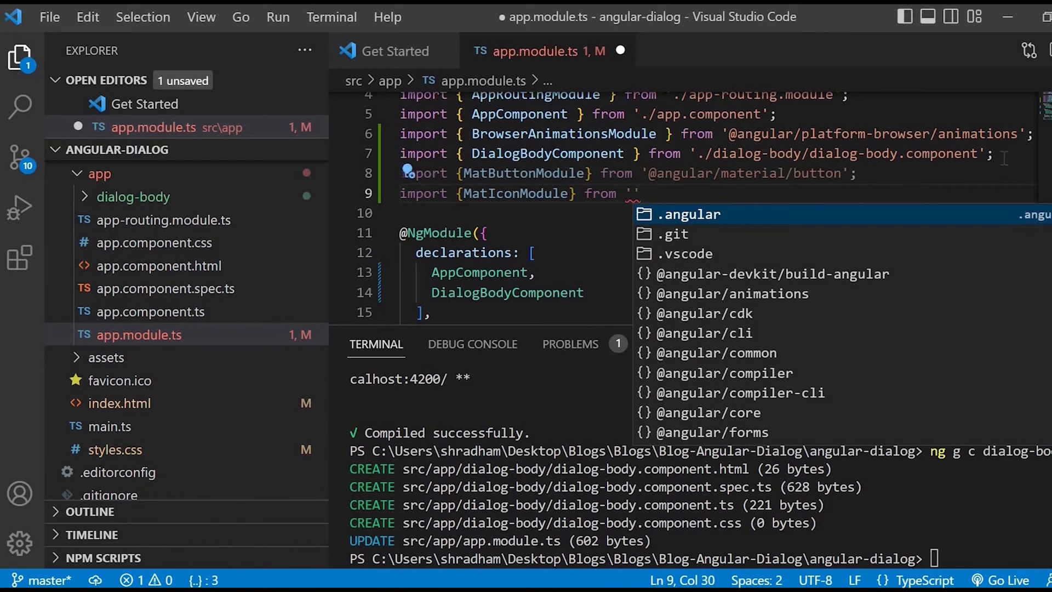
type("@angular/material/")
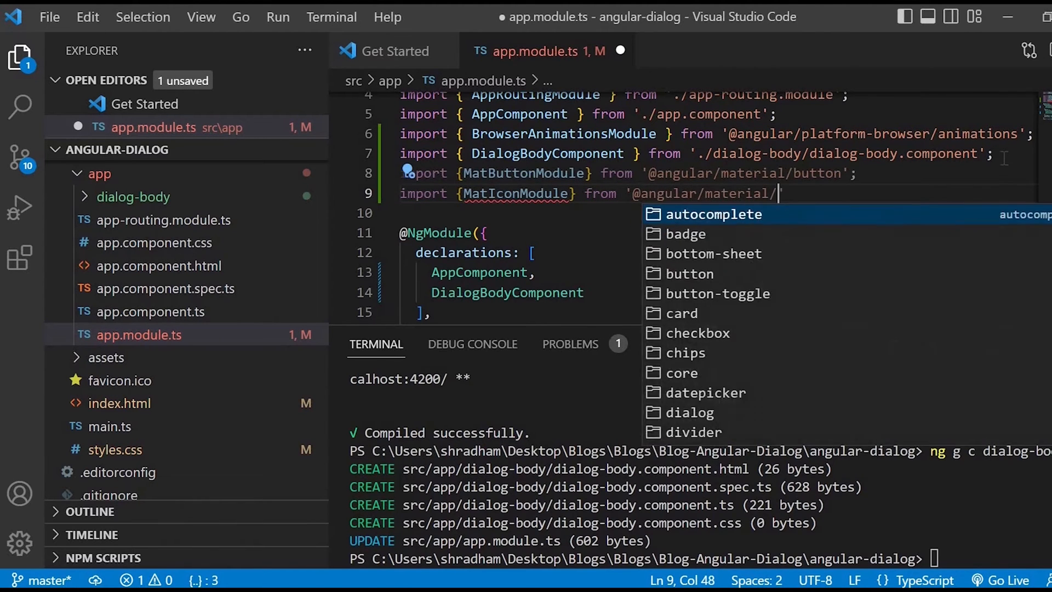
type("icon';")
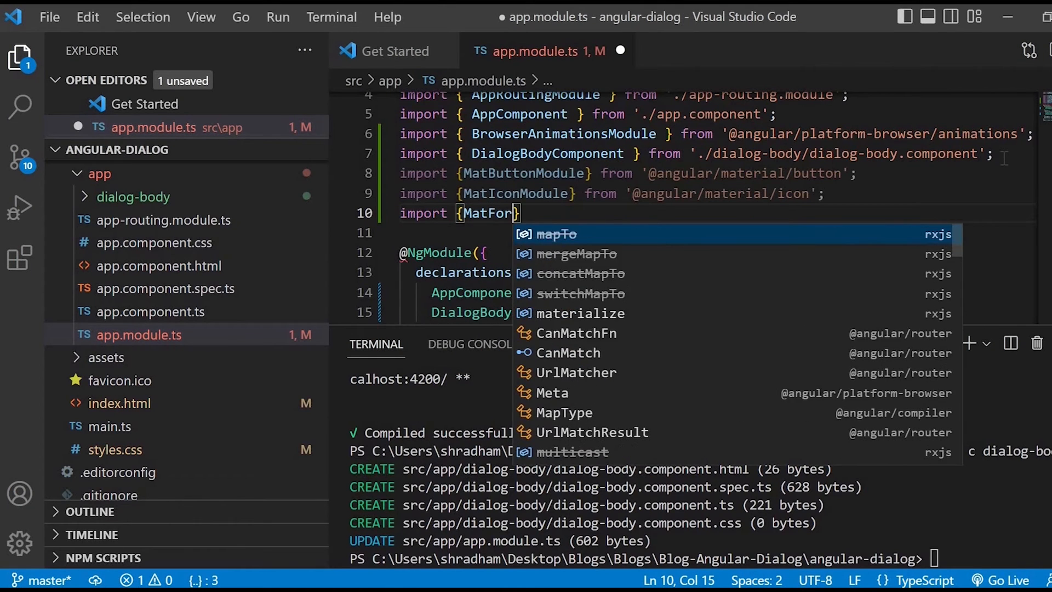
type("mFieldModule")
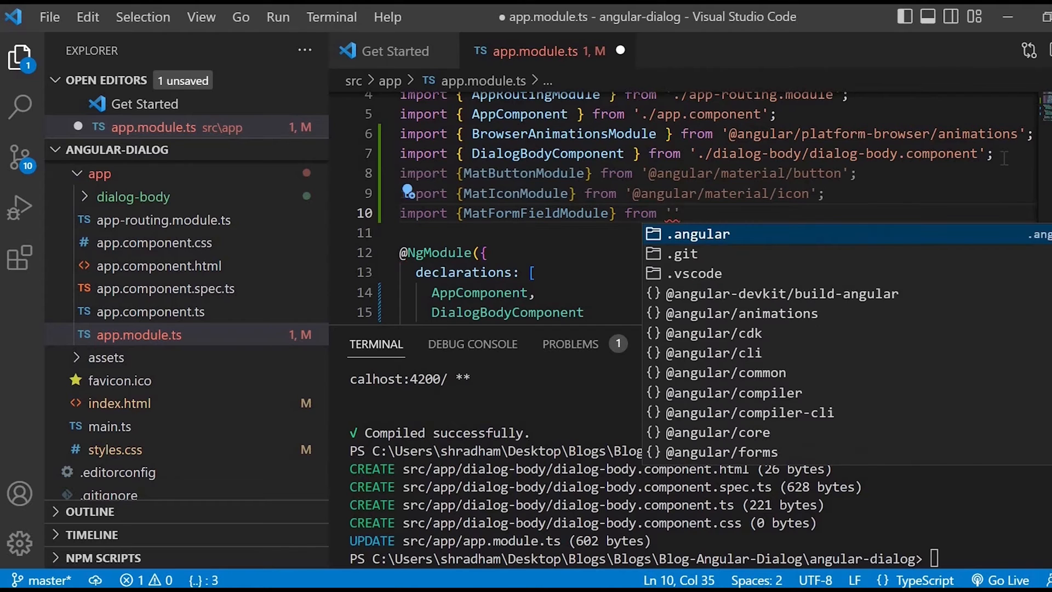
type("@angular/")
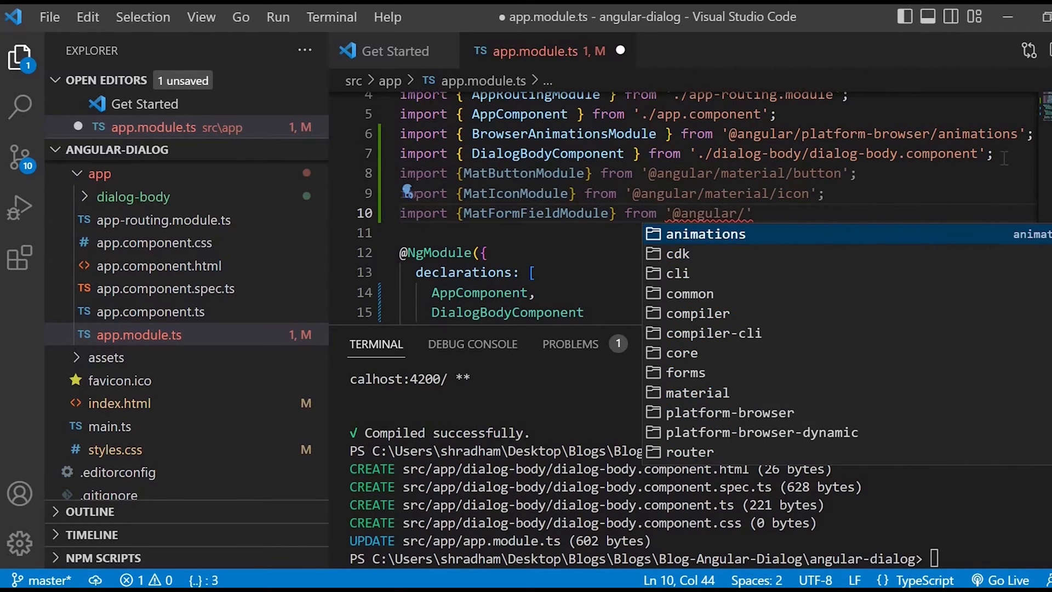
type("fo")
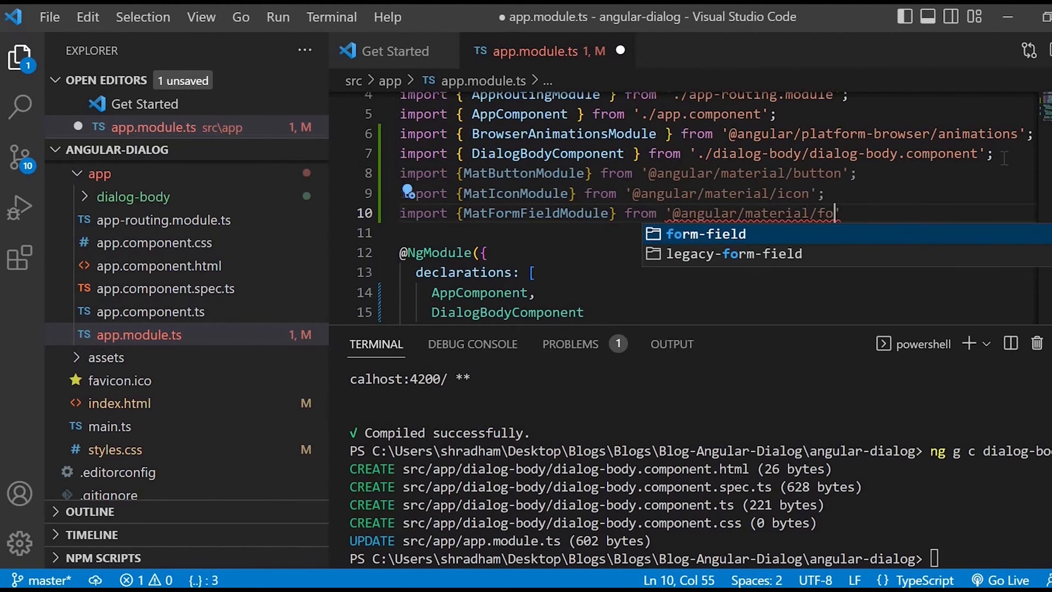
key("Enter")
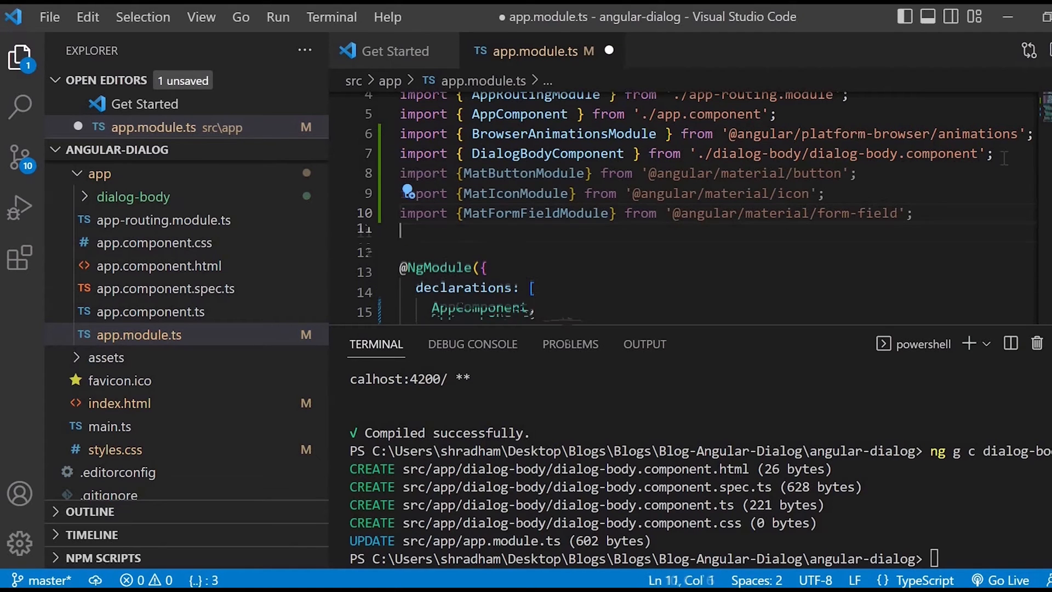
Add imports for MatInputModule and FormsModule.
type("import {")
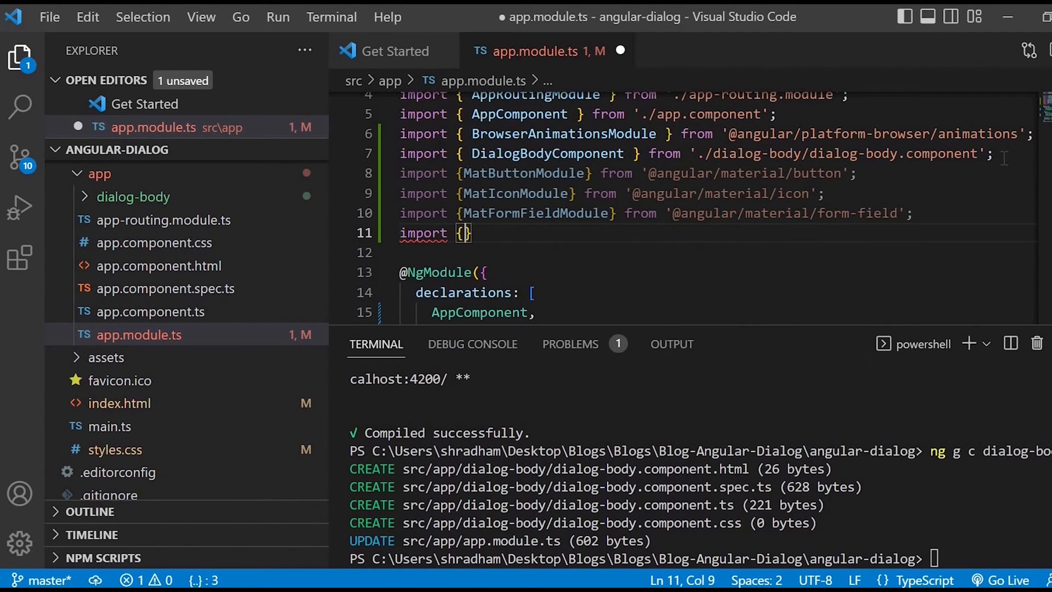
type("MatInputM")
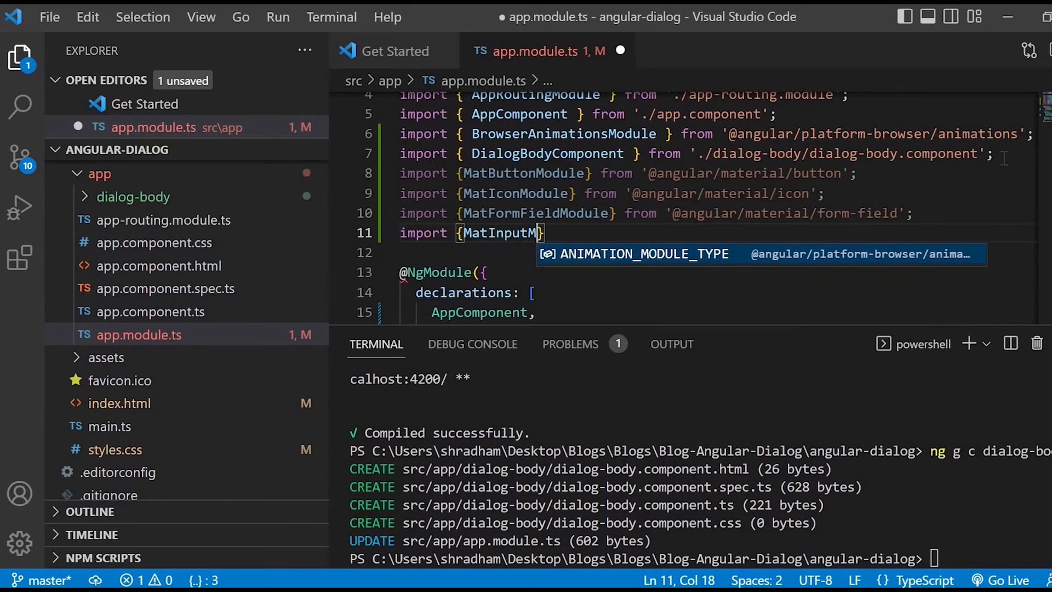
type("odule} from '")
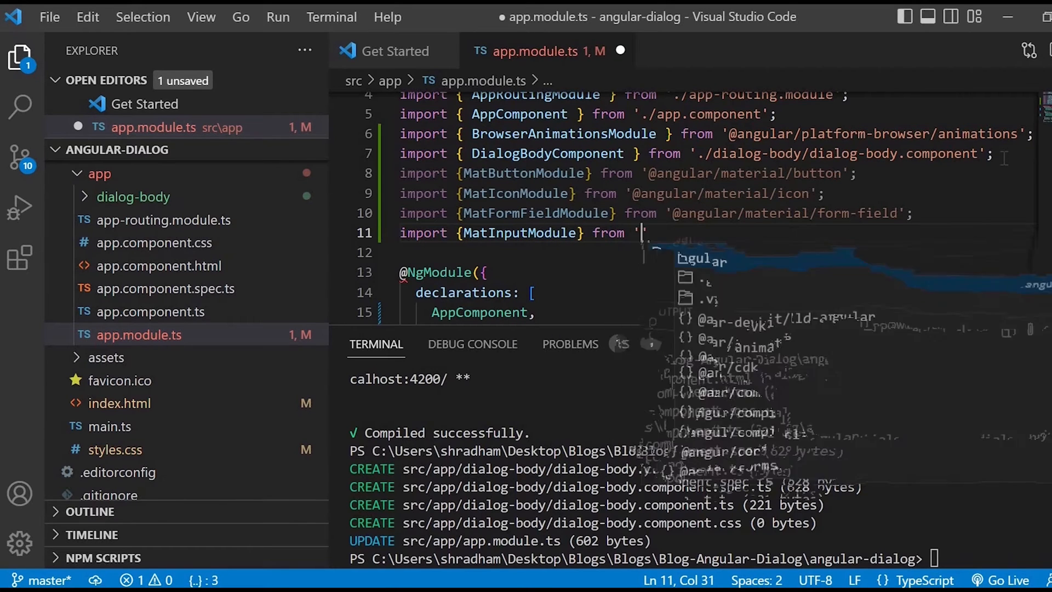
type("@angular/material")
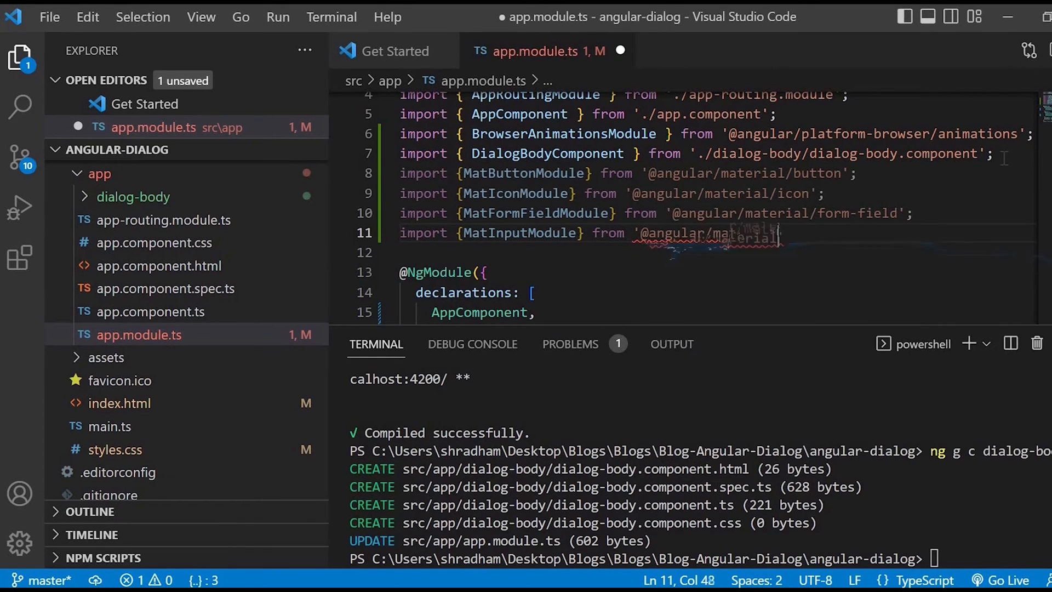
type("input';")
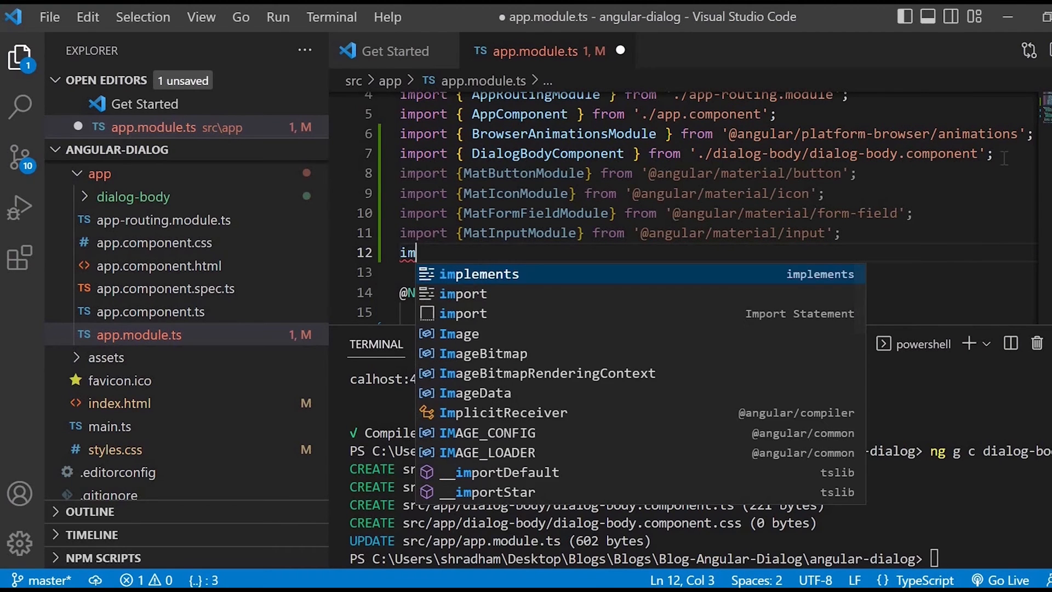
type("port {FormsModule")
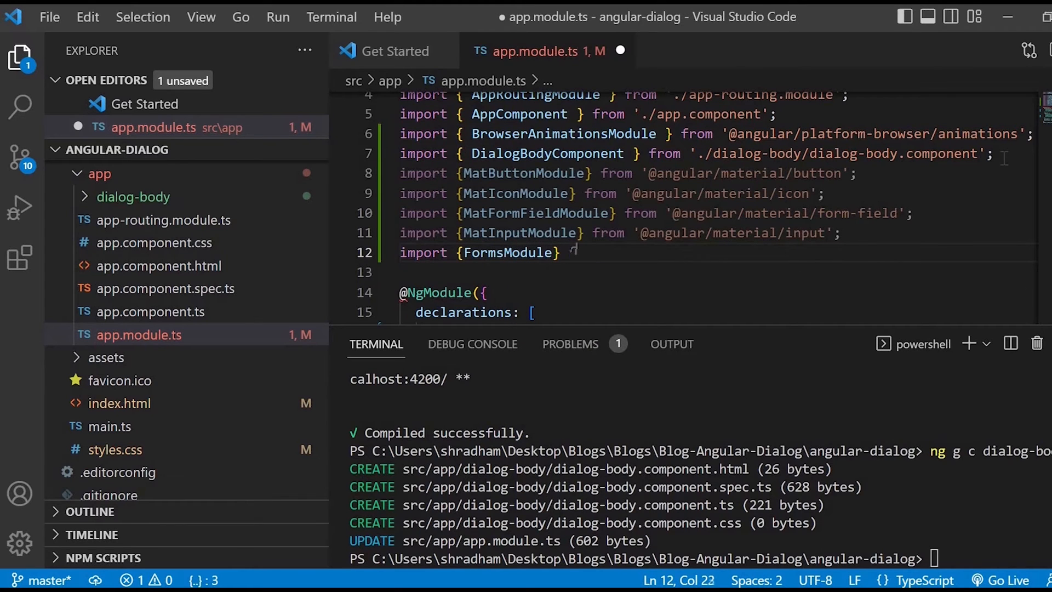
type("from '@angular/forms';")
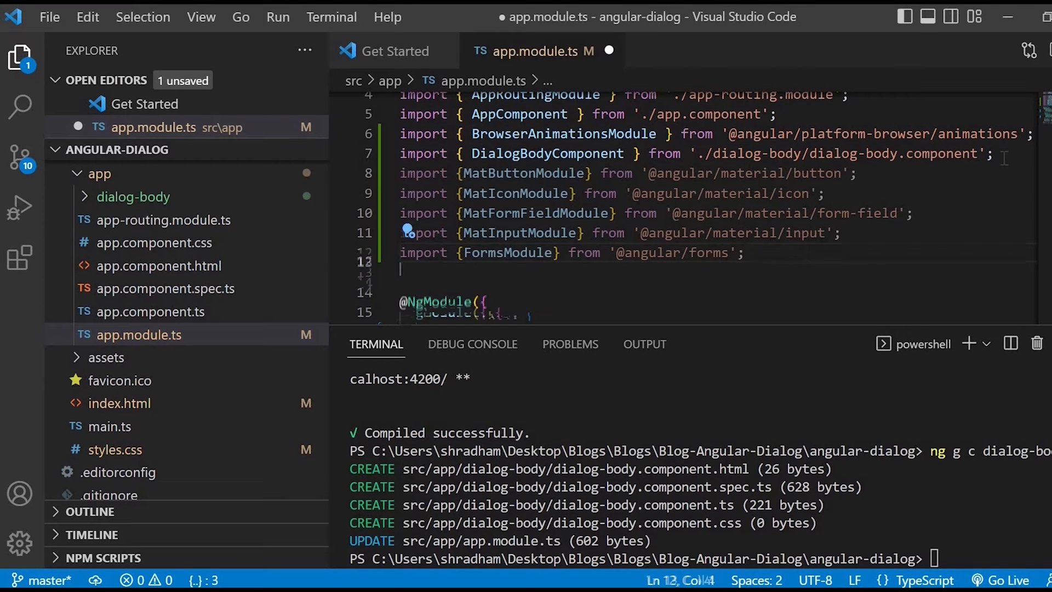
Import MatDialogModule and list MatButtonModule through MatDialogModule in the imports array.
type("import {Ma")
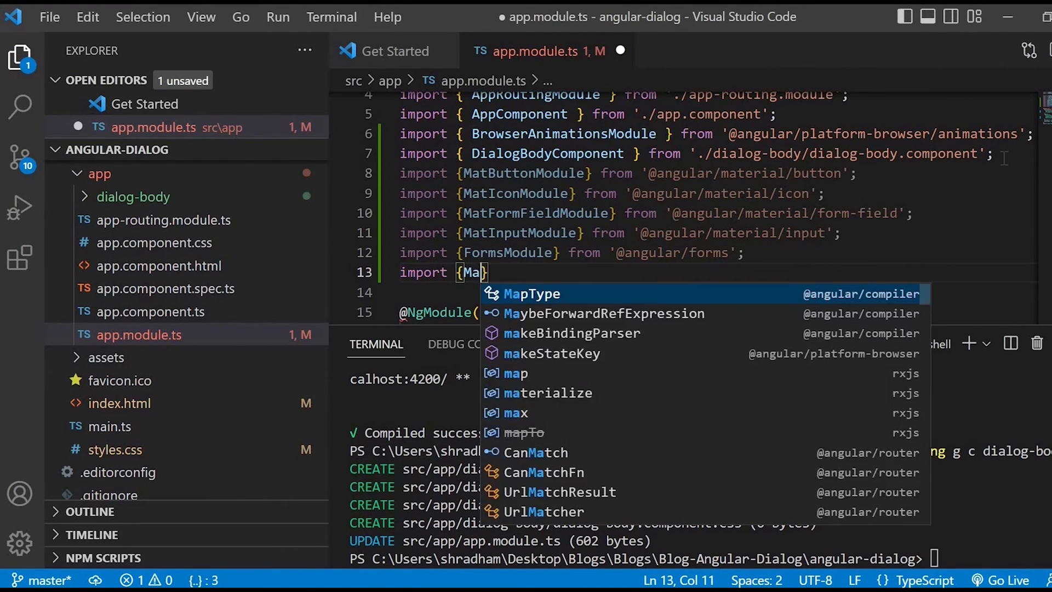
type("tDialogModule")
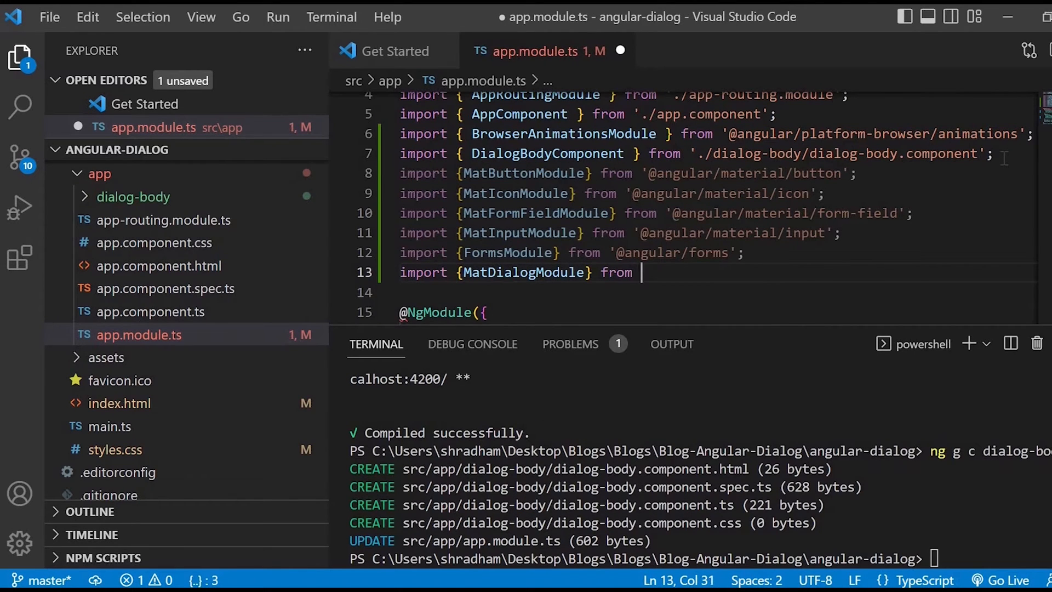
type("'@angular/material/dia")
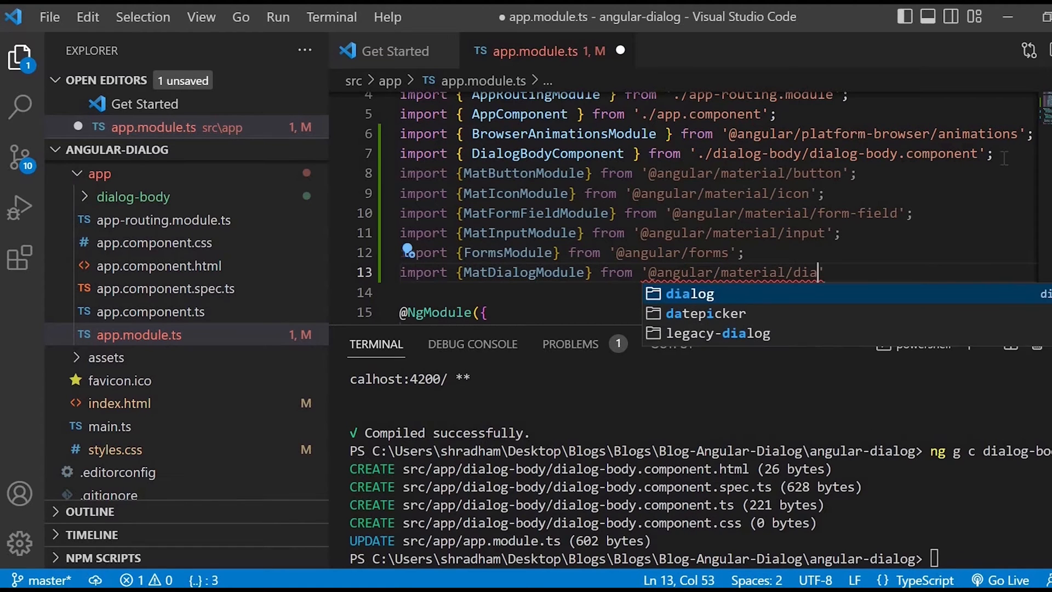
key("Tab")
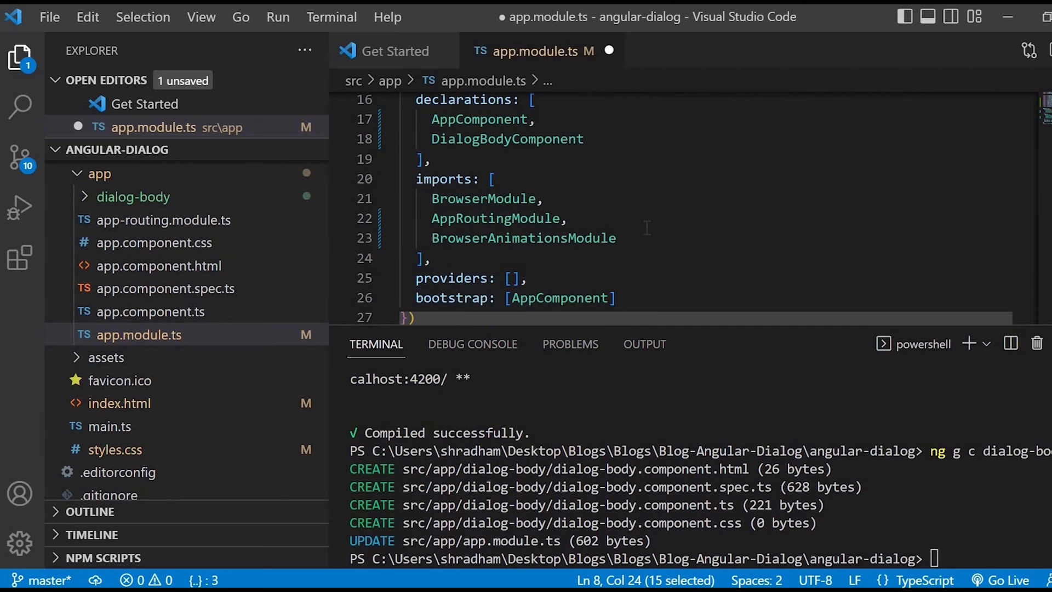
type("MatButtonModule")
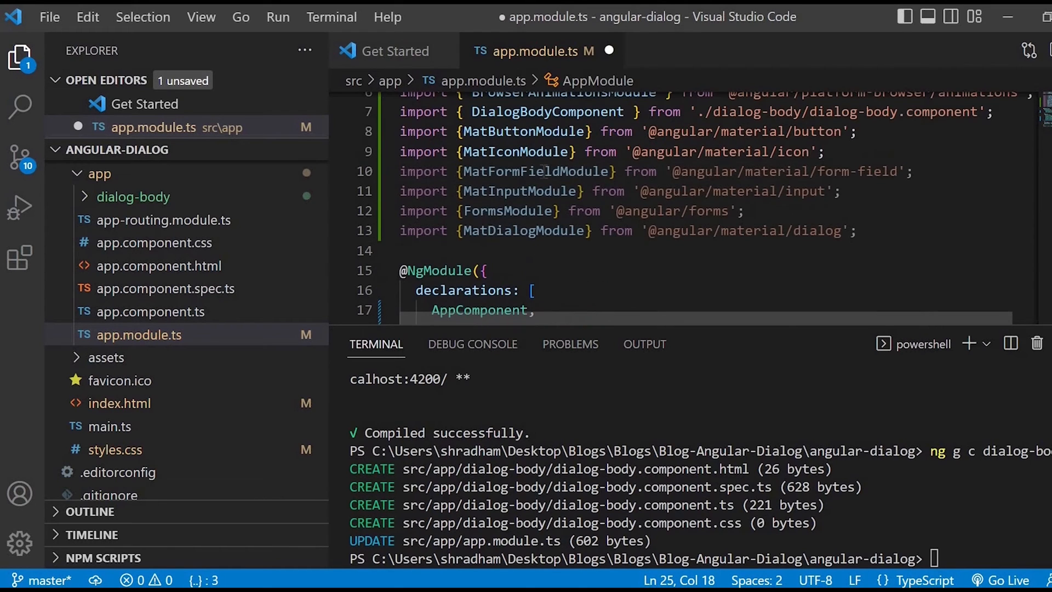
scroll("down", 3)
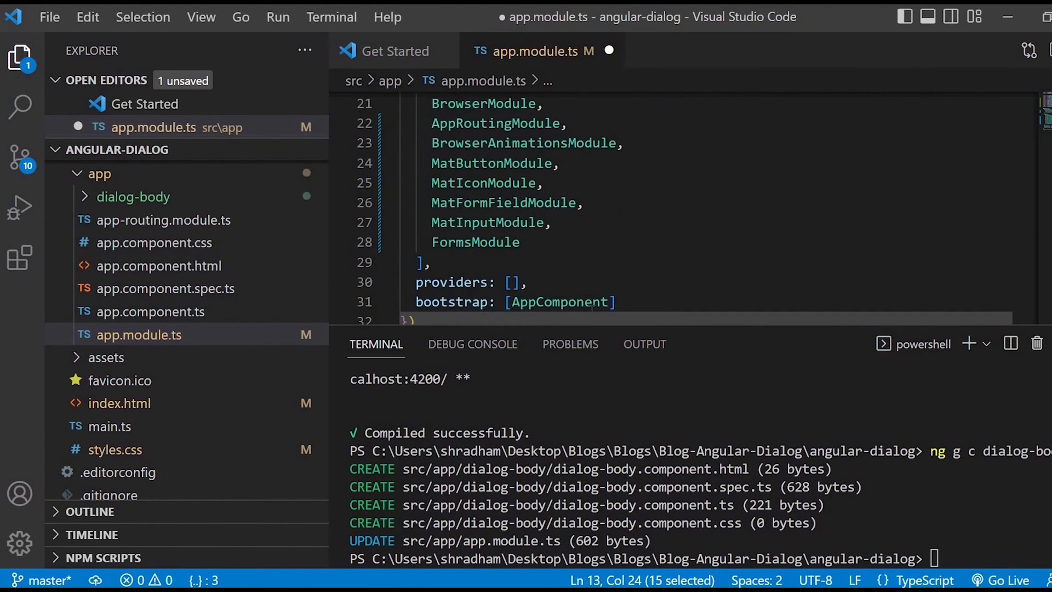
type("MatDialogModule")
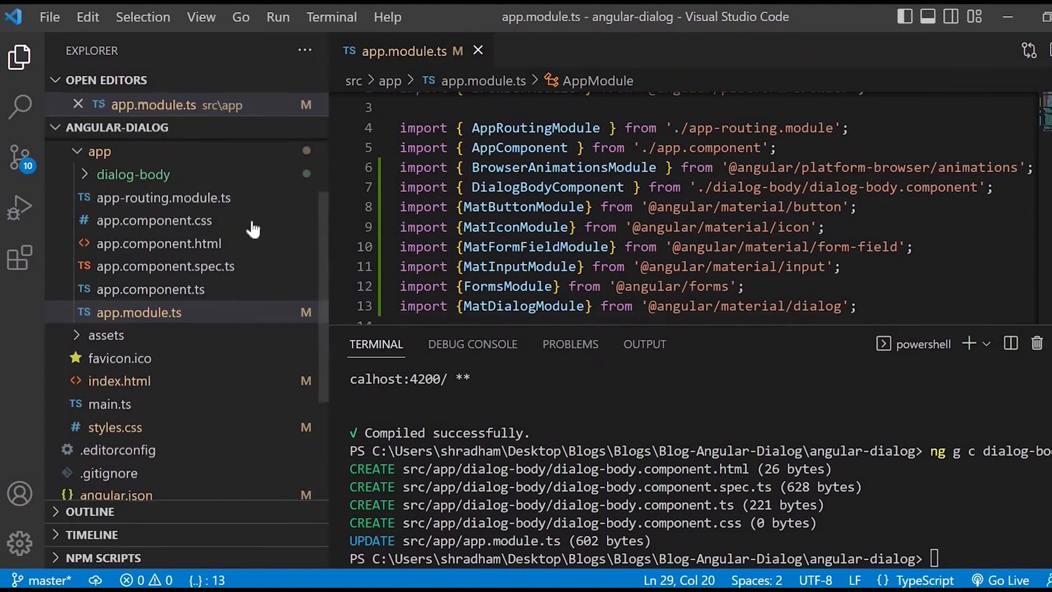
mouse_move(738, 306)
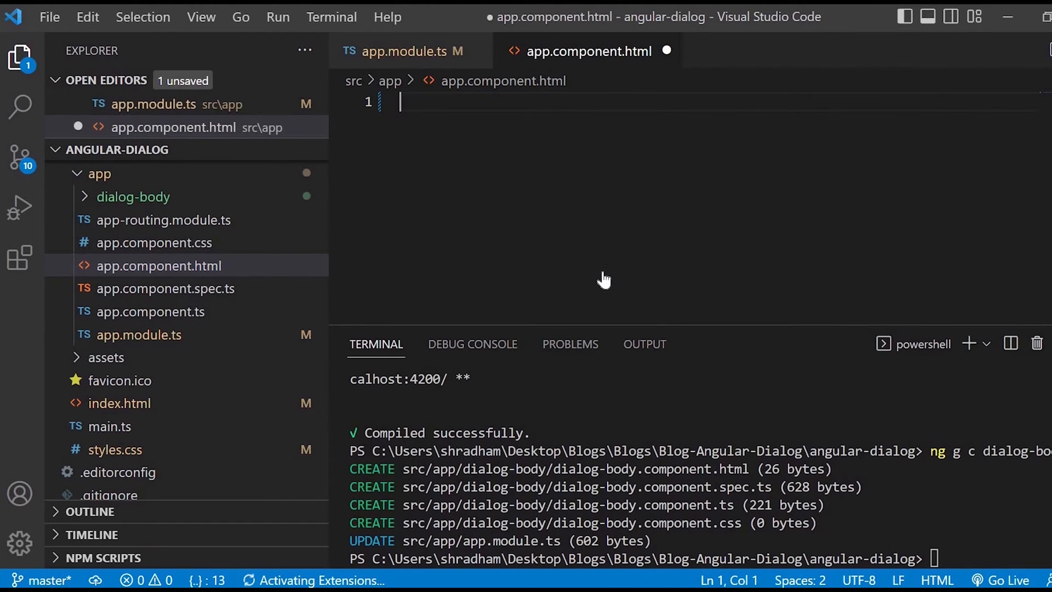
Put a mat-raised-button 'Contact Us' calling openDialog() inside mat-dialog-actions.
type("<mat-dialog-actions></mat-dialog-actions>")
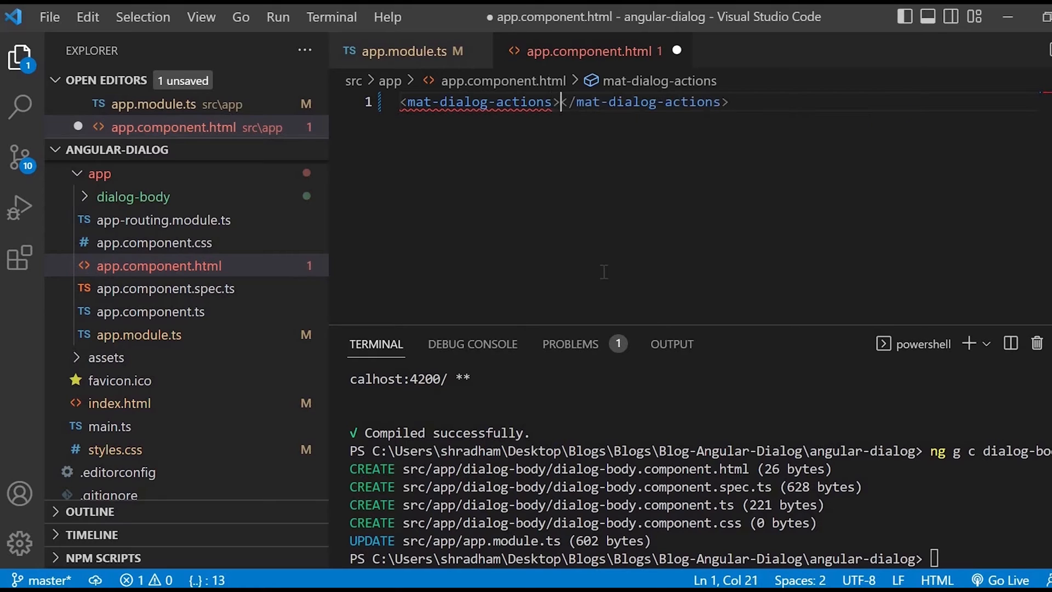
key("Enter")
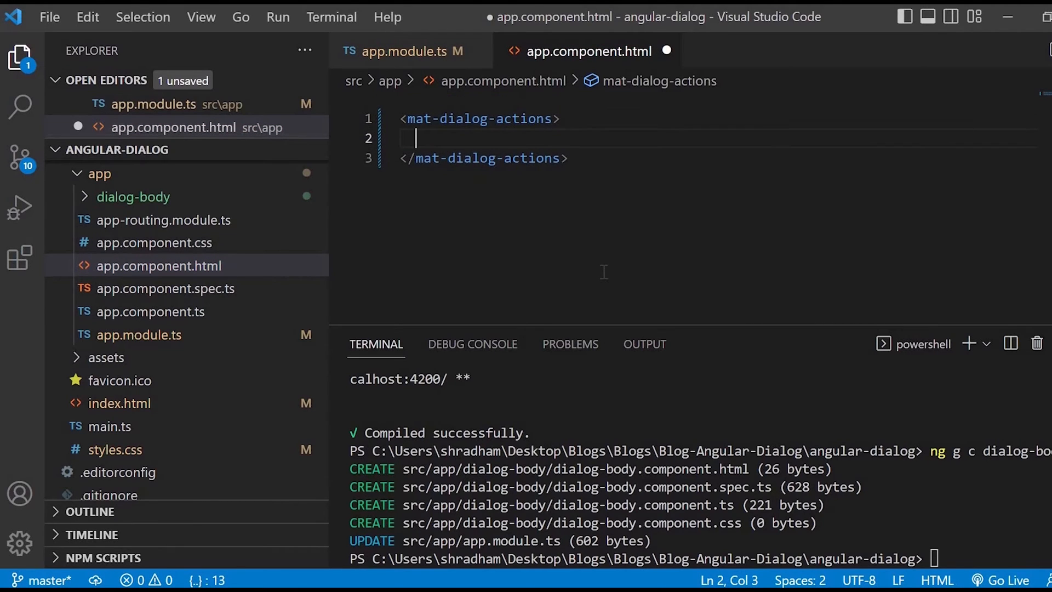
type("<bu")
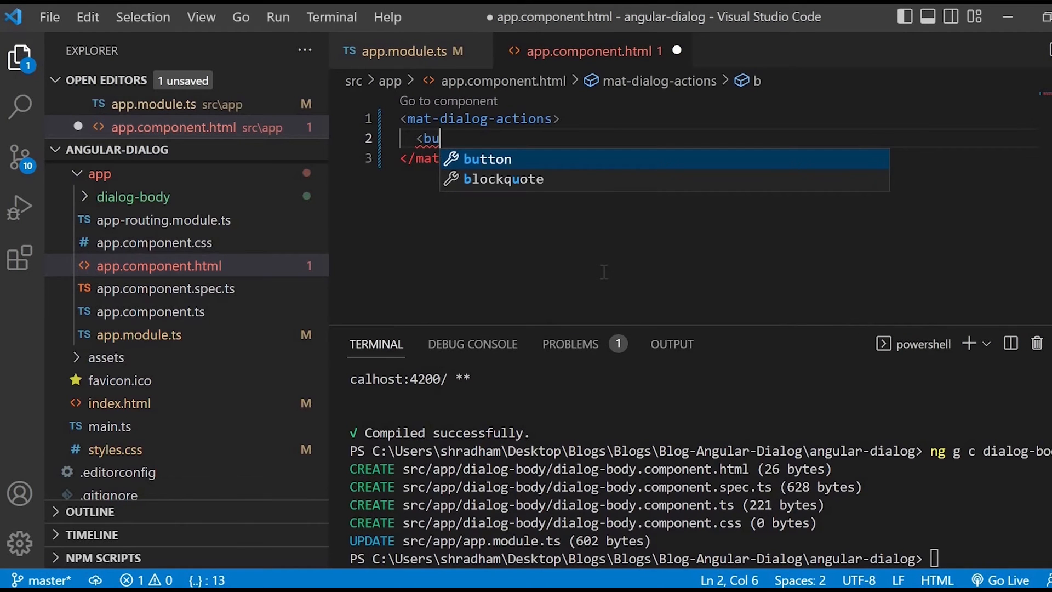
key("Tab")
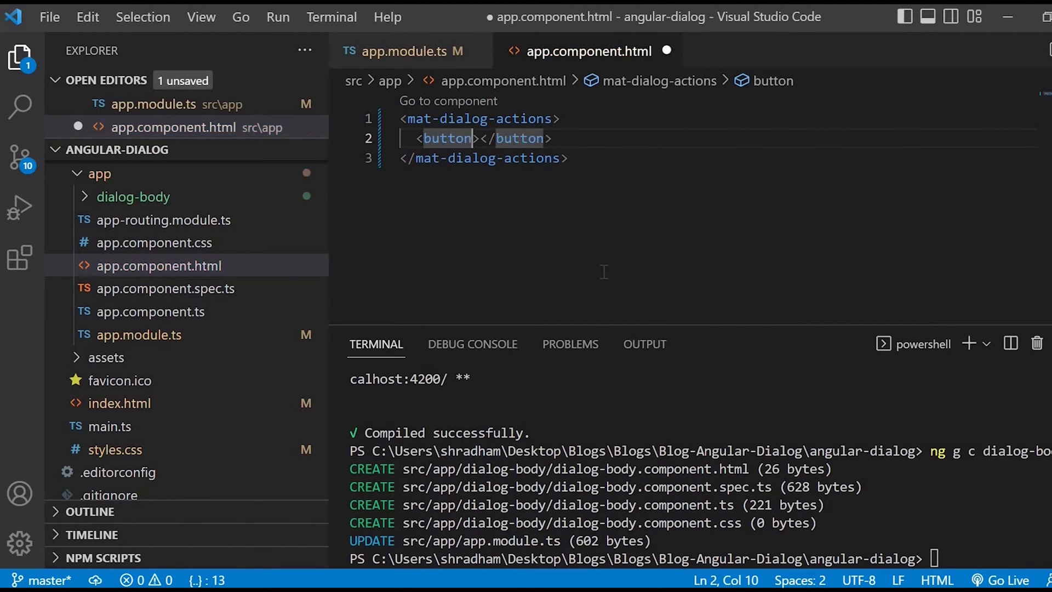
type("mat-raised")
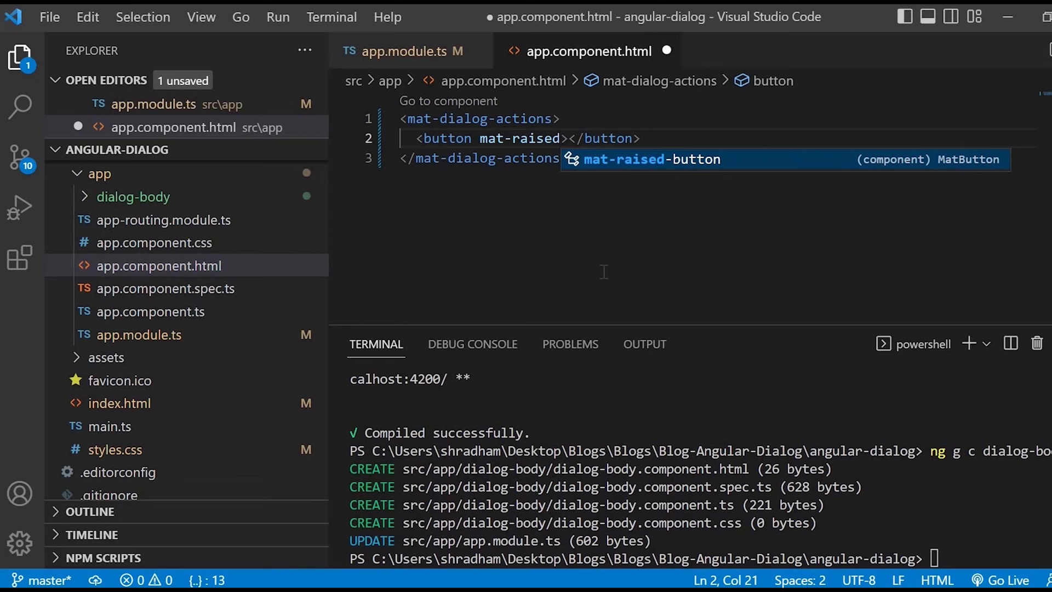
type("-button color=\"primary")
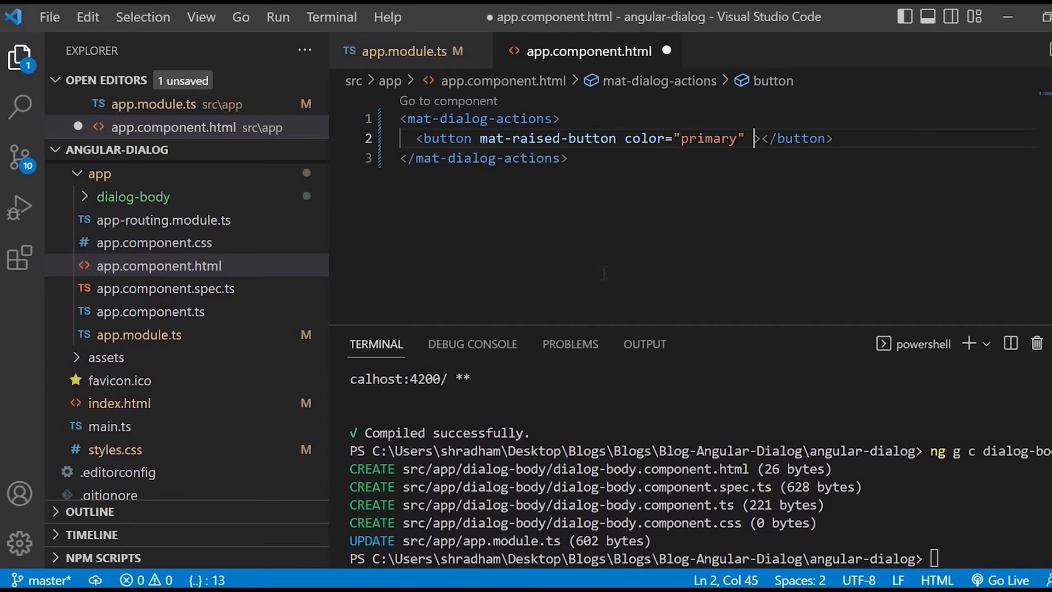
type("(click)=\"openD")
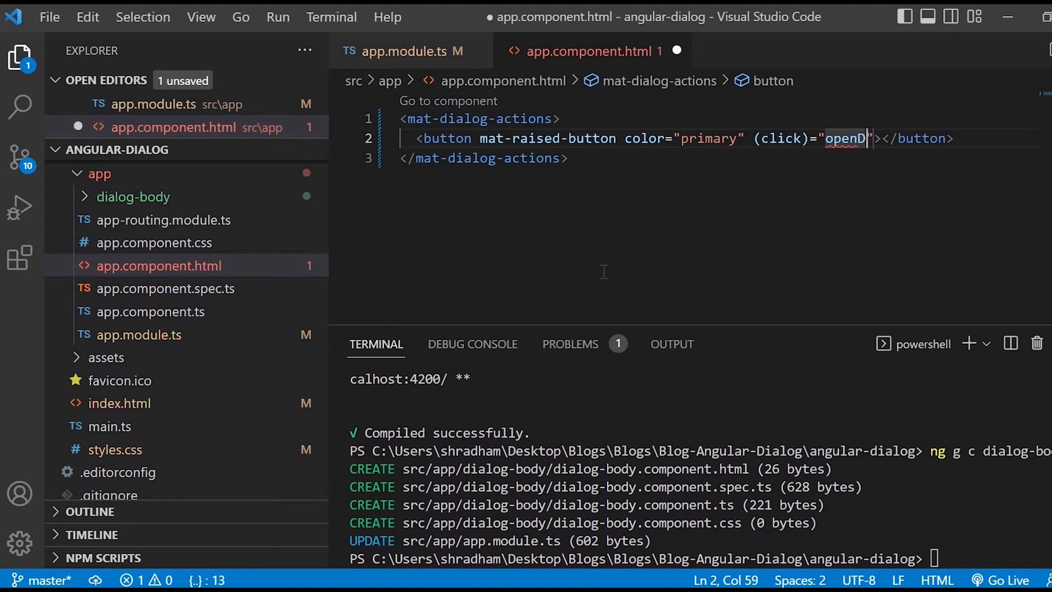
type("ialog")
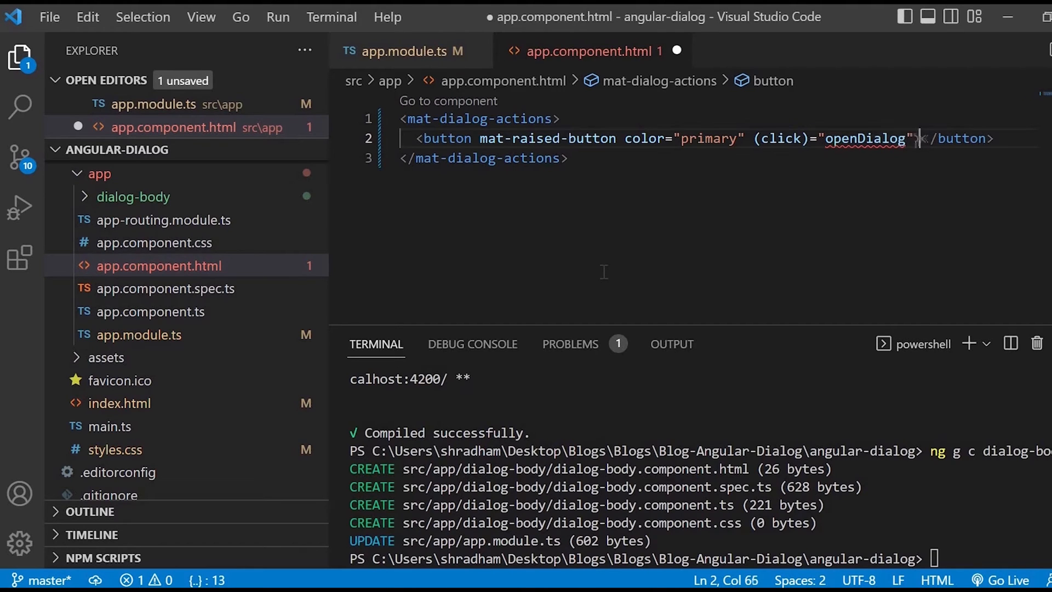
type("Contact Us")
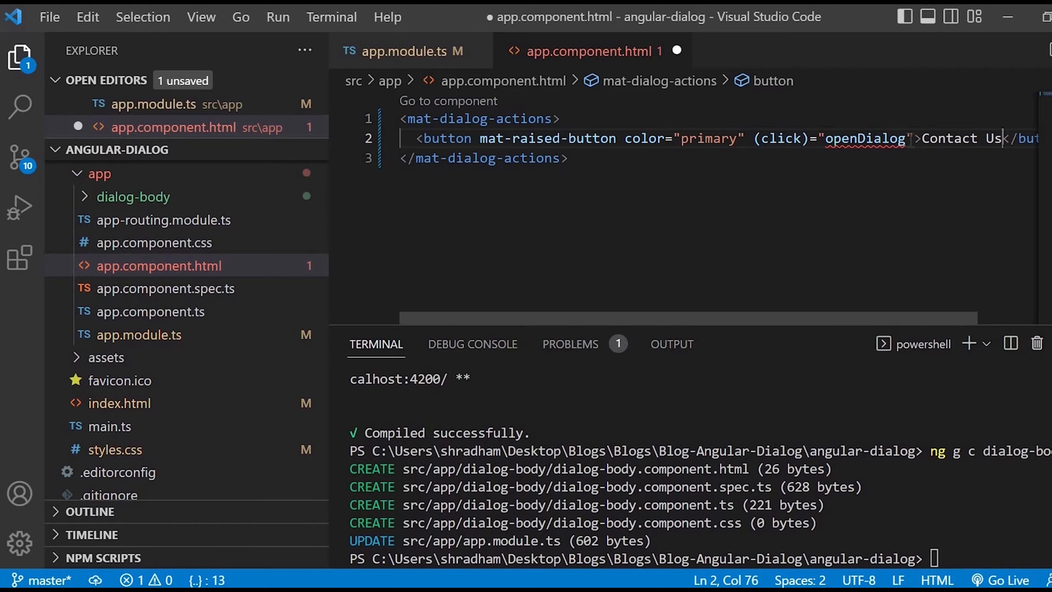
type("()")
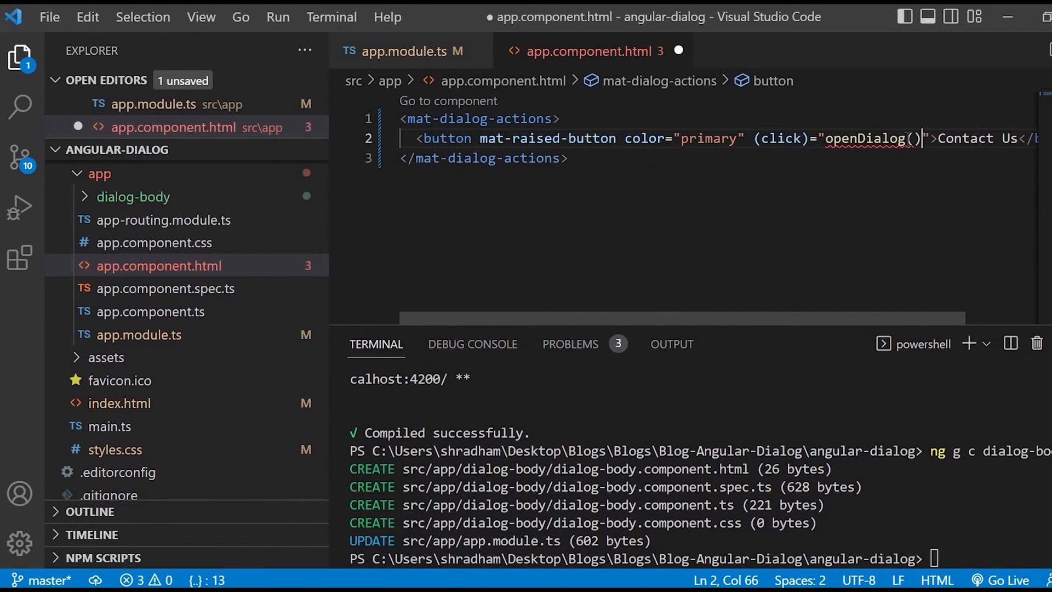
key("Backspace")
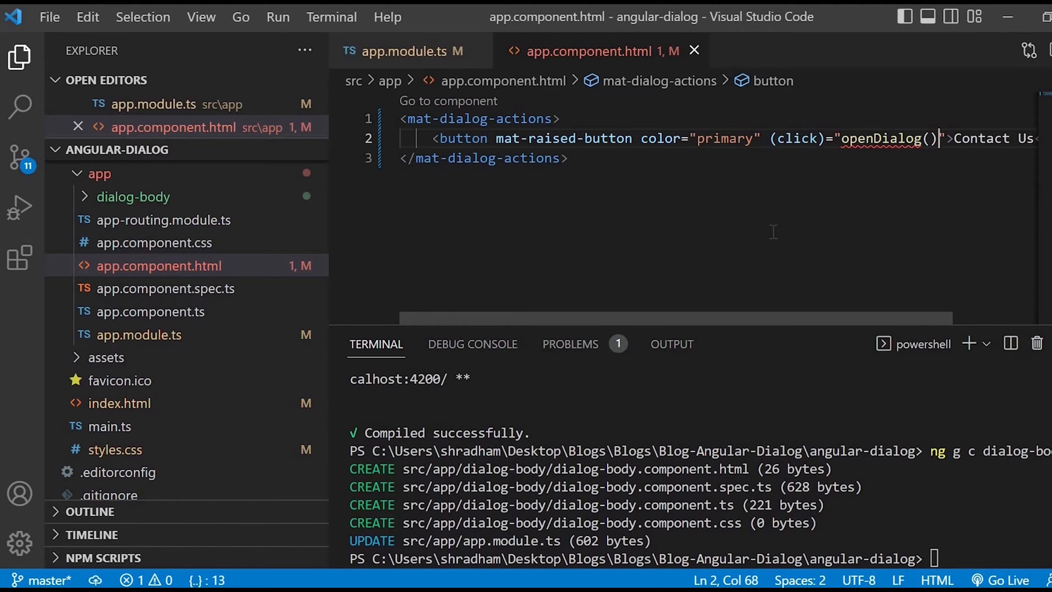
left_click(151, 334)
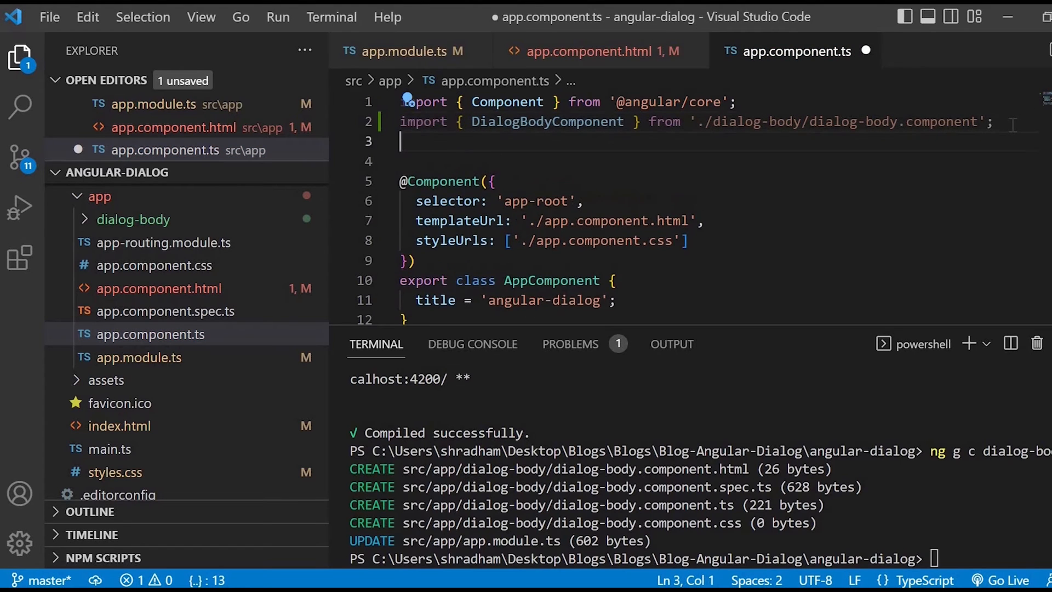
type("import {}")
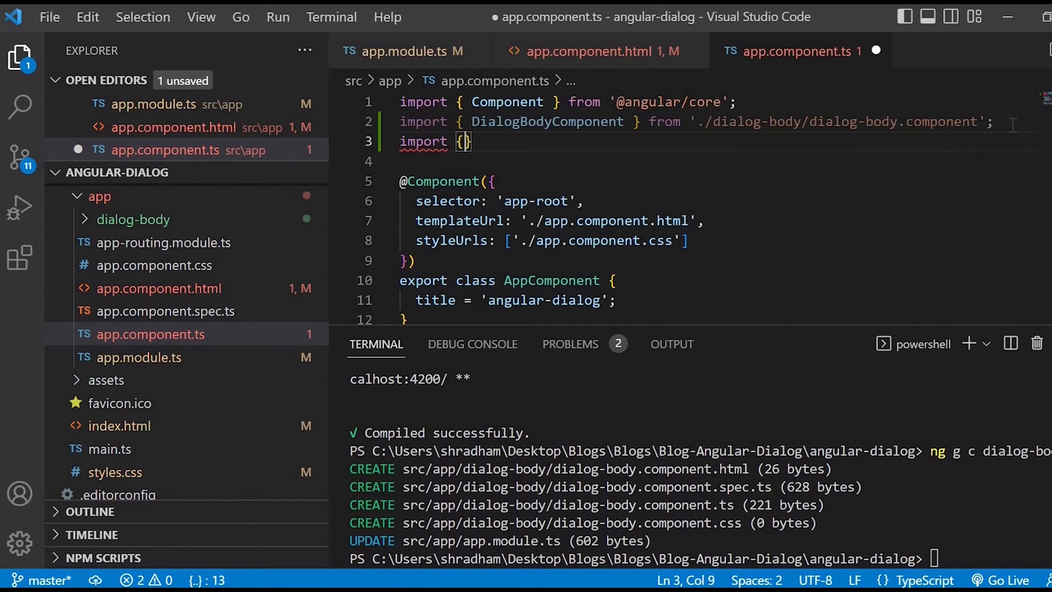
type("MatDial")
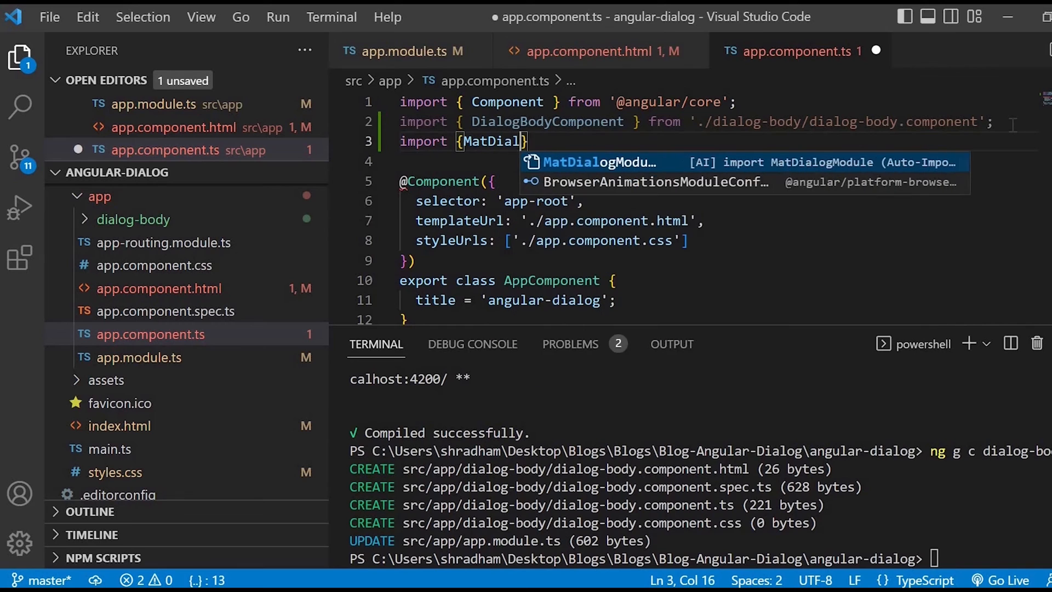
type("g} from '@angular/material/dialog")
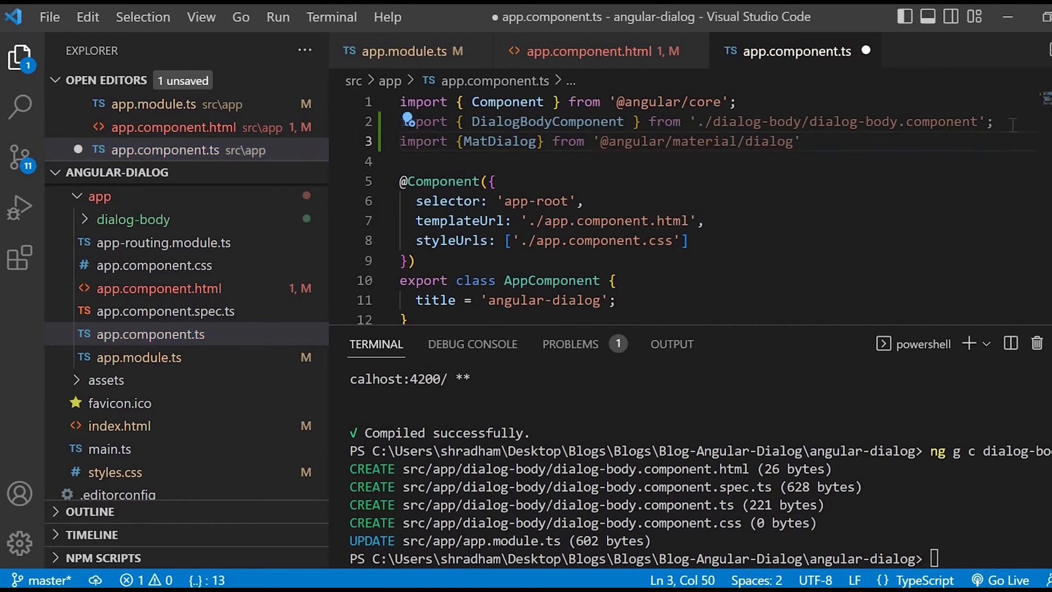
type(";")
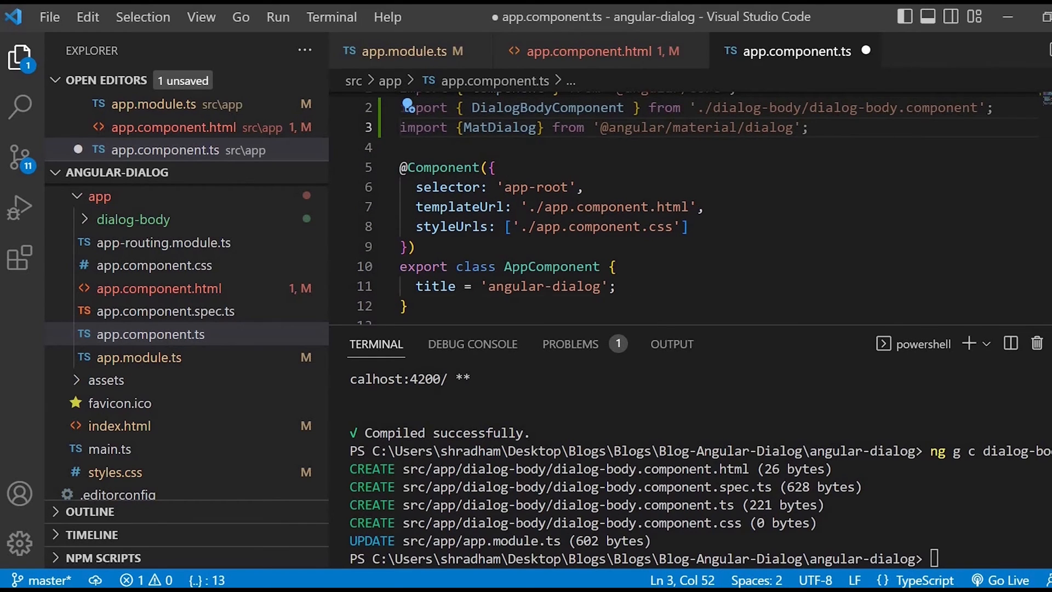
Add constructor(private matDialog: MatDialog) to the app component.
type("constructor(){}")
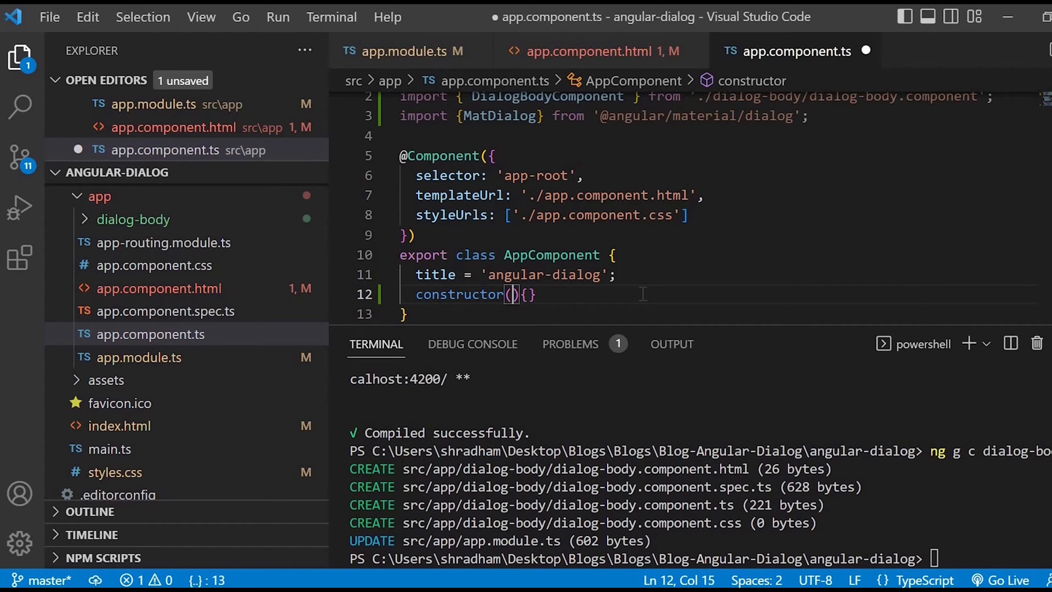
type("private")
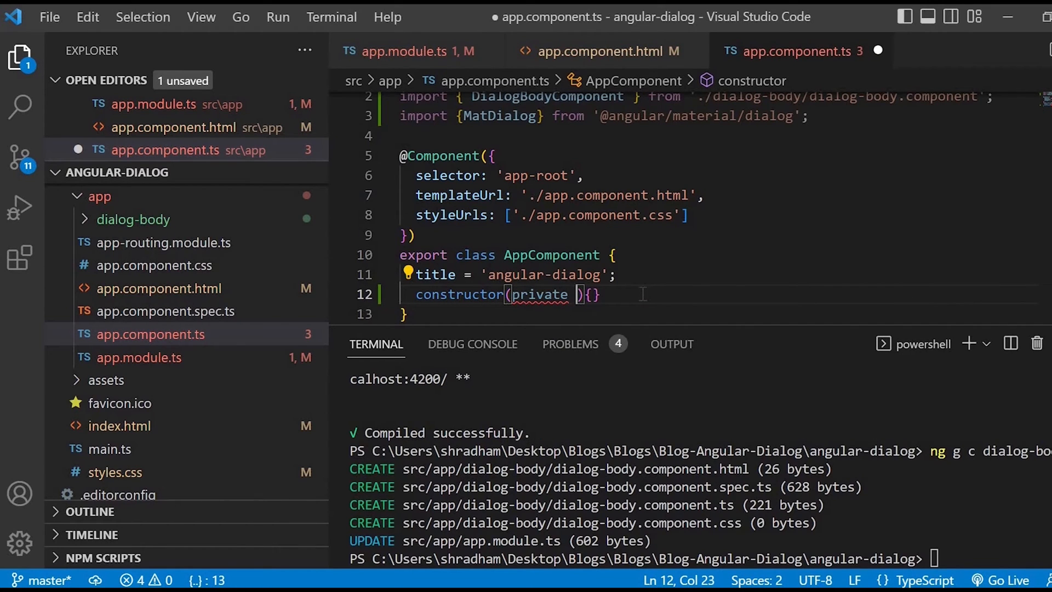
type("matDialog")
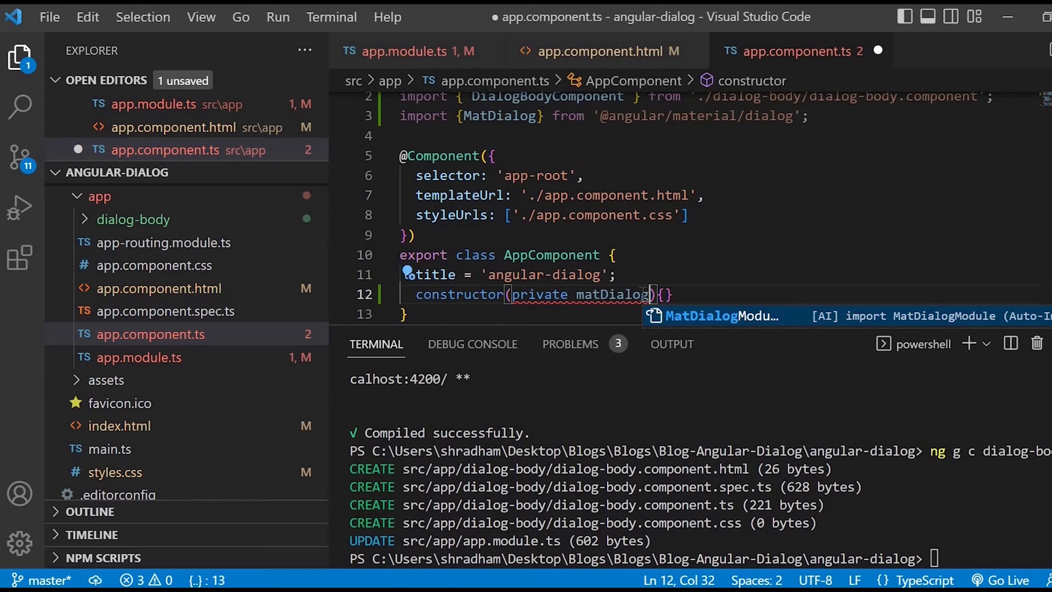
type(":M")
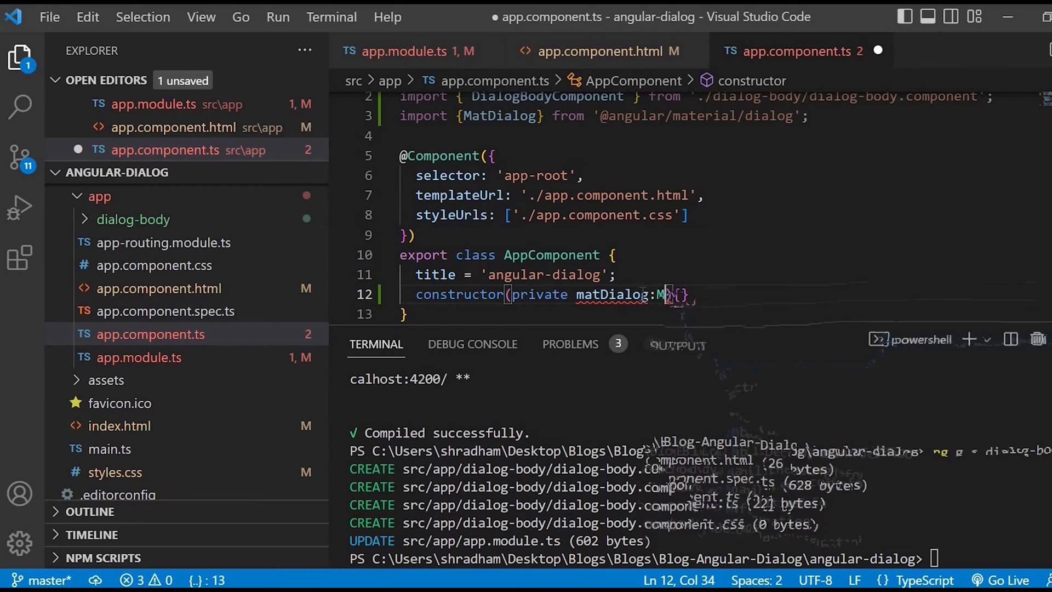
type("atDialog")
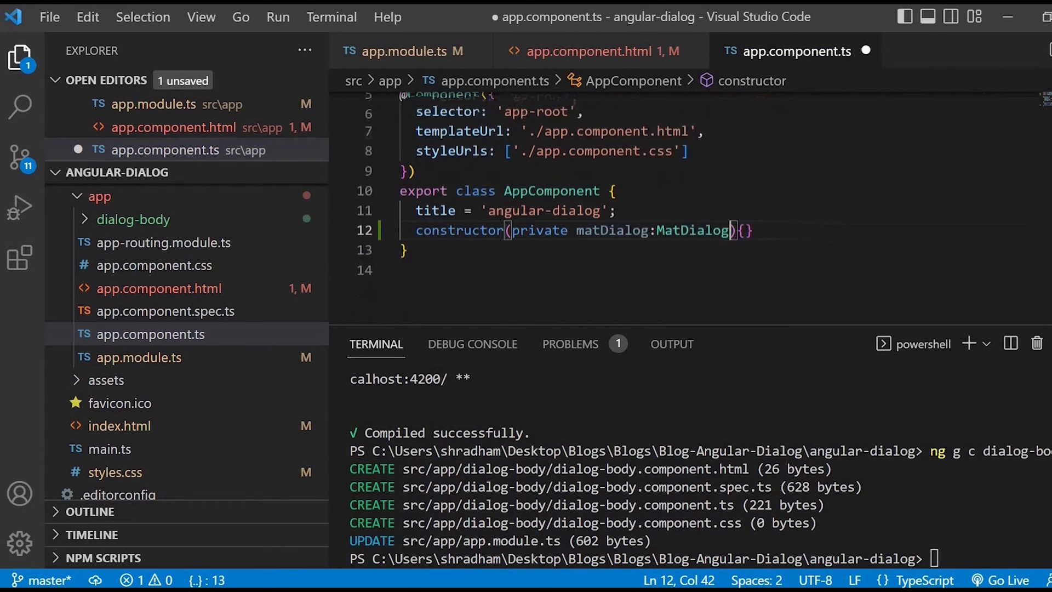
left_click(595, 51)
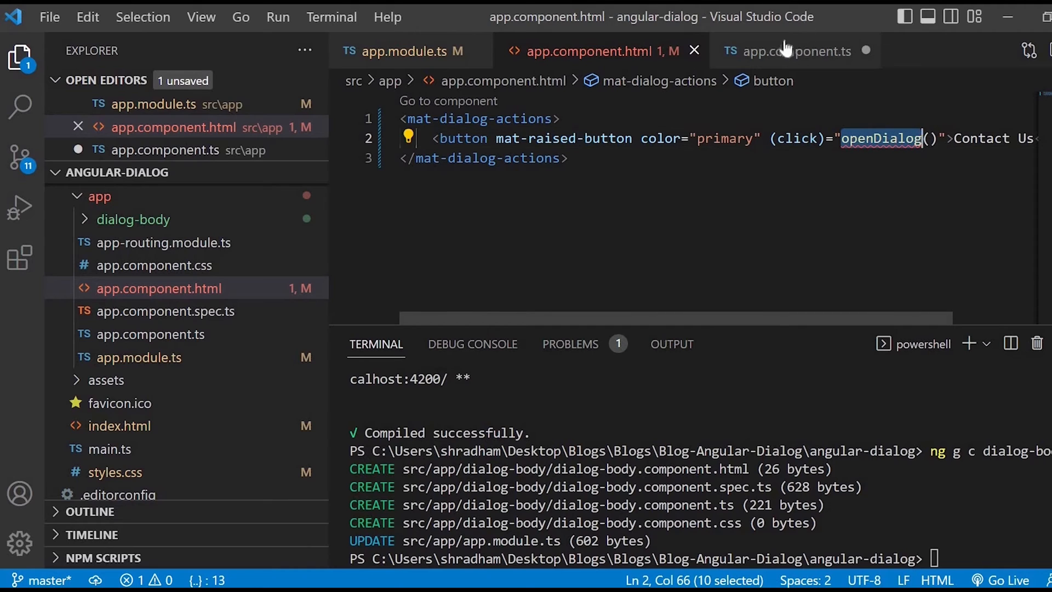
Write openDialog() calling this.matDialog.open(DialogBodyComponent) with width '350px', and save.
left_click(799, 51)
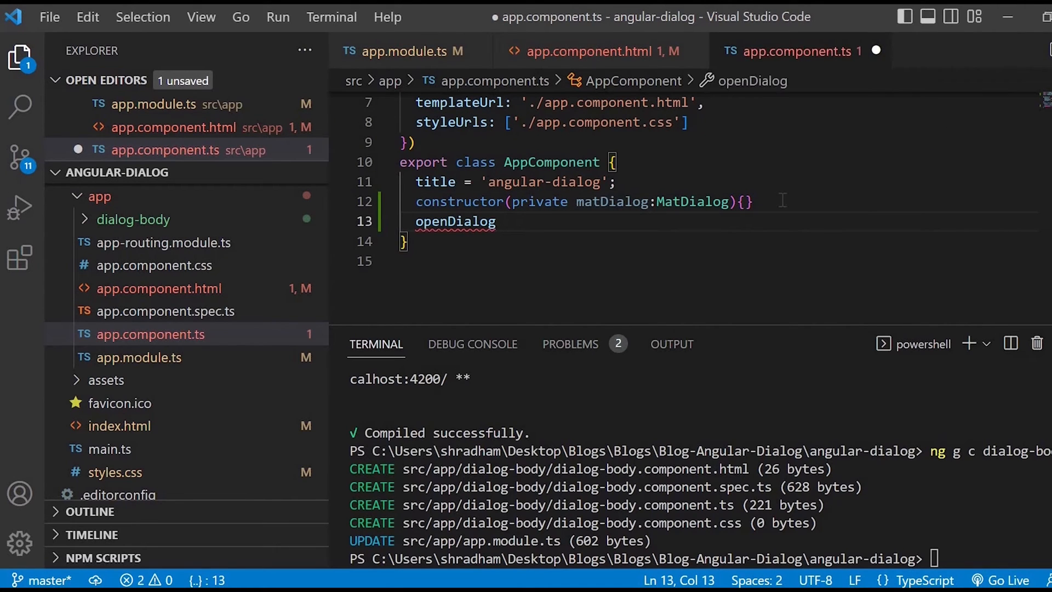
type("(){")
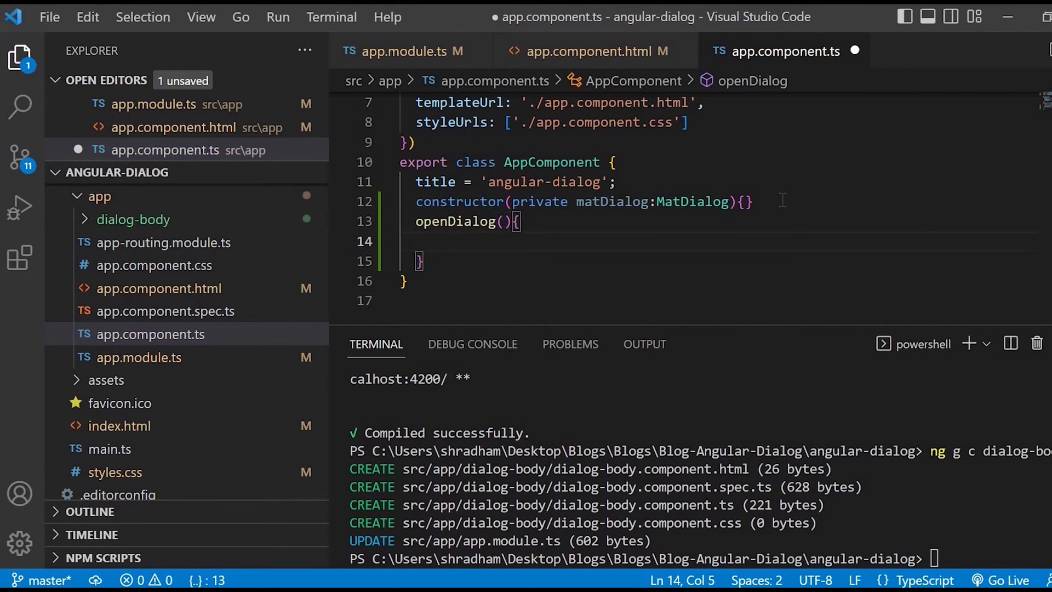
type("this.")
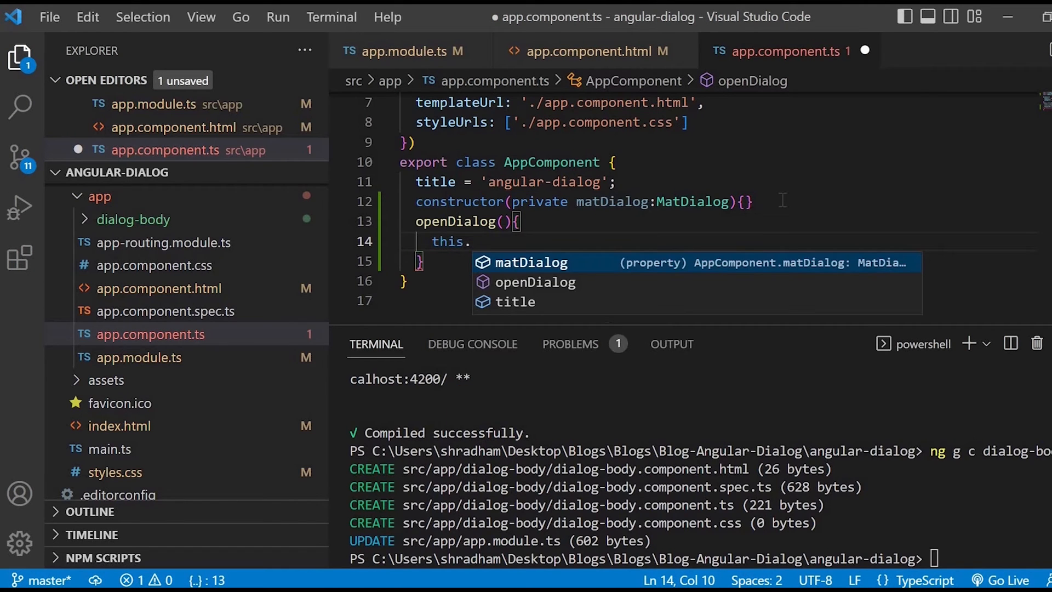
type("matDialog.open()")
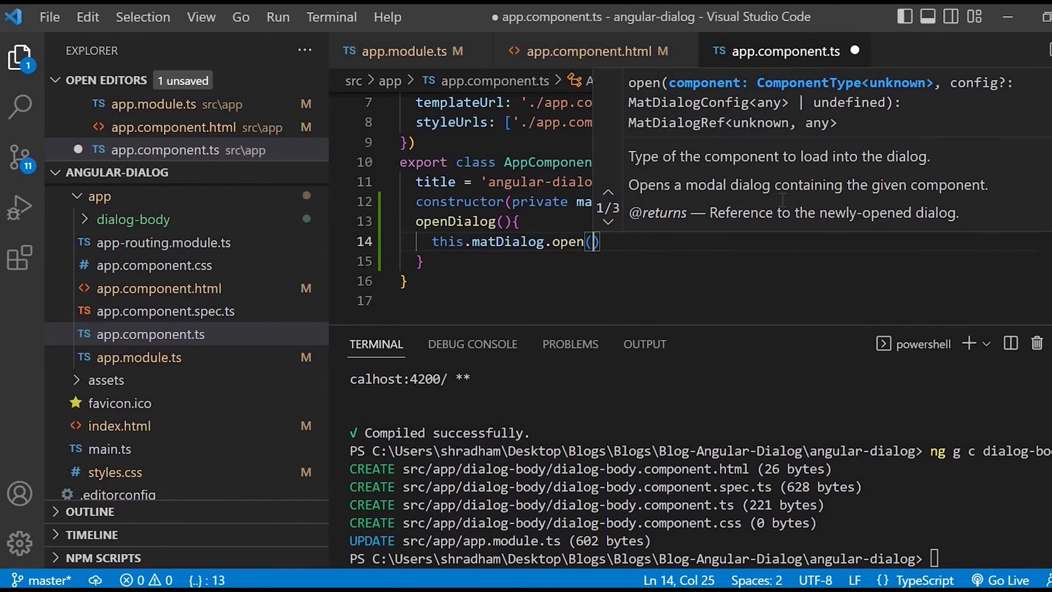
type("DialogBodyComponent")
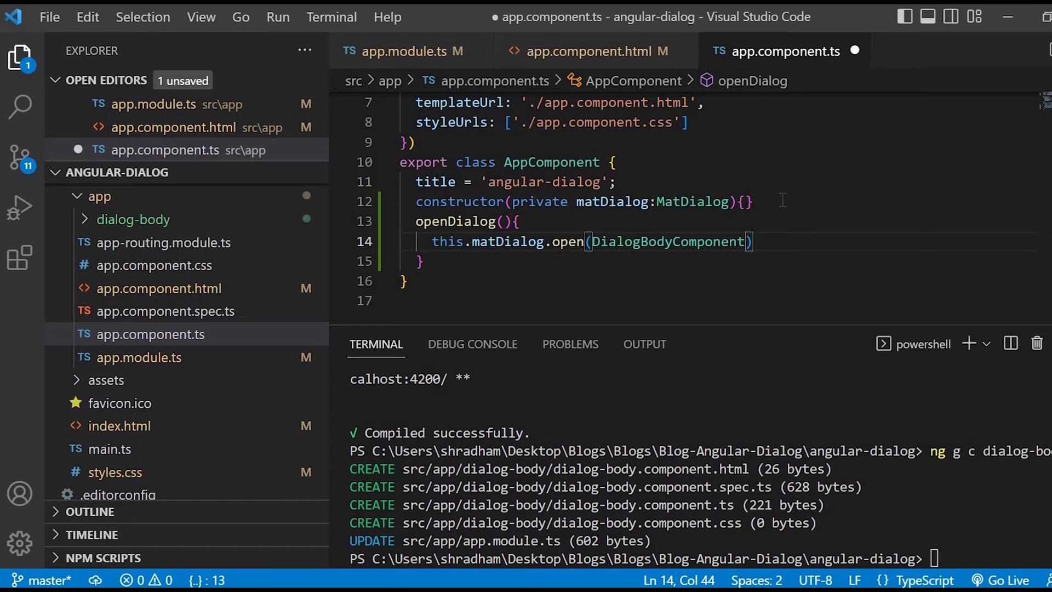
type("{")
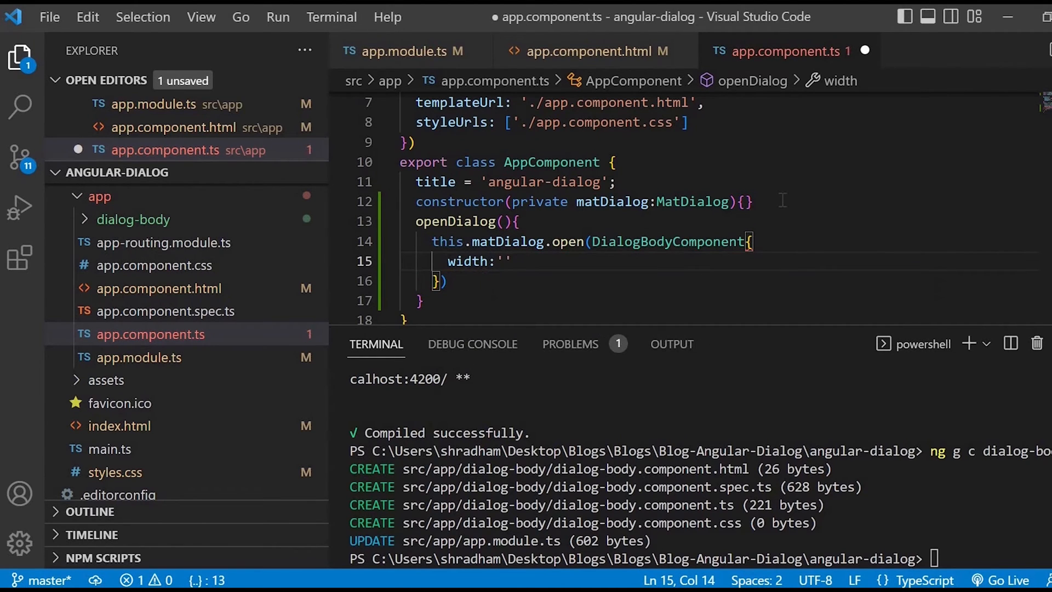
type("350px")
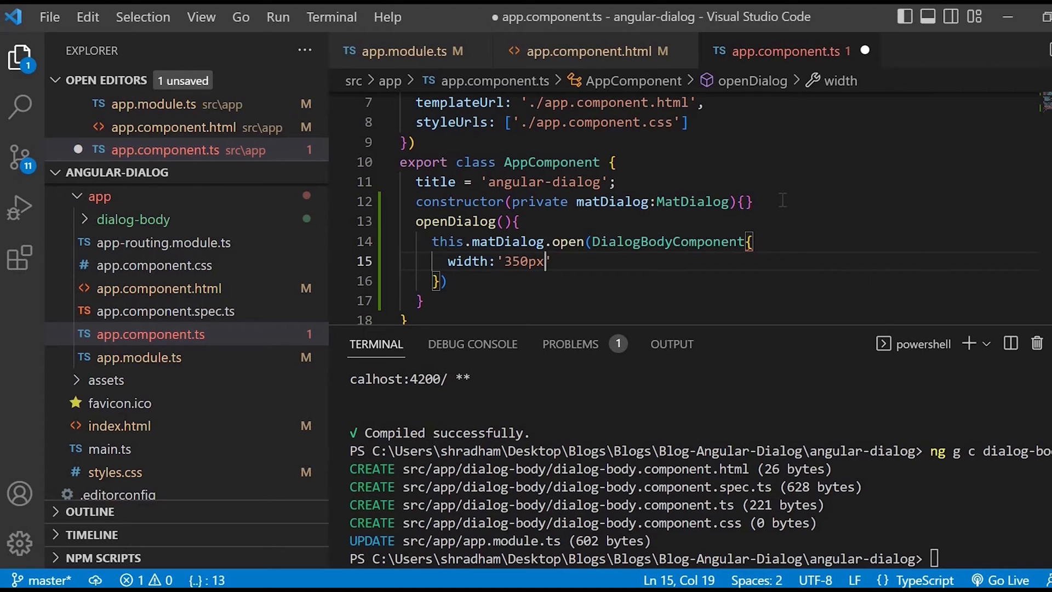
type(",")
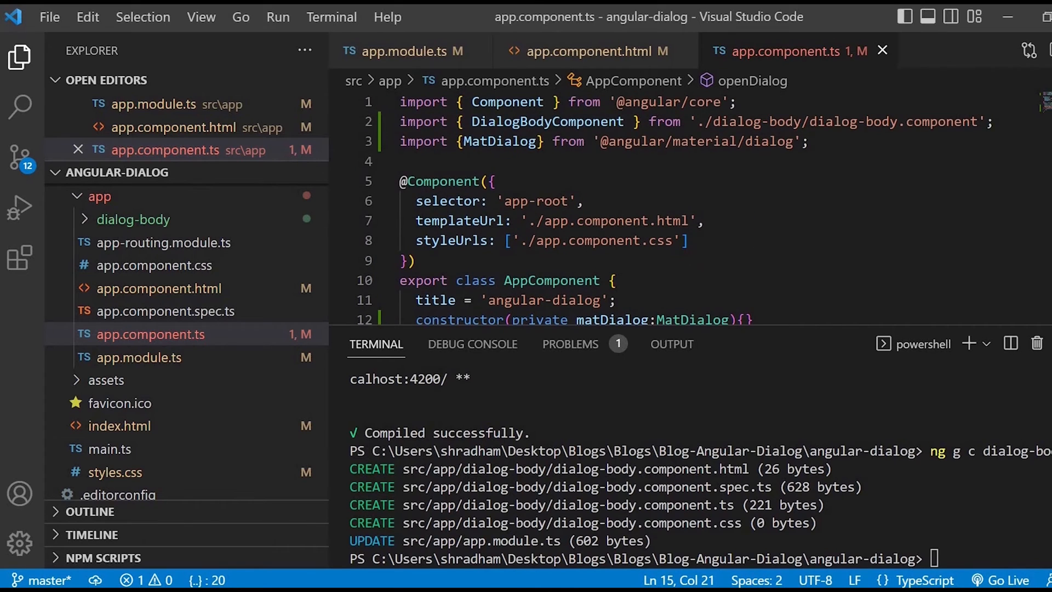
Insert the missing comma after DialogBodyComponent on line 14 and save.
scroll("down", 3)
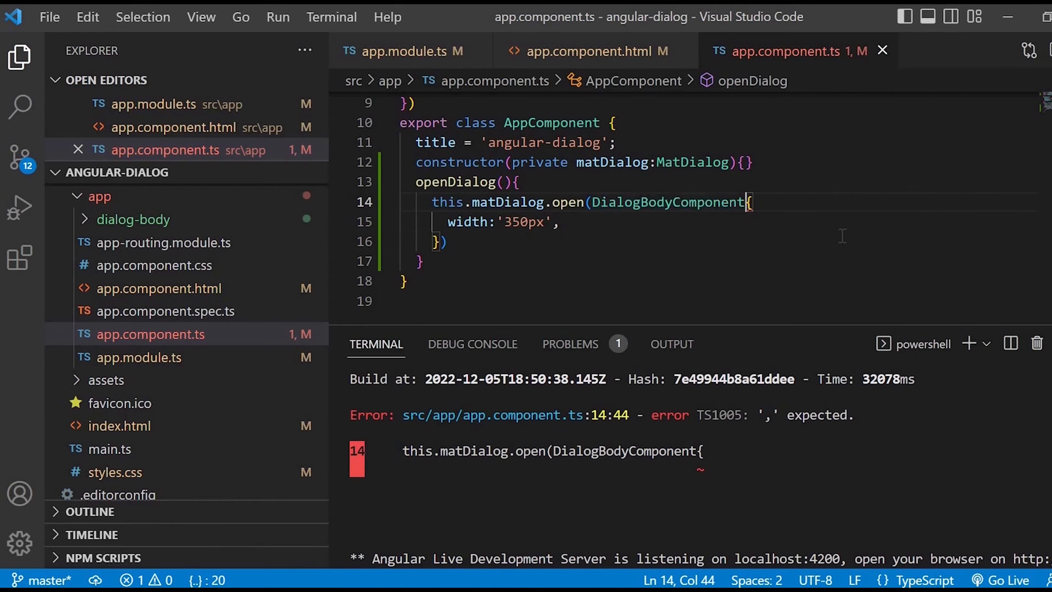
type(",")
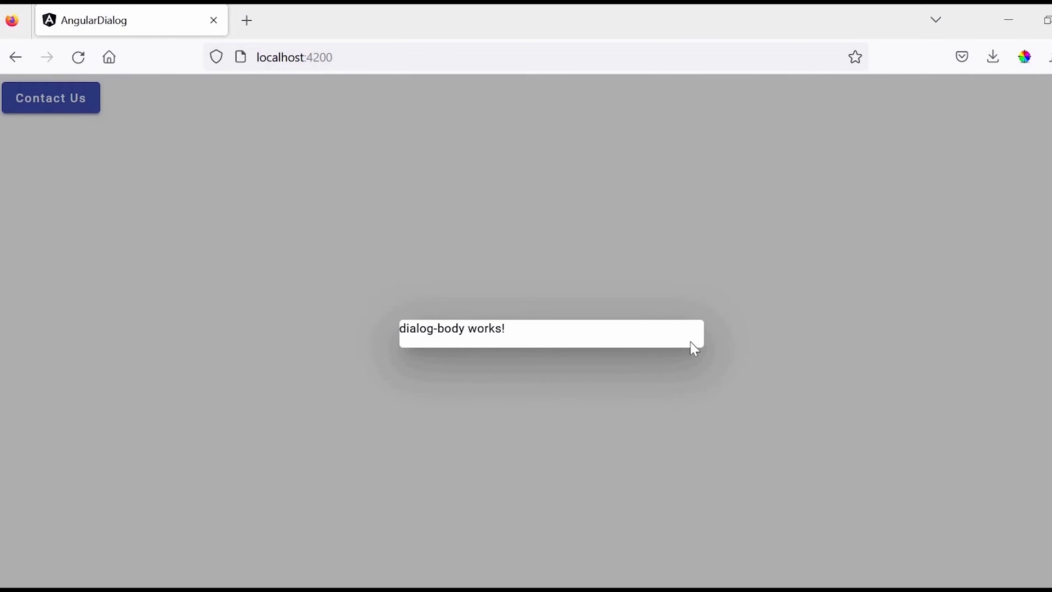
mouse_move(499, 419)
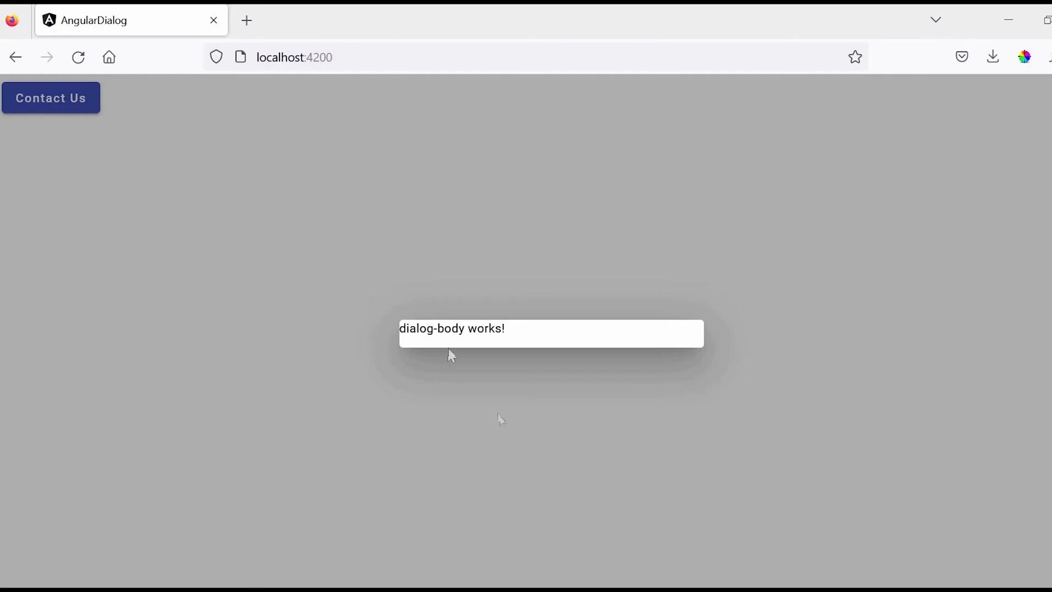
mouse_move(497, 413)
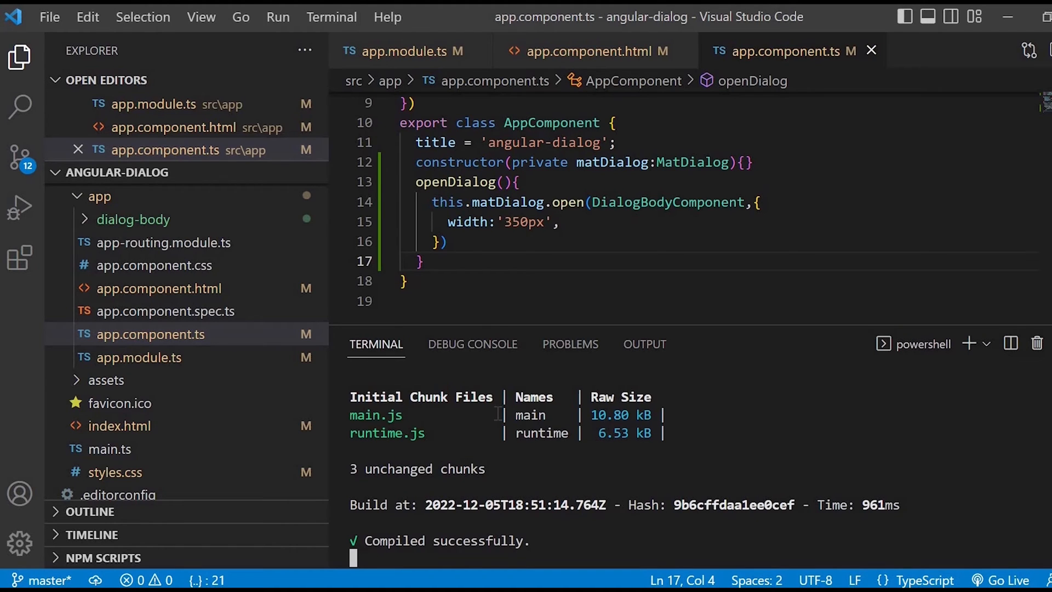
In dialog-body.component.html, replace the placeholder with a right-floated mat-icon-button showing 'close'.
left_click(192, 264)
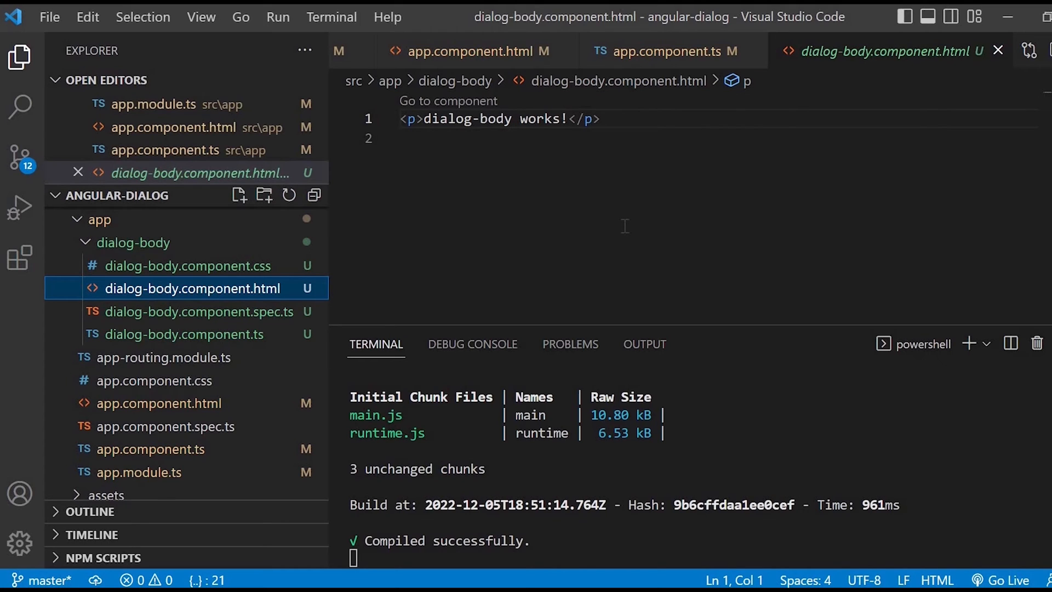
triple_click(500, 119)
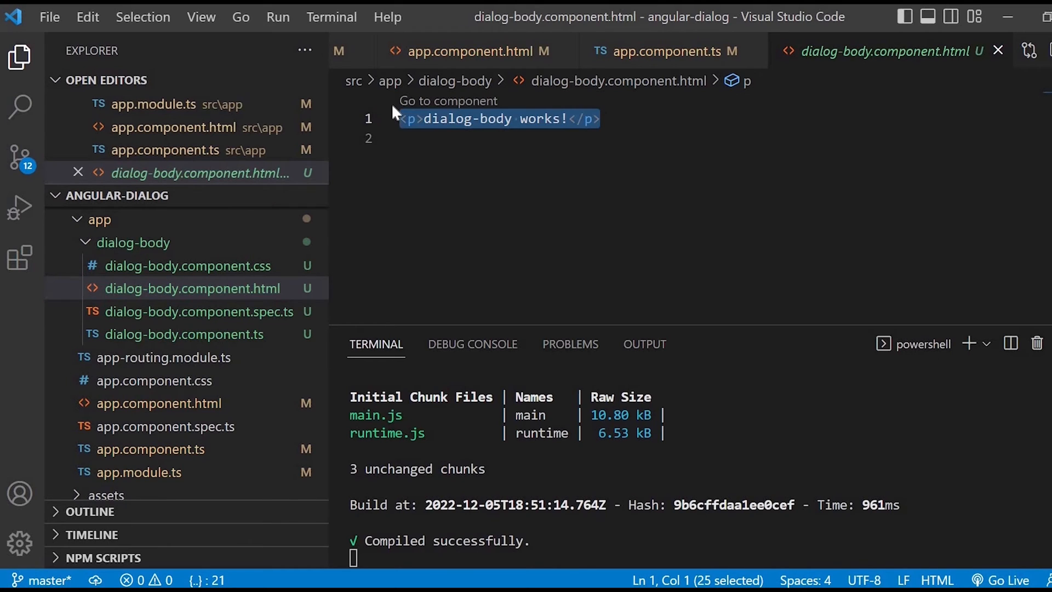
key("Delete")
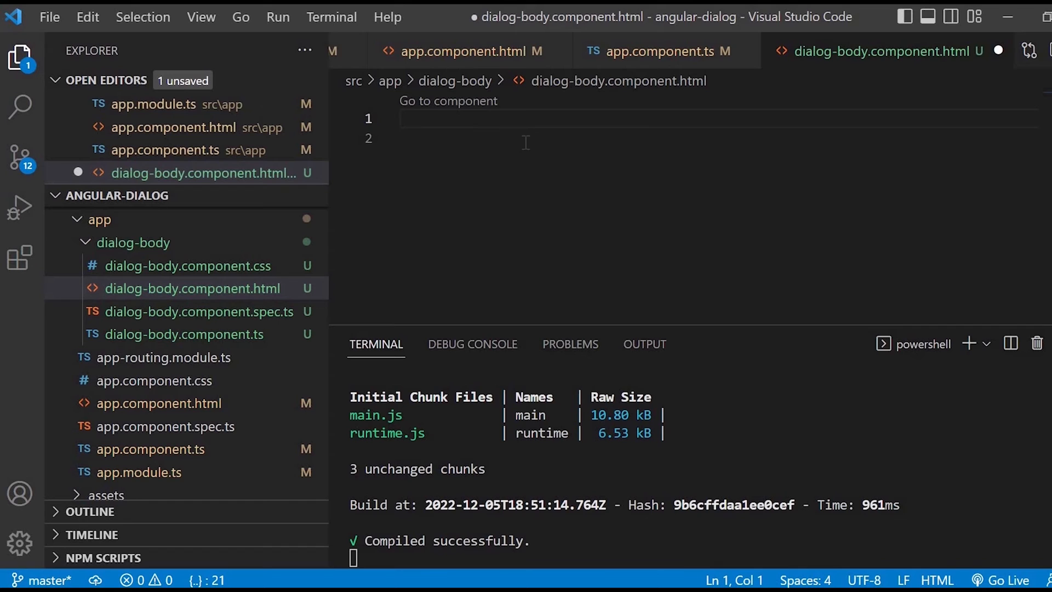
type("<button")
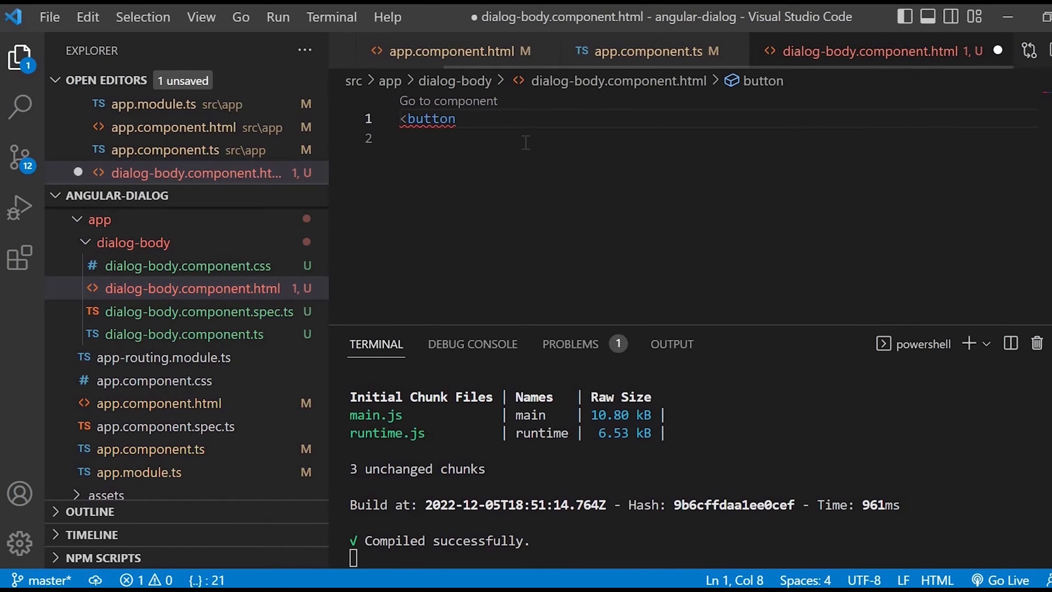
type("></button>")
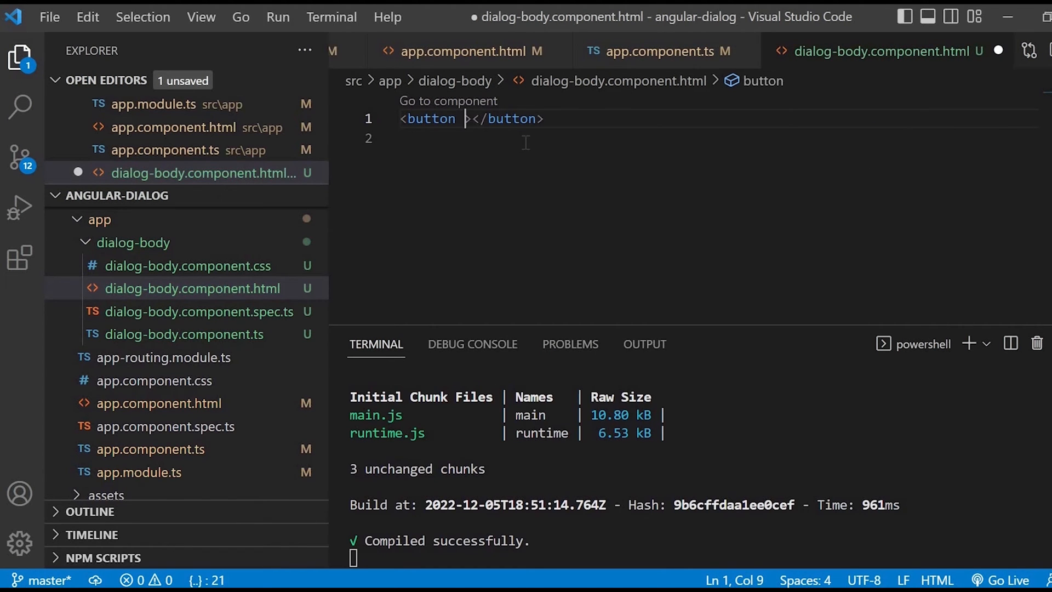
type("mat")
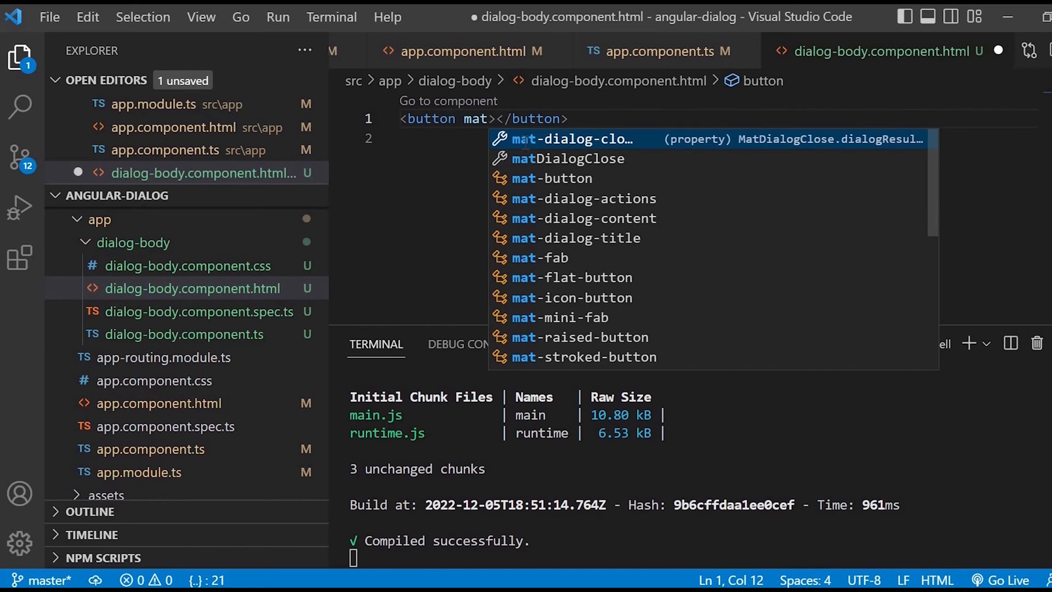
type("-icon")
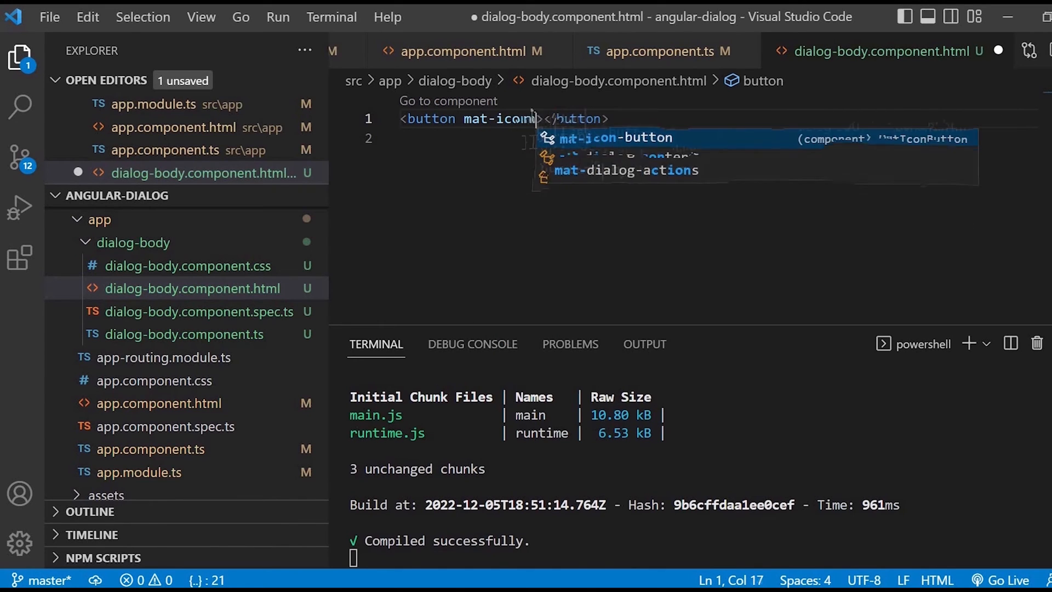
type("style=\"\"")
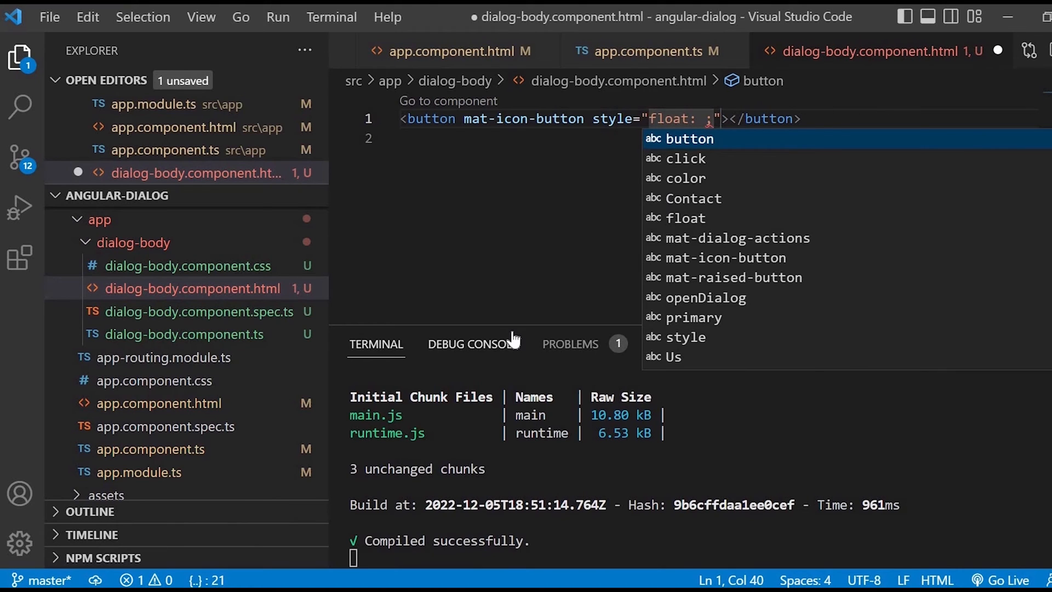
type("right")
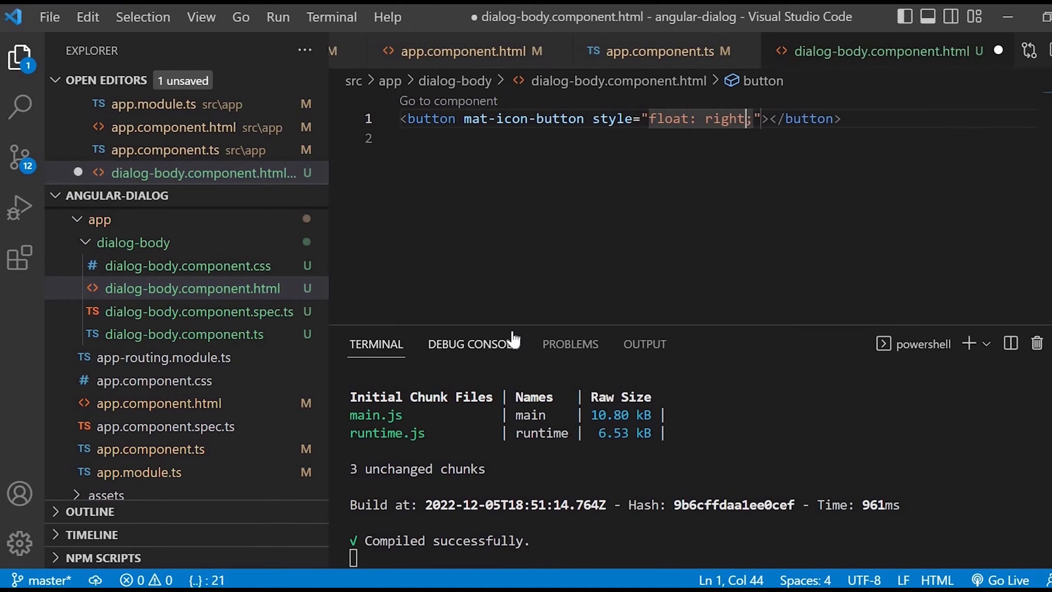
key("Enter")
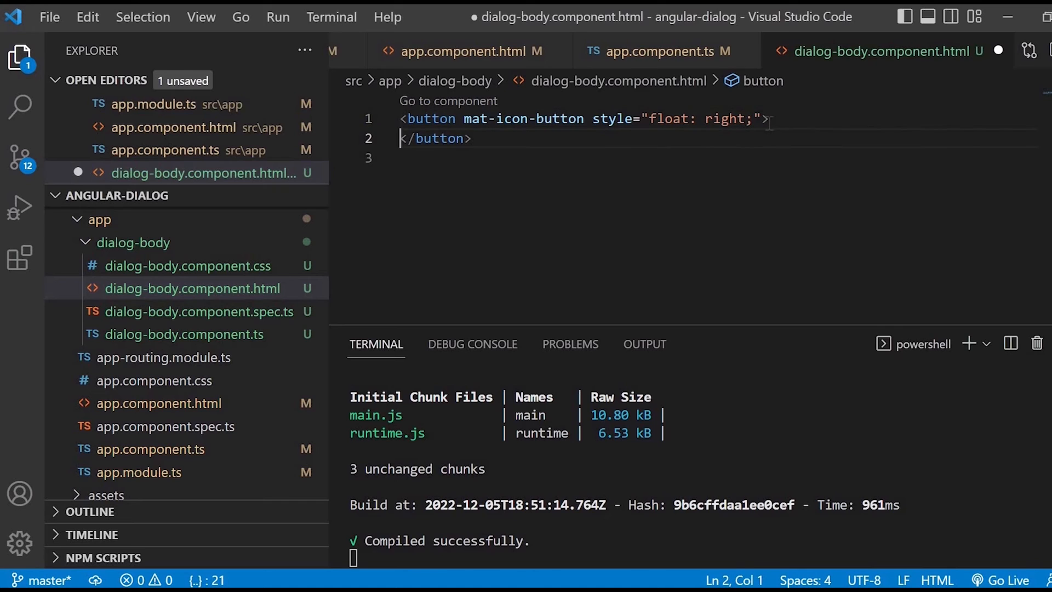
key("Enter")
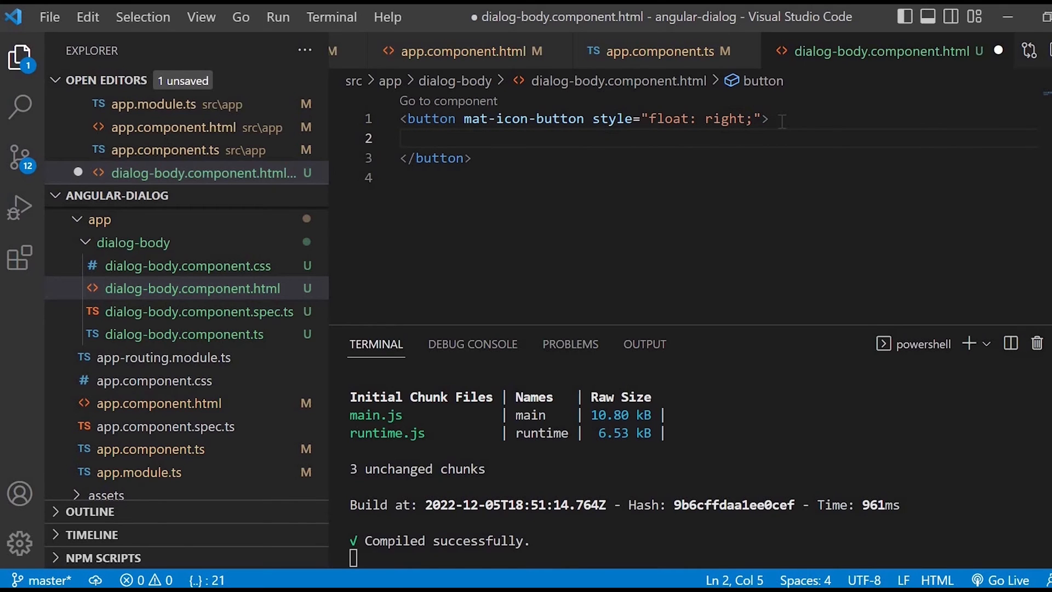
type("<mat-icon>cl</mat-icon>")
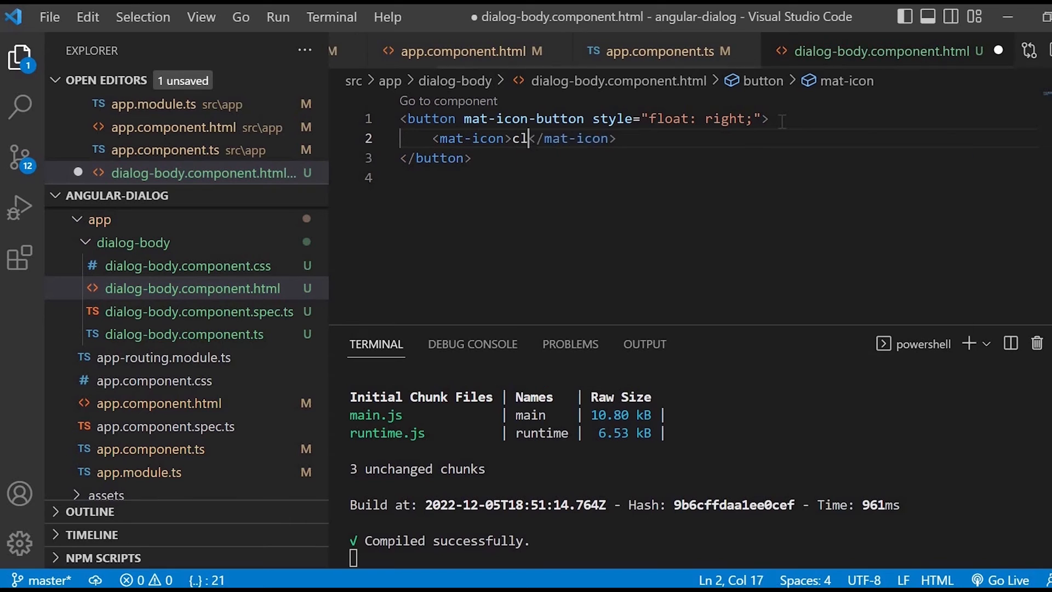
type("ose")
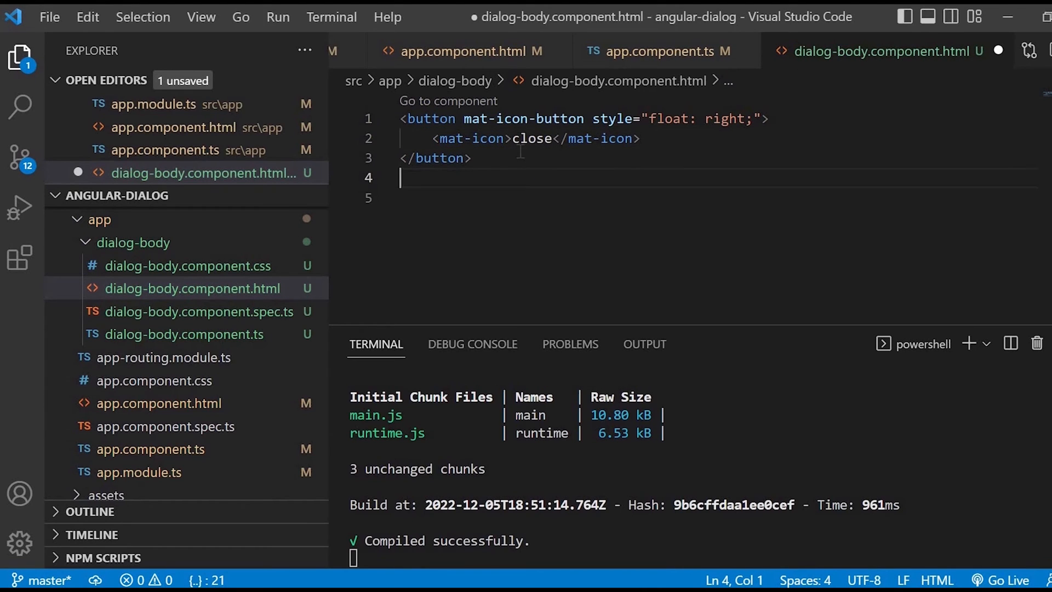
Add mat-dialog-content with an h1 'Contact Us' header, and give the close button a 5px margin.
type("mat-dialog-content>")
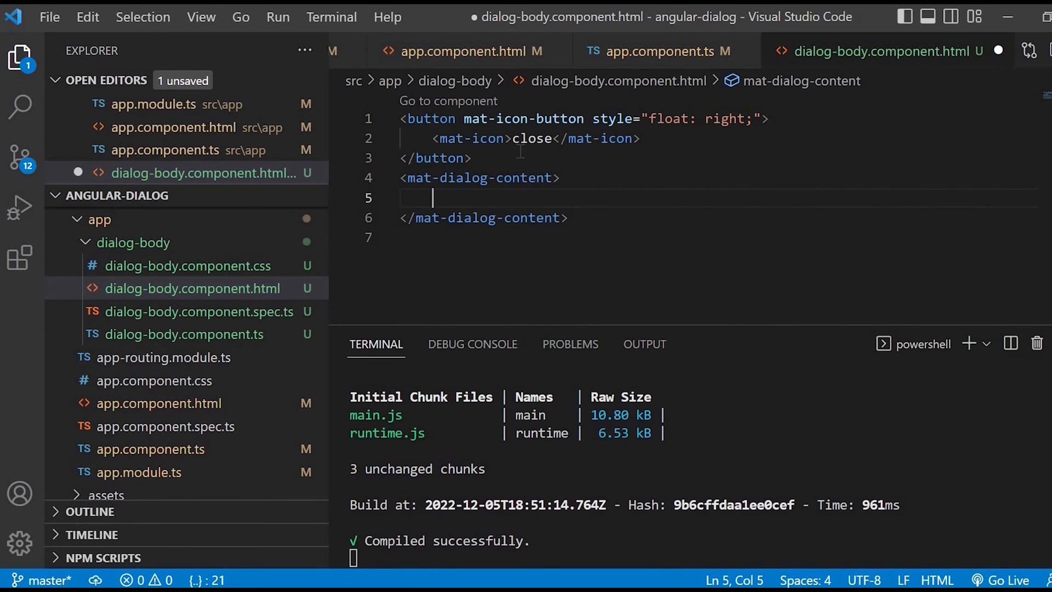
type("<header")
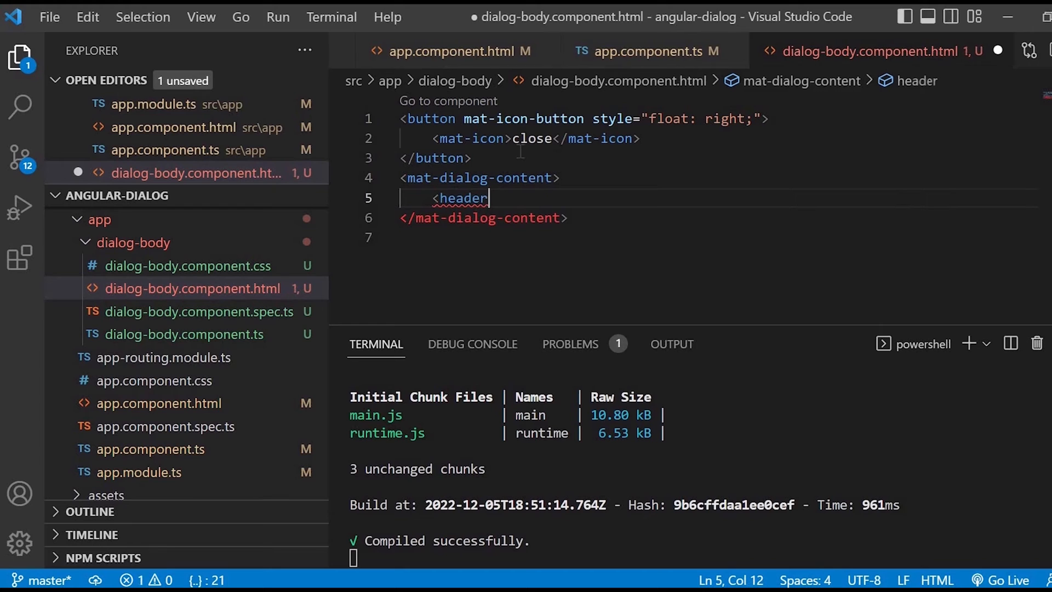
type(">h1")
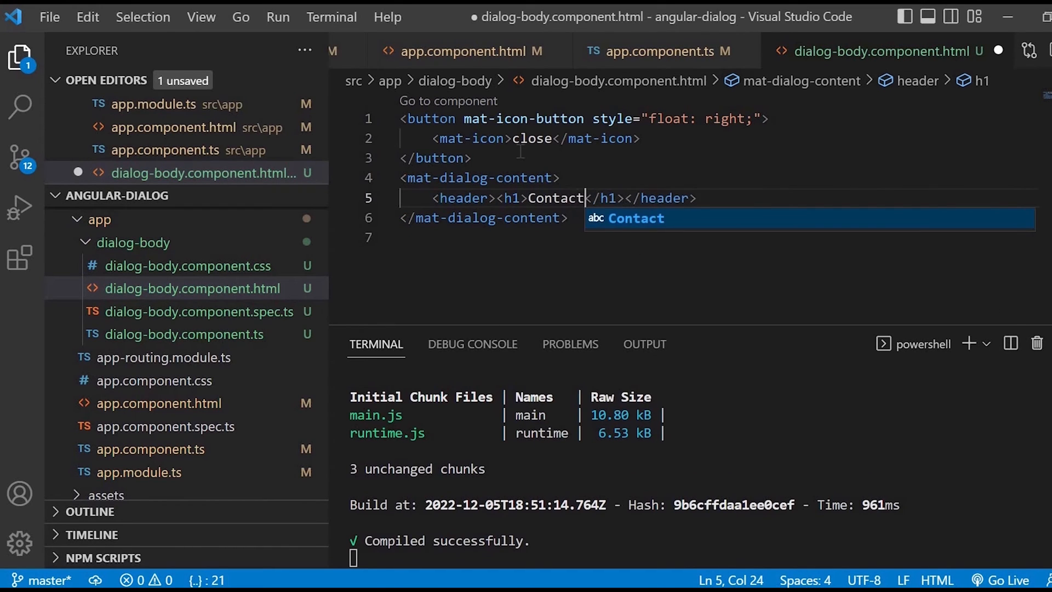
type("Us</h1>")
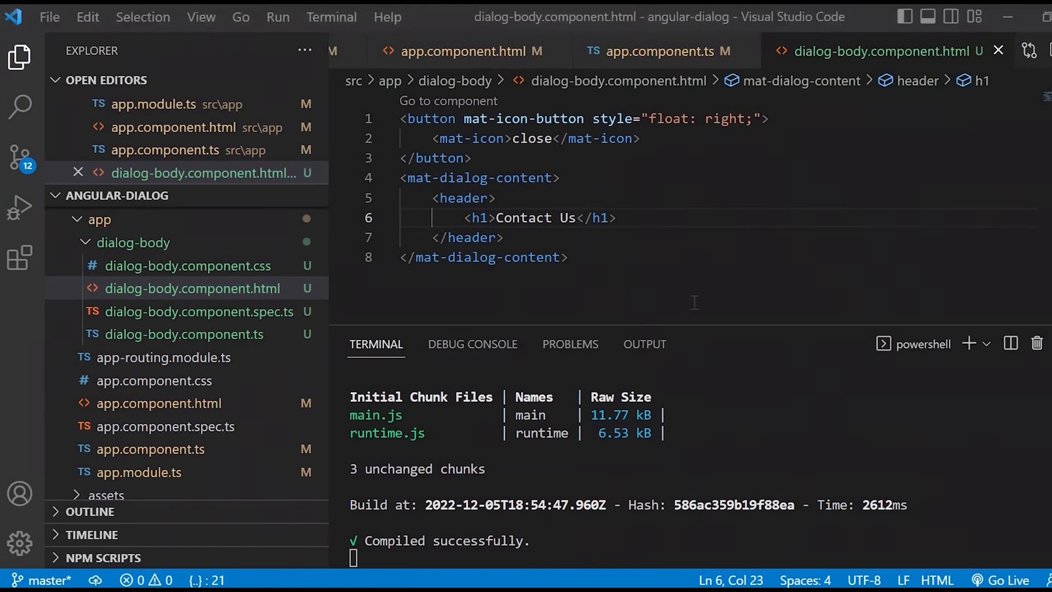
type("ma")
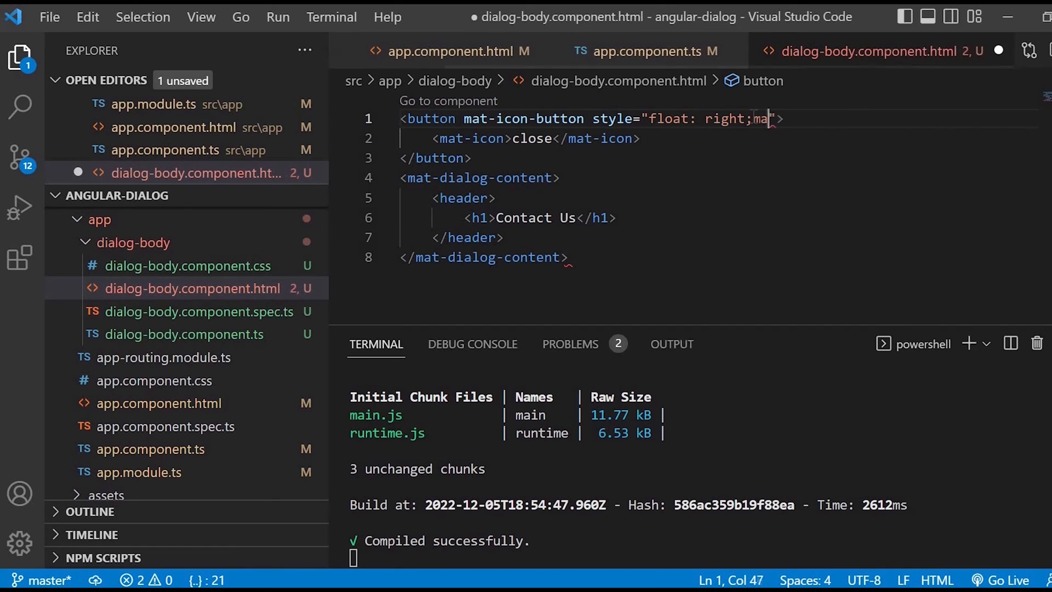
type("rgin: 5px;")
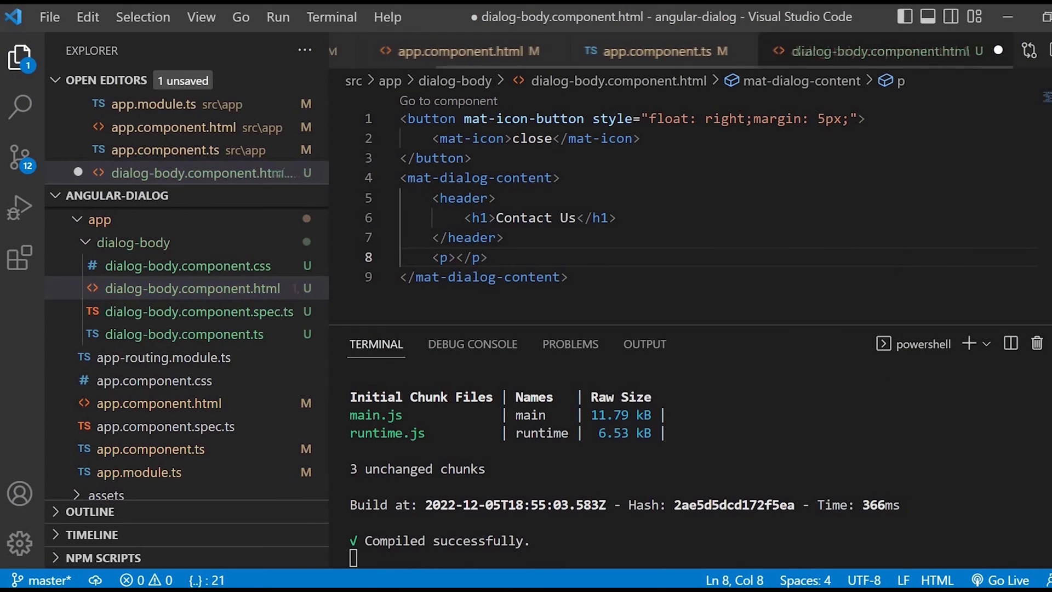
Add a mat-form-field with a Name input and a person matSuffix icon.
type("mat-f")
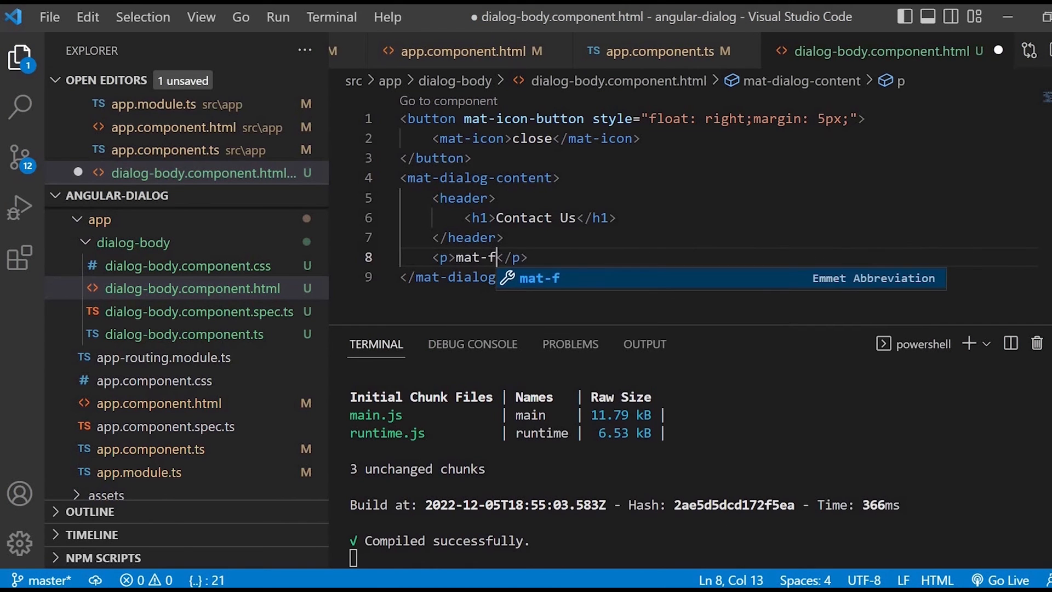
type("orm-fie")
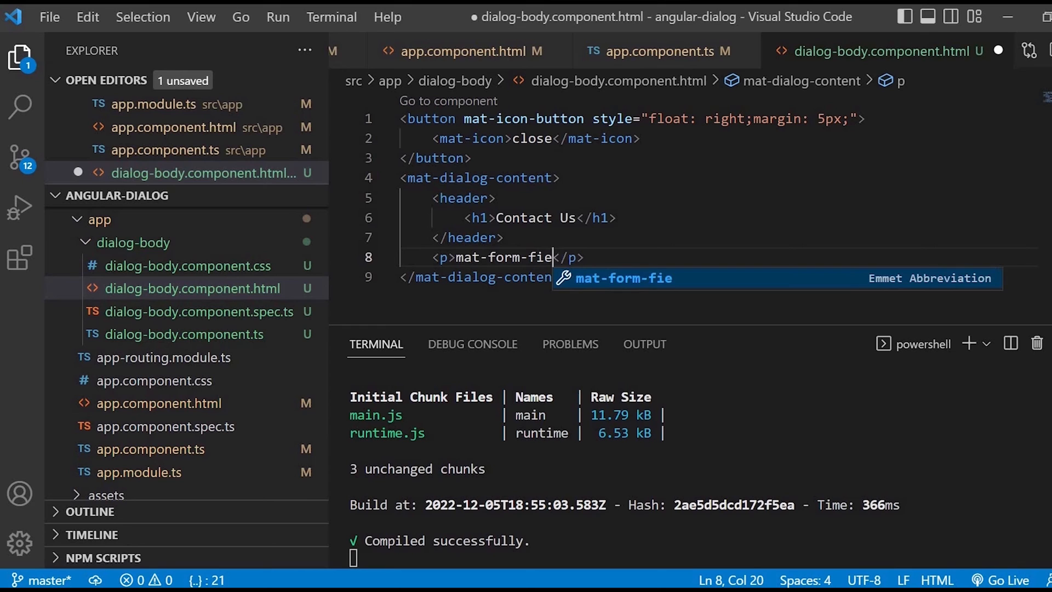
key("Tab")
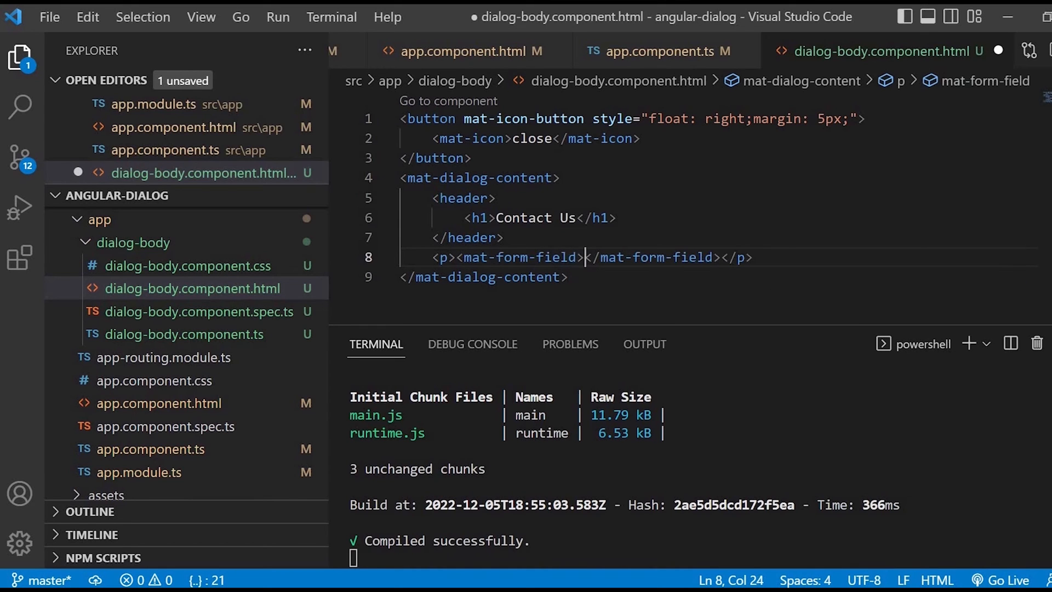
type("<inpu")
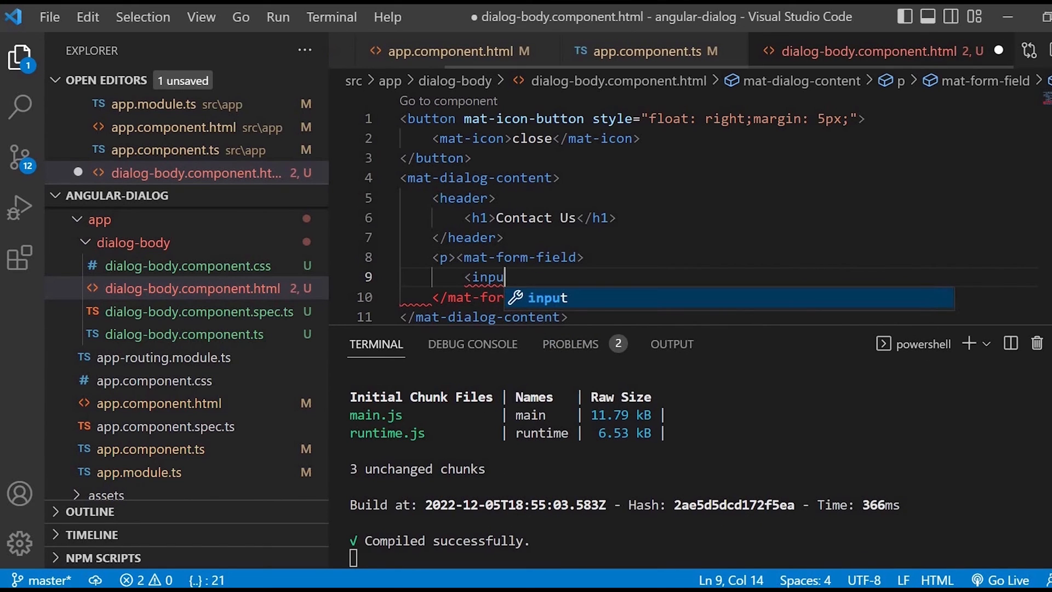
type("t matInput pl>")
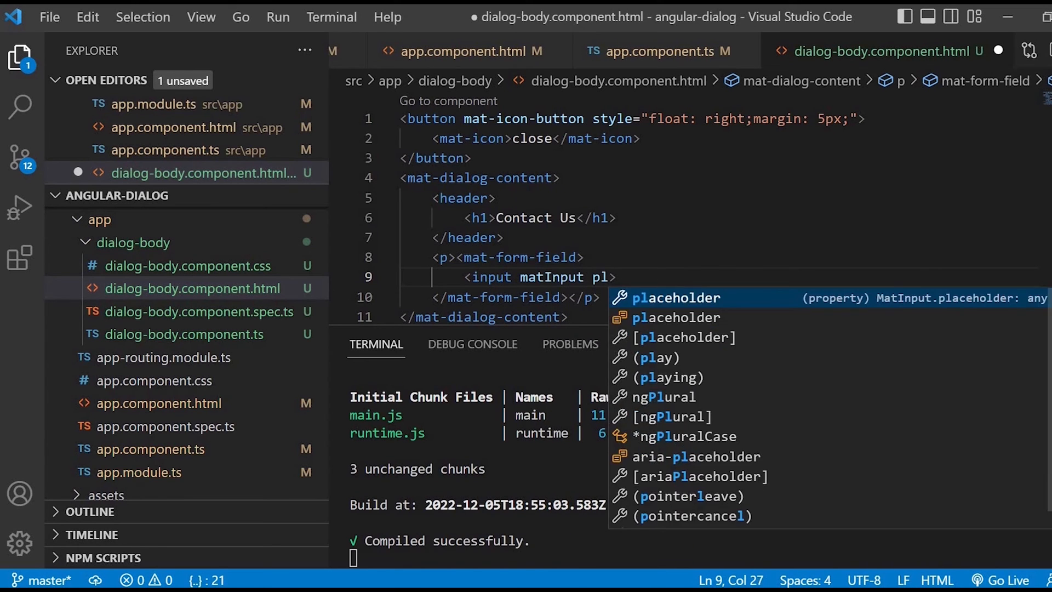
type("placeholder=\"Name\"")
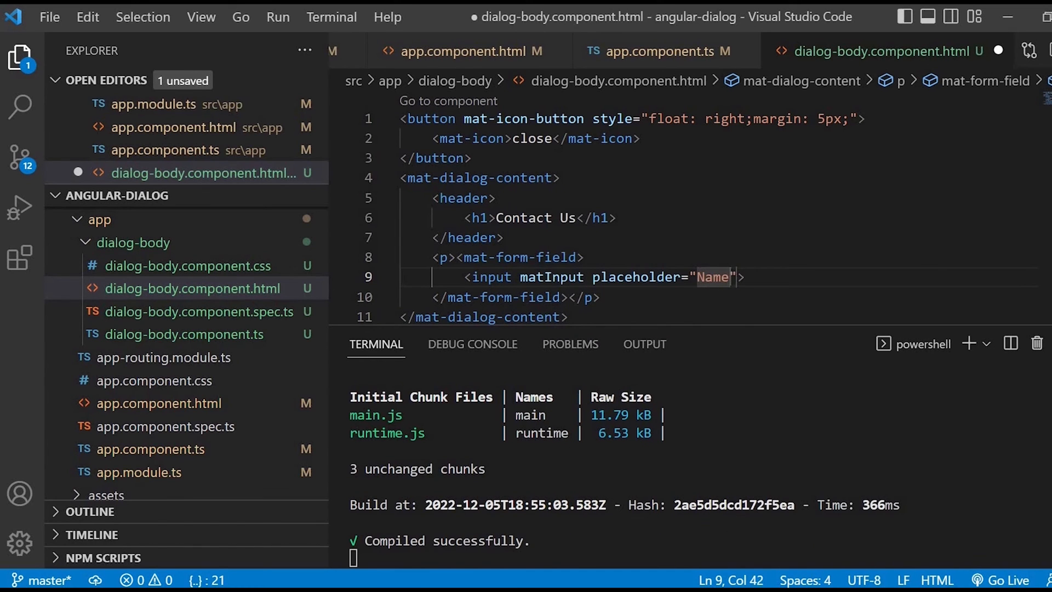
type("mat-icon></mat-icon>")
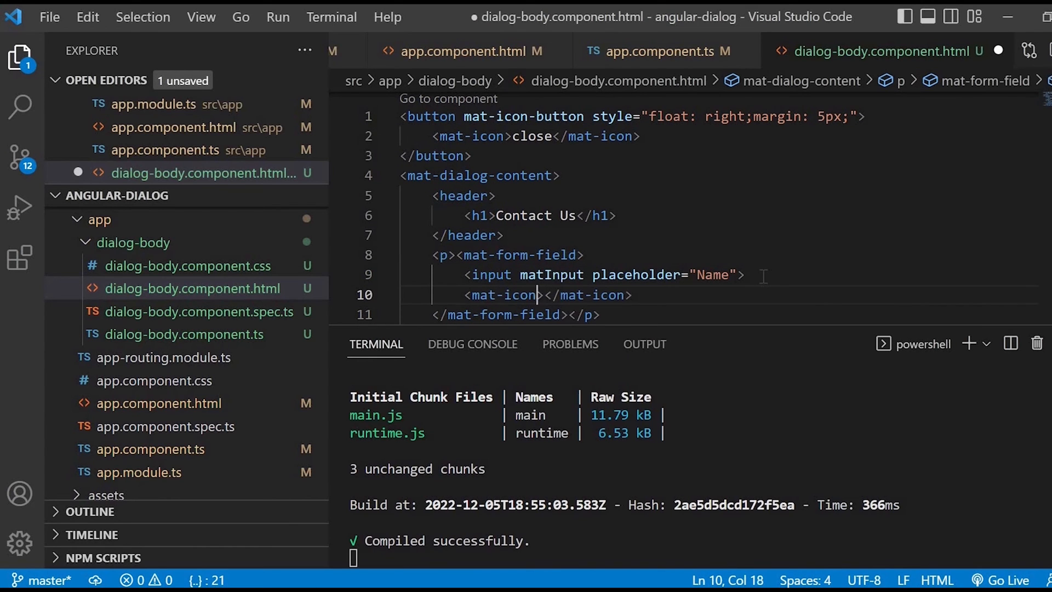
type("matSuffix")
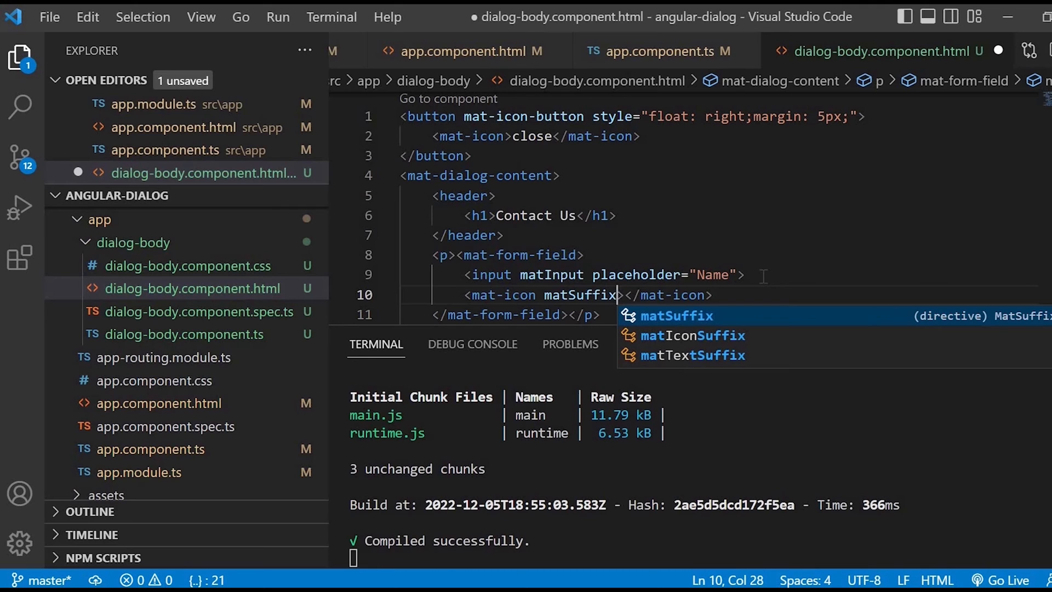
type("perso")
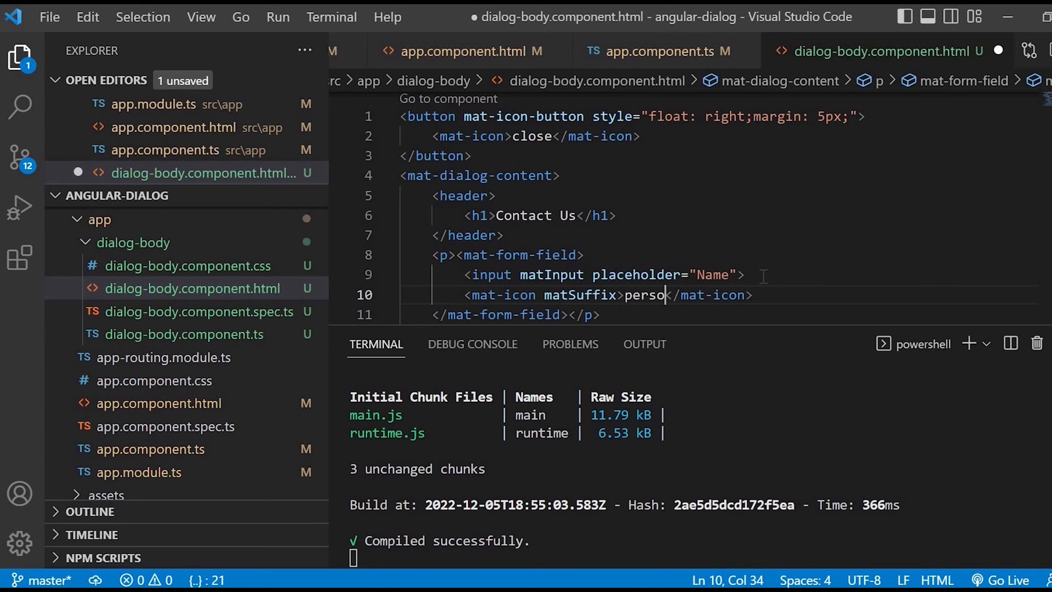
type("n")
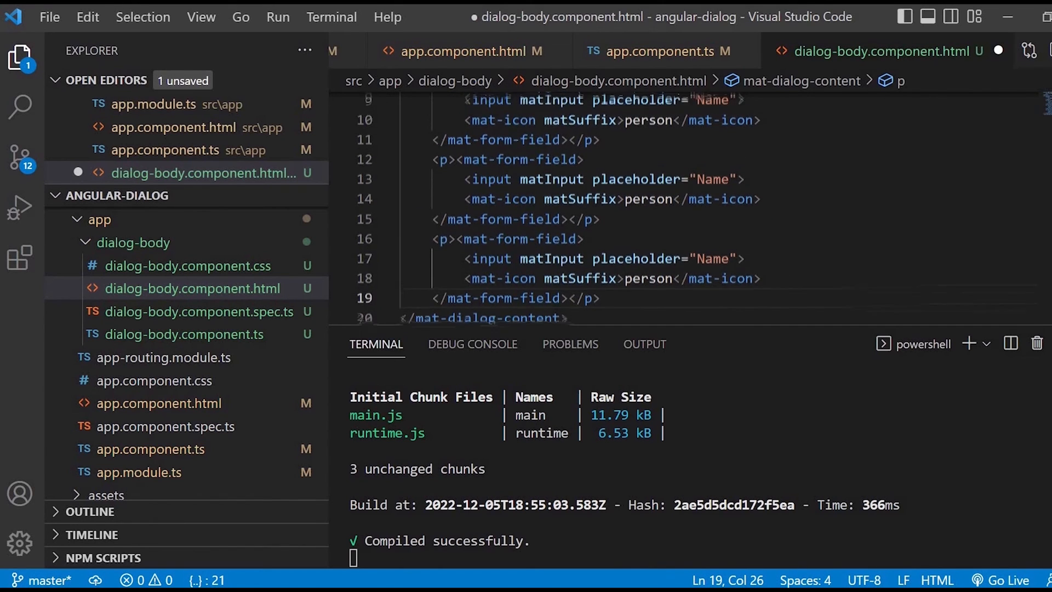
Duplicate the field as Email with a drafts icon and TextArea with a save icon.
type("Email")
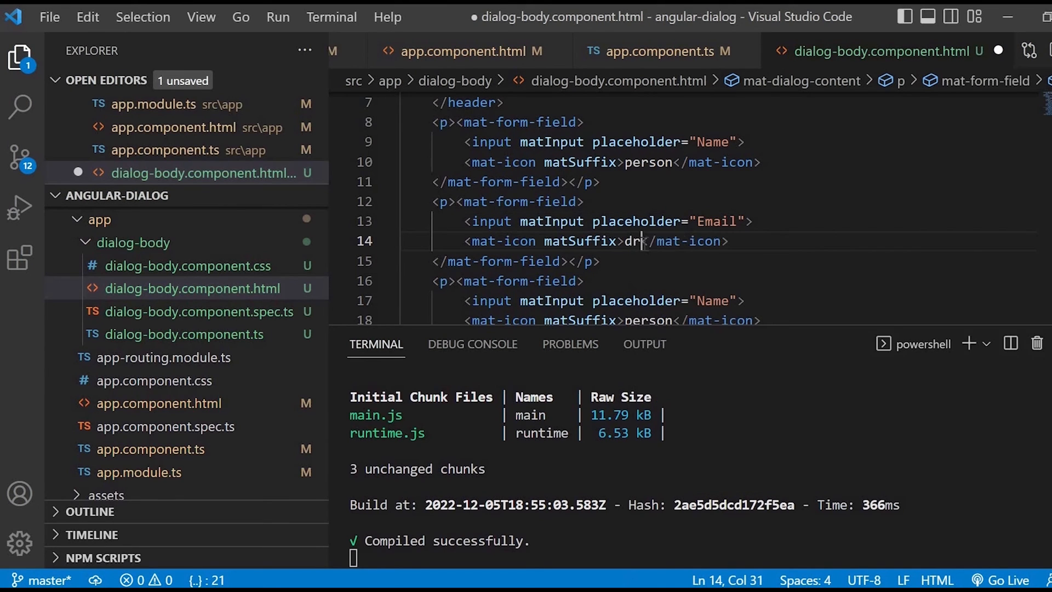
type("afts")
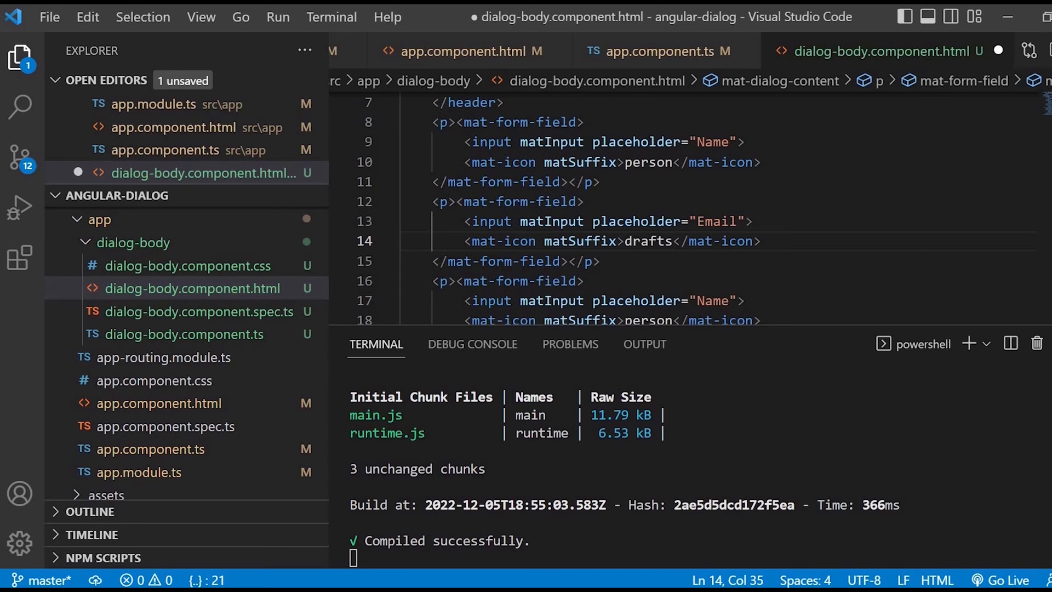
scroll("down", 3)
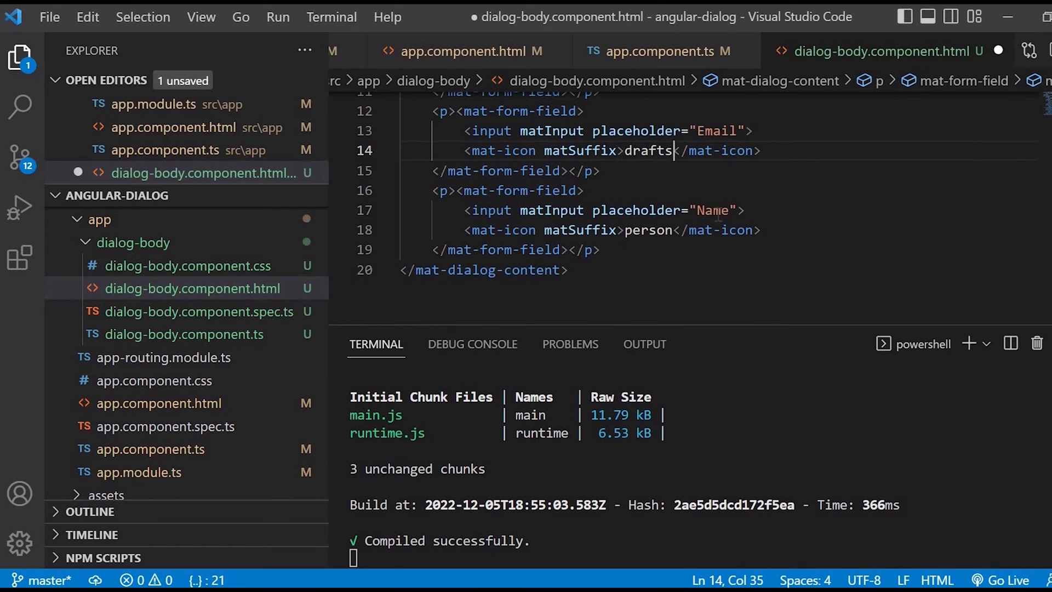
type("TextAre")
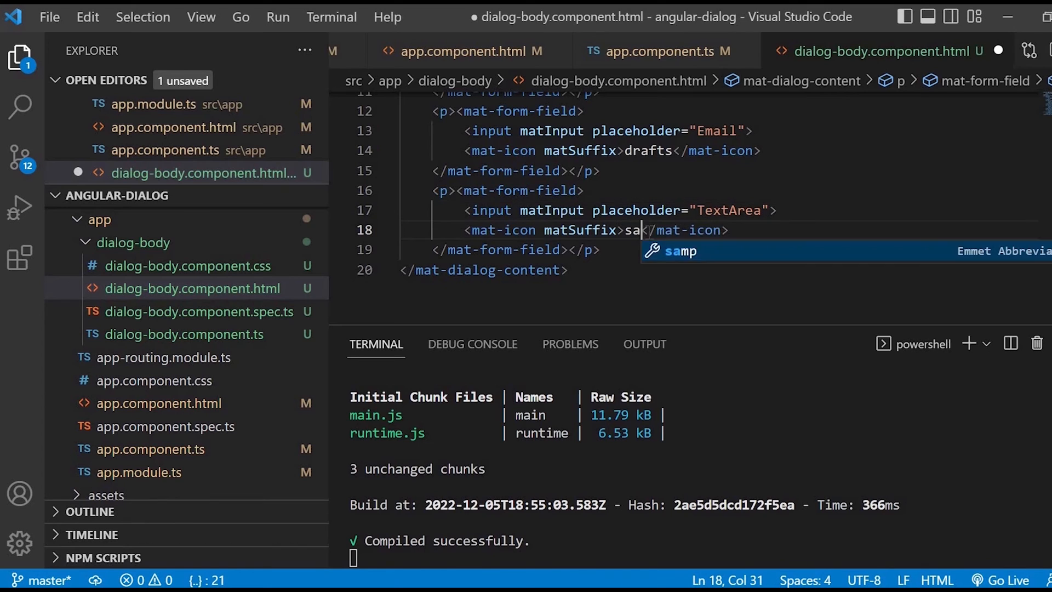
type("ve")
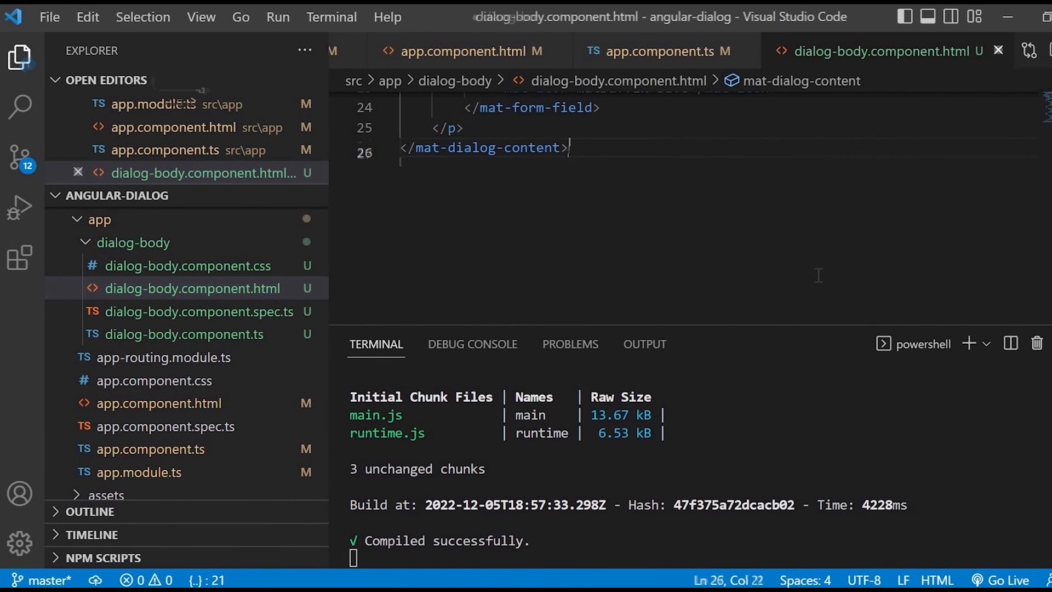
Add mat-dialog-actions with a mat-raised-button Save button, color primary.
type("mat-dialog")
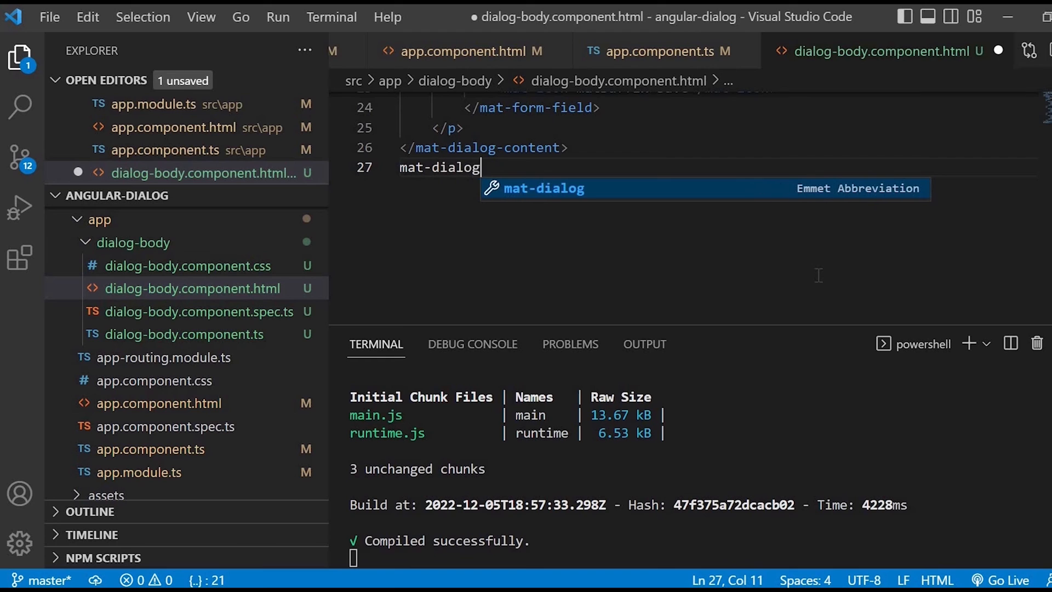
key("Tab")
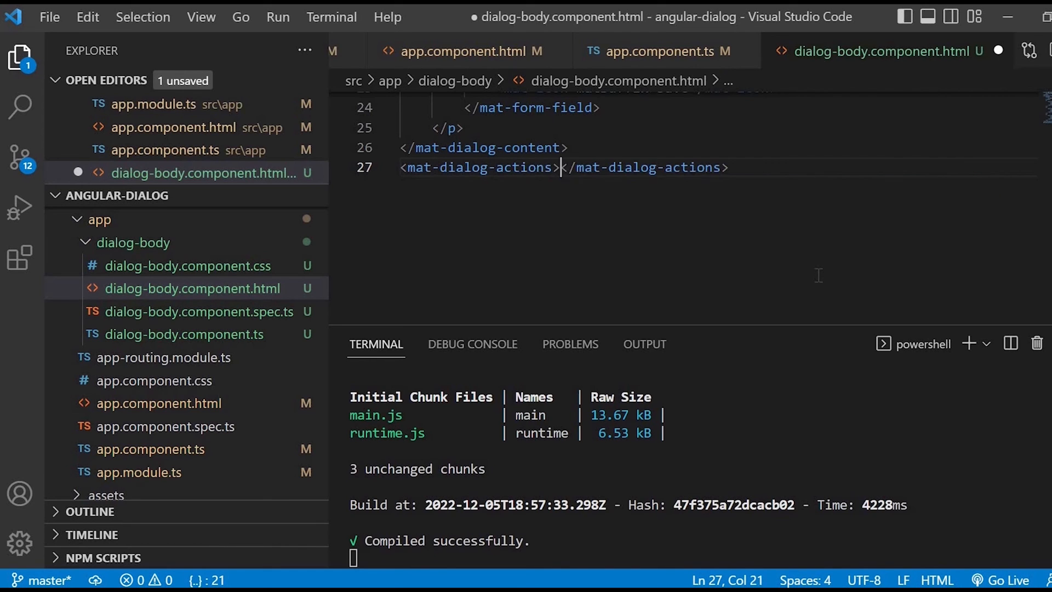
type("<but")
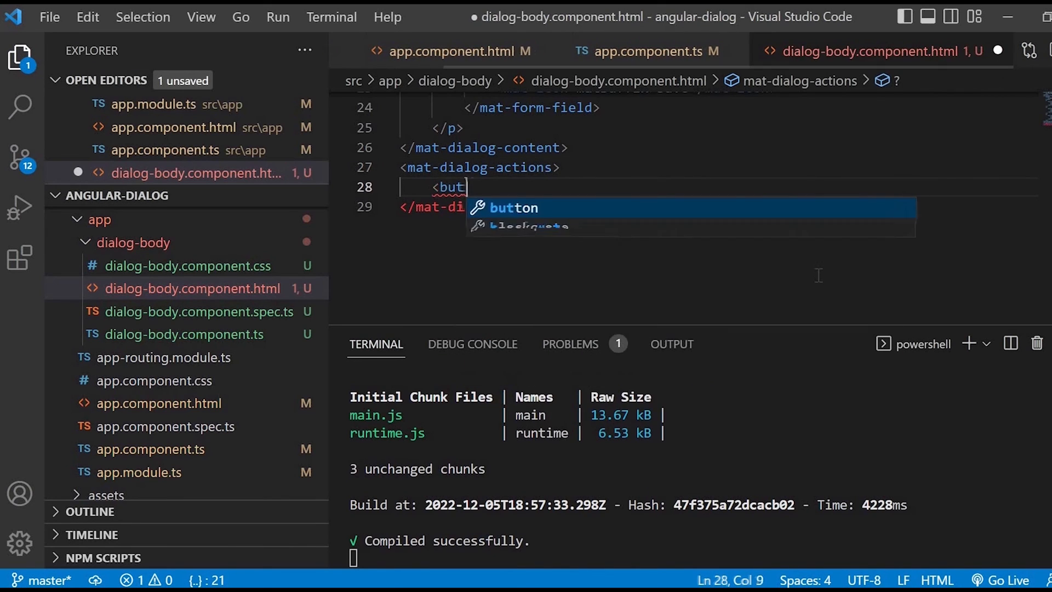
key("Tab")
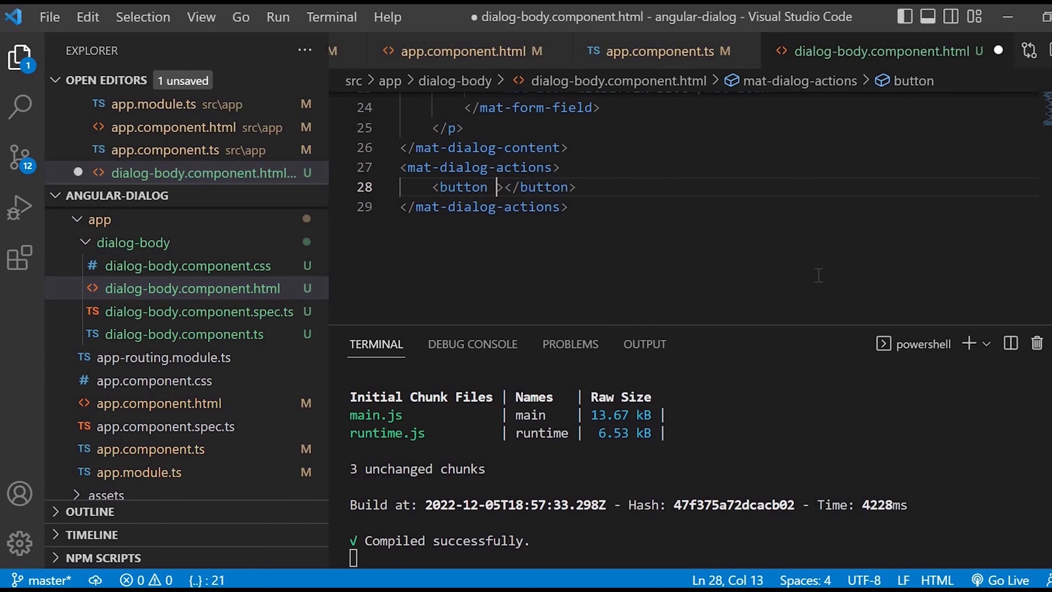
type("mat")
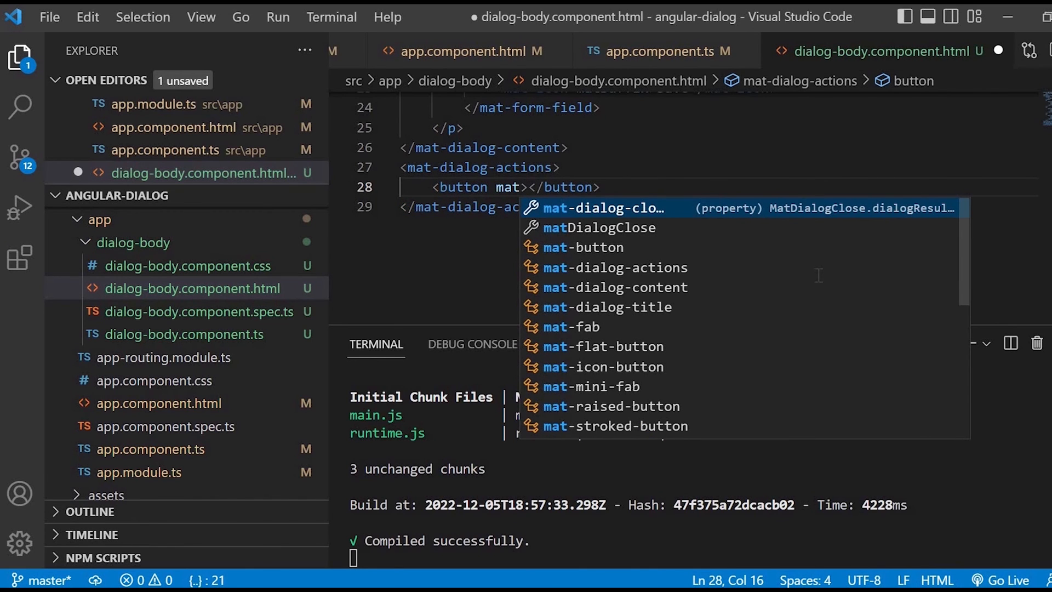
type("-raised-button")
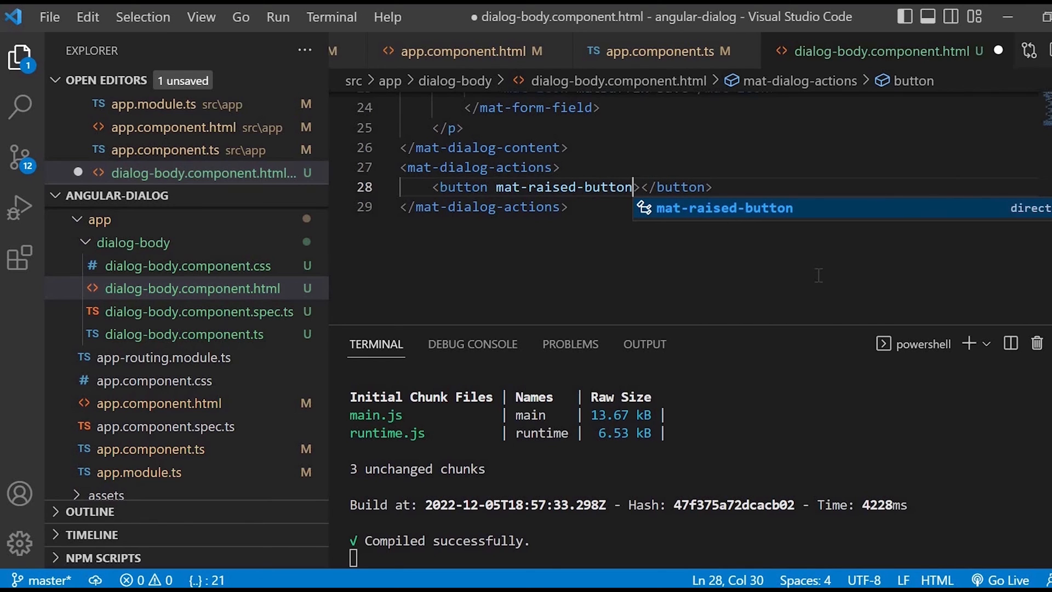
type("color")
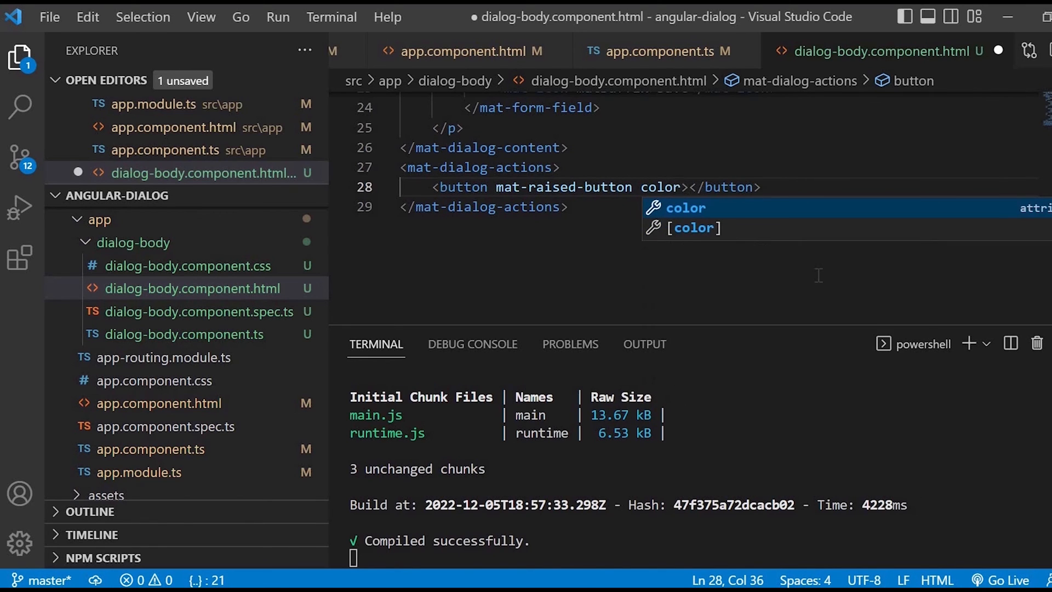
type("=\"primary")
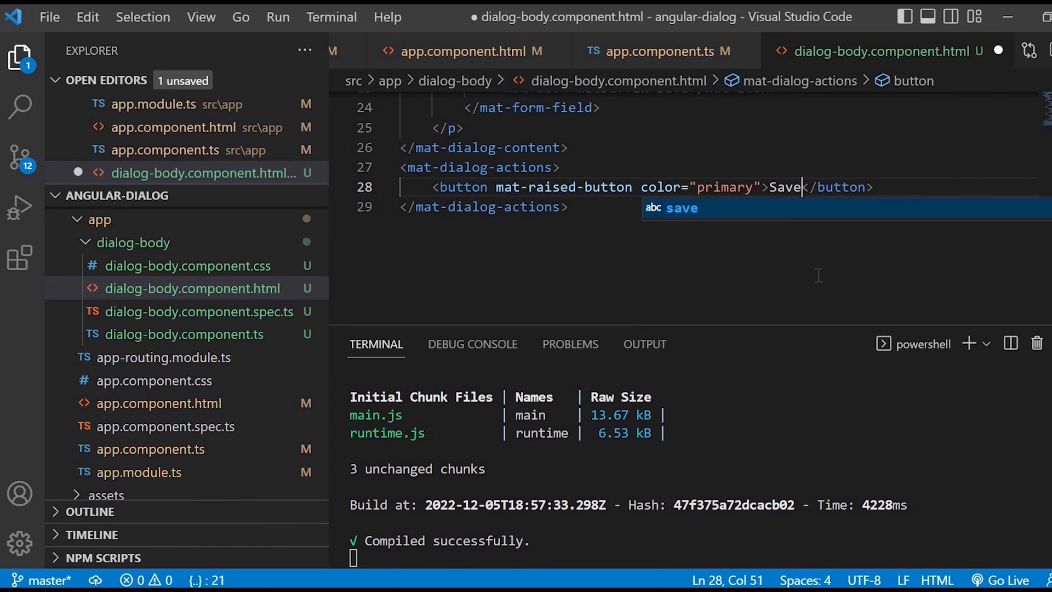
Add a second mat-raised-button Cancel button with color warn.
key("Enter")
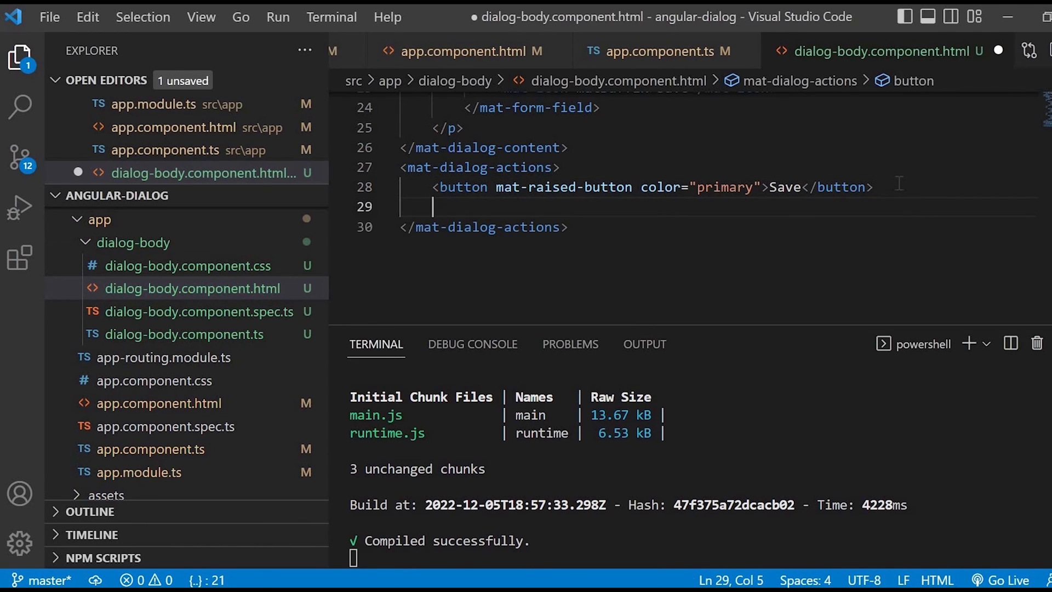
type("<button></button>")
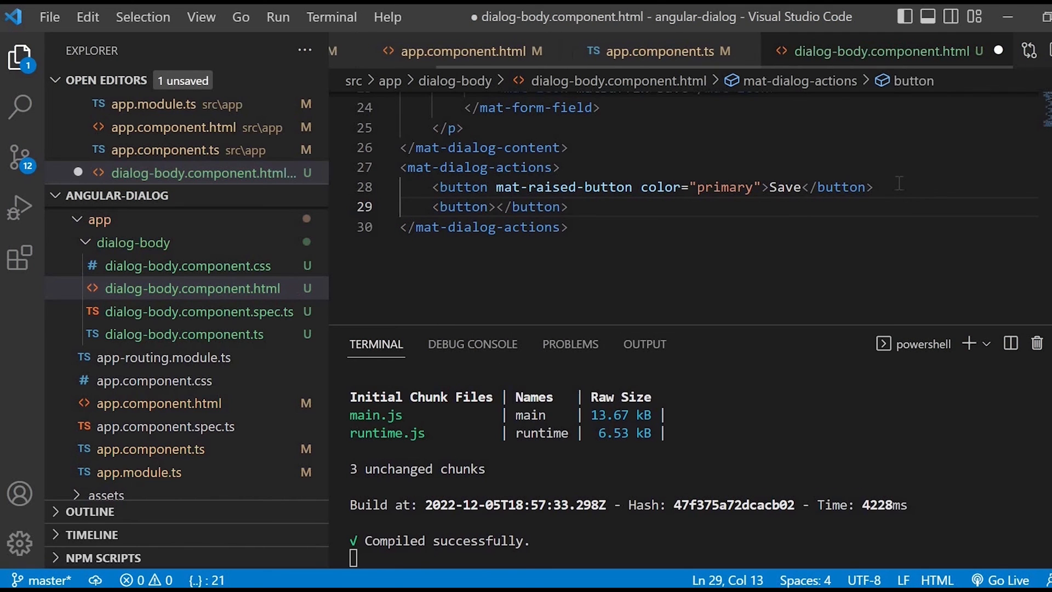
type("mat-raised-button color=\"")
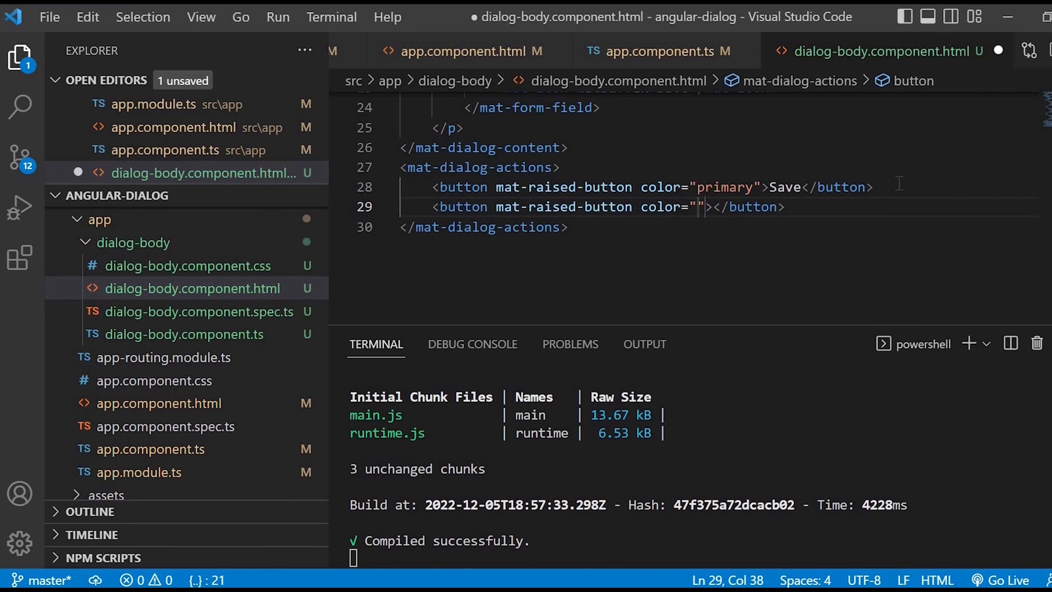
type("warn\">Ca")
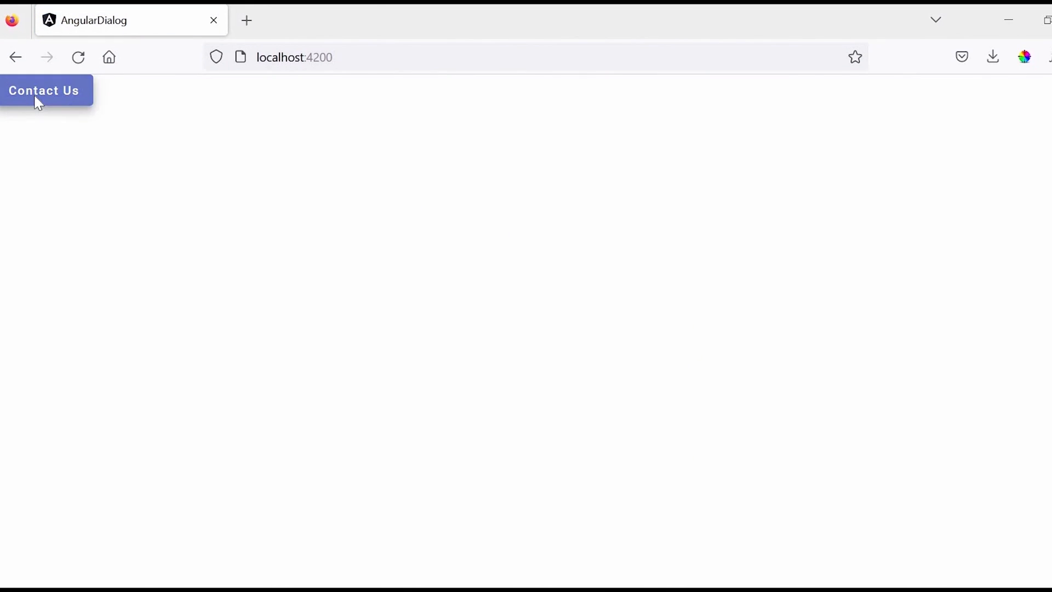
Add align="end" to the mat-dialog-actions tag.
left_click(44, 91)
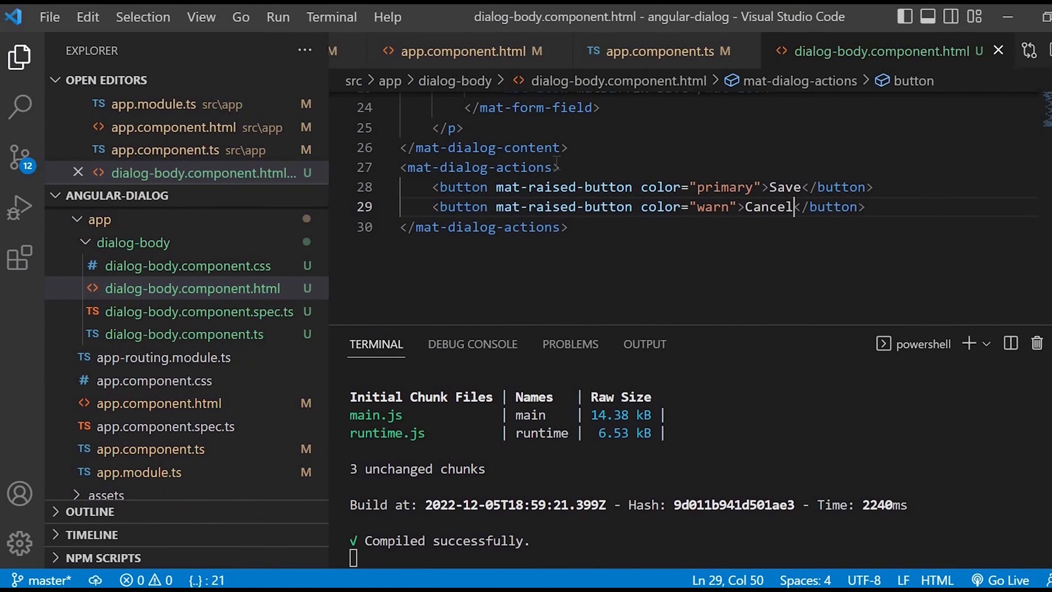
type("align=\"e")
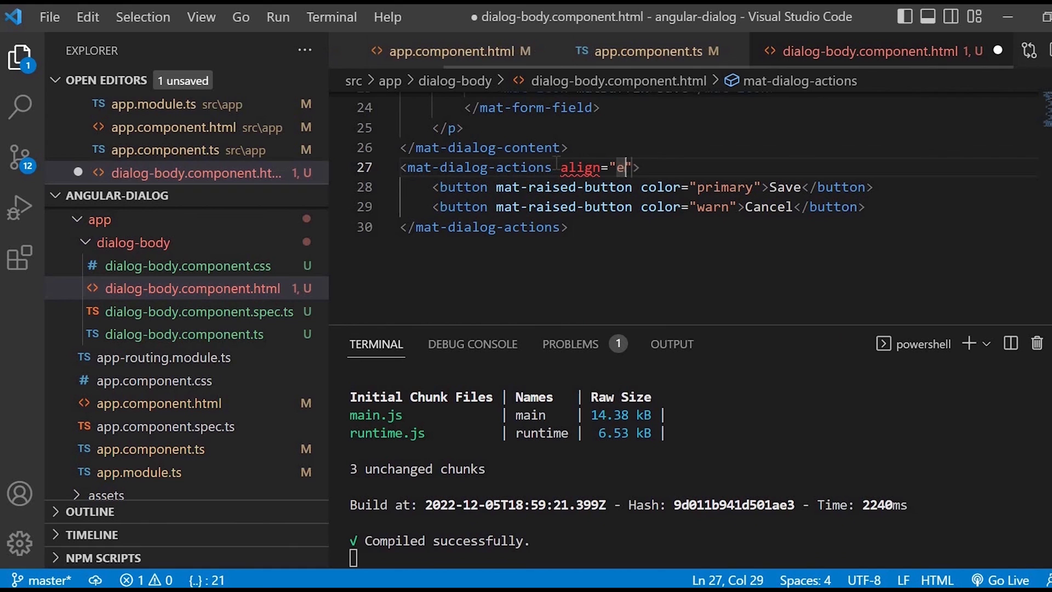
type("nd")
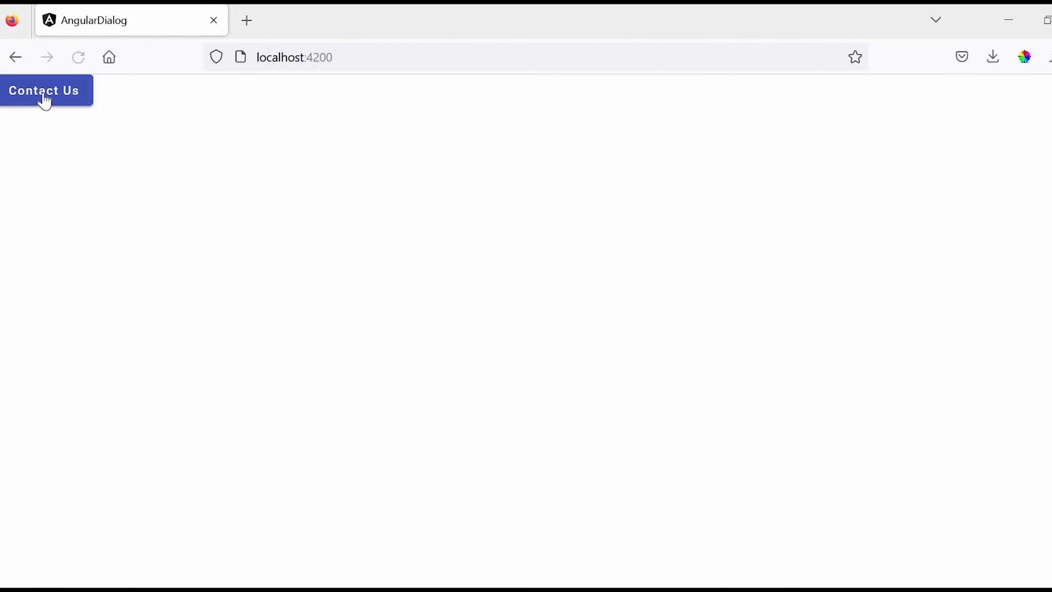
mouse_move(663, 491)
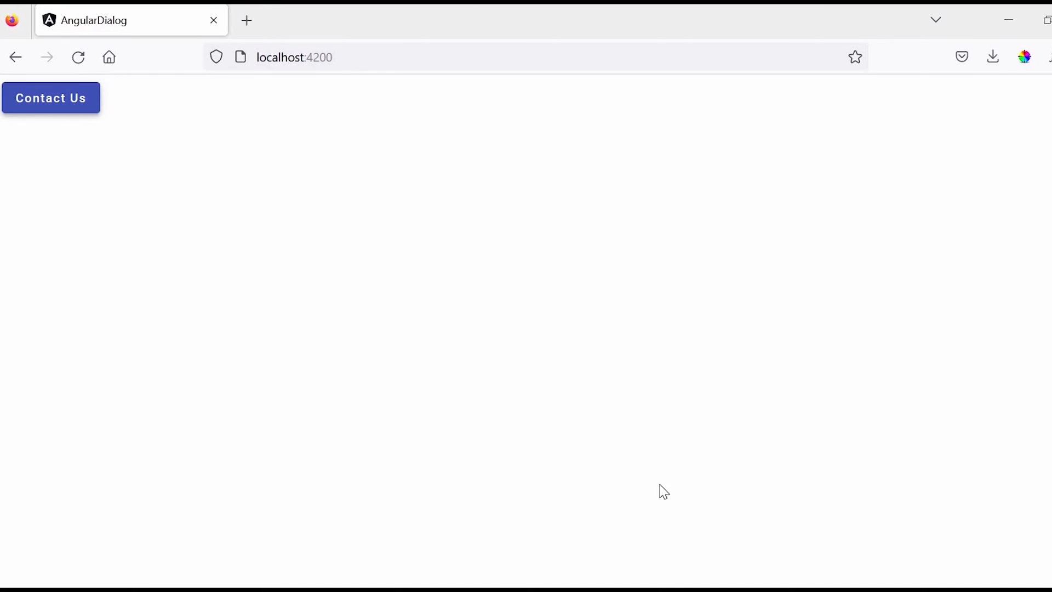
Open the Contact Us dialog on localhost:4200 and enter matDialogClose.
left_click(51, 98)
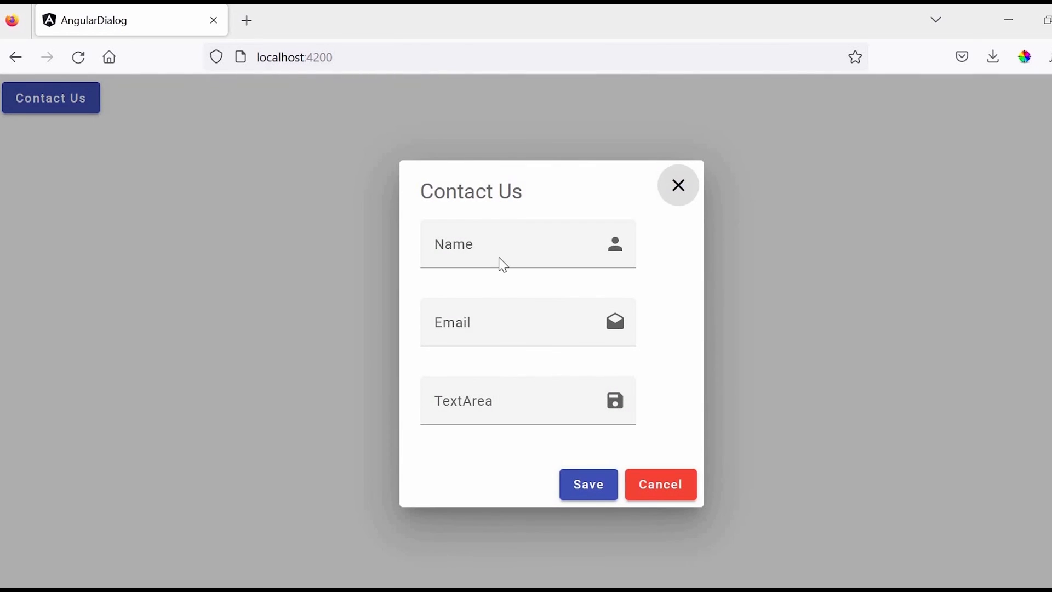
mouse_move(663, 359)
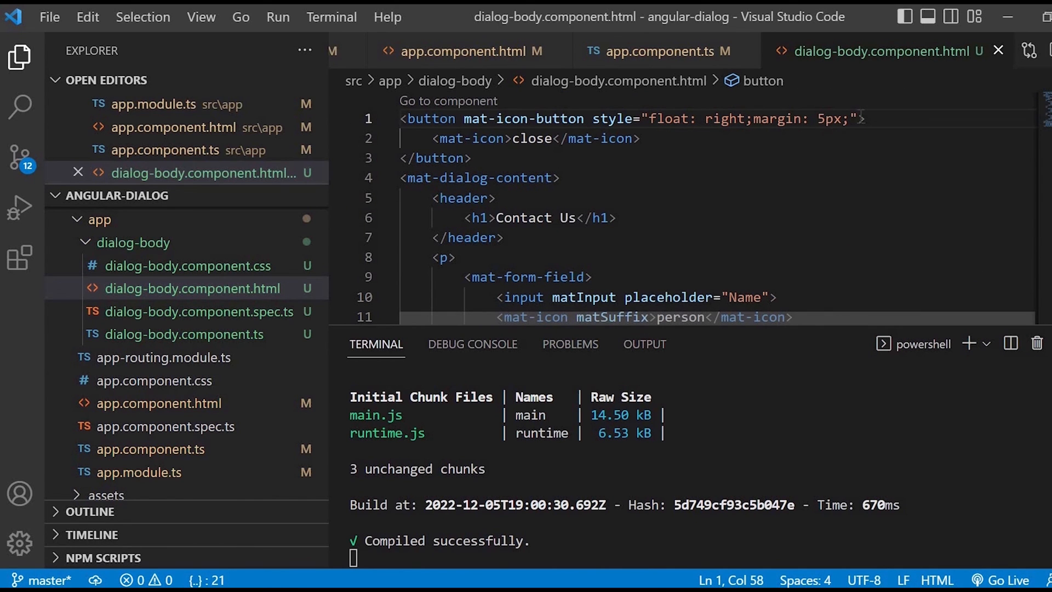
type("matDialogClose")
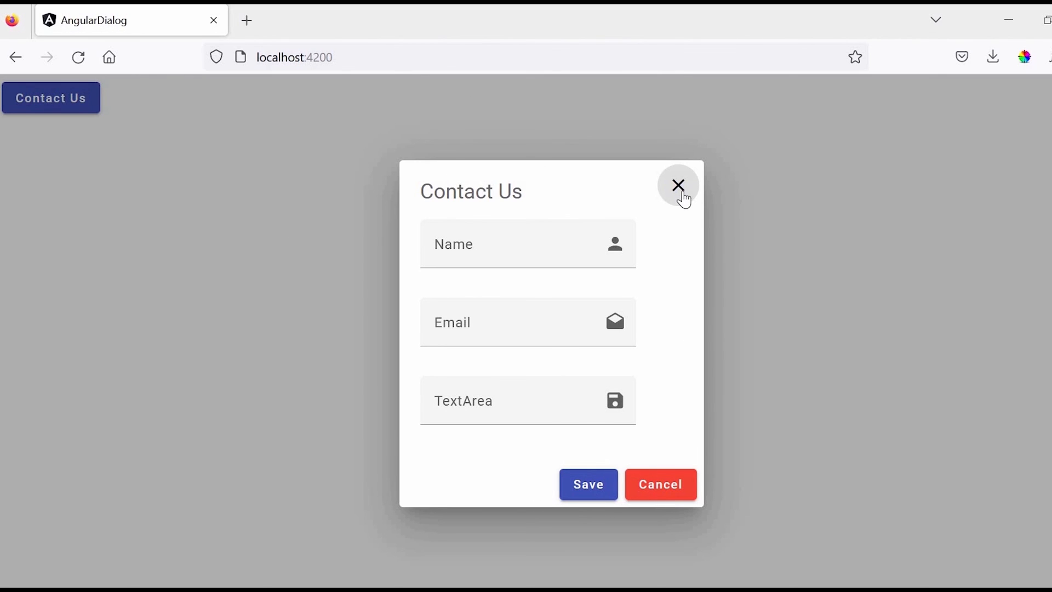
mouse_move(871, 192)
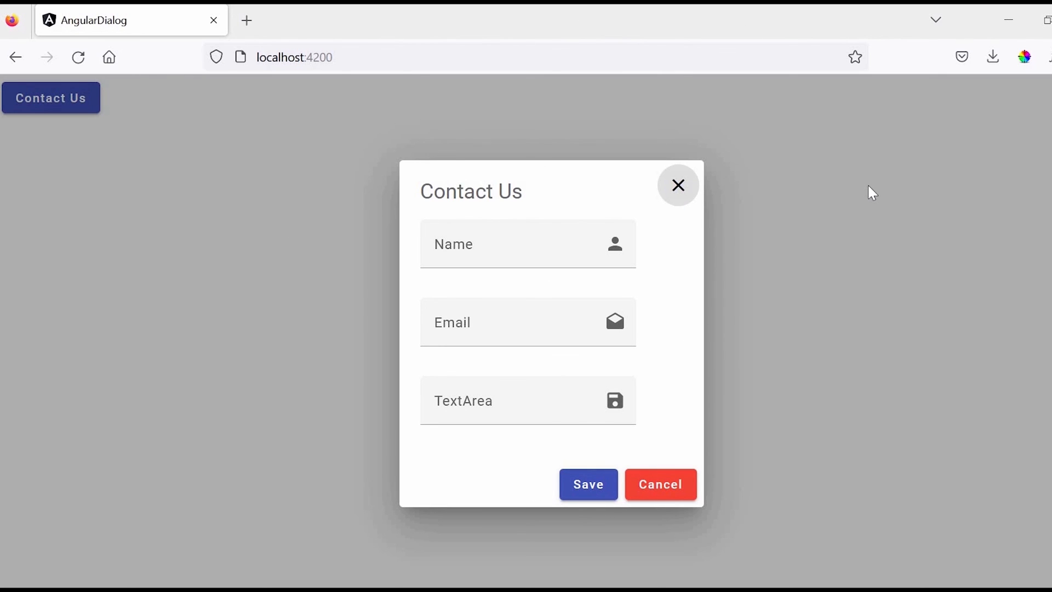